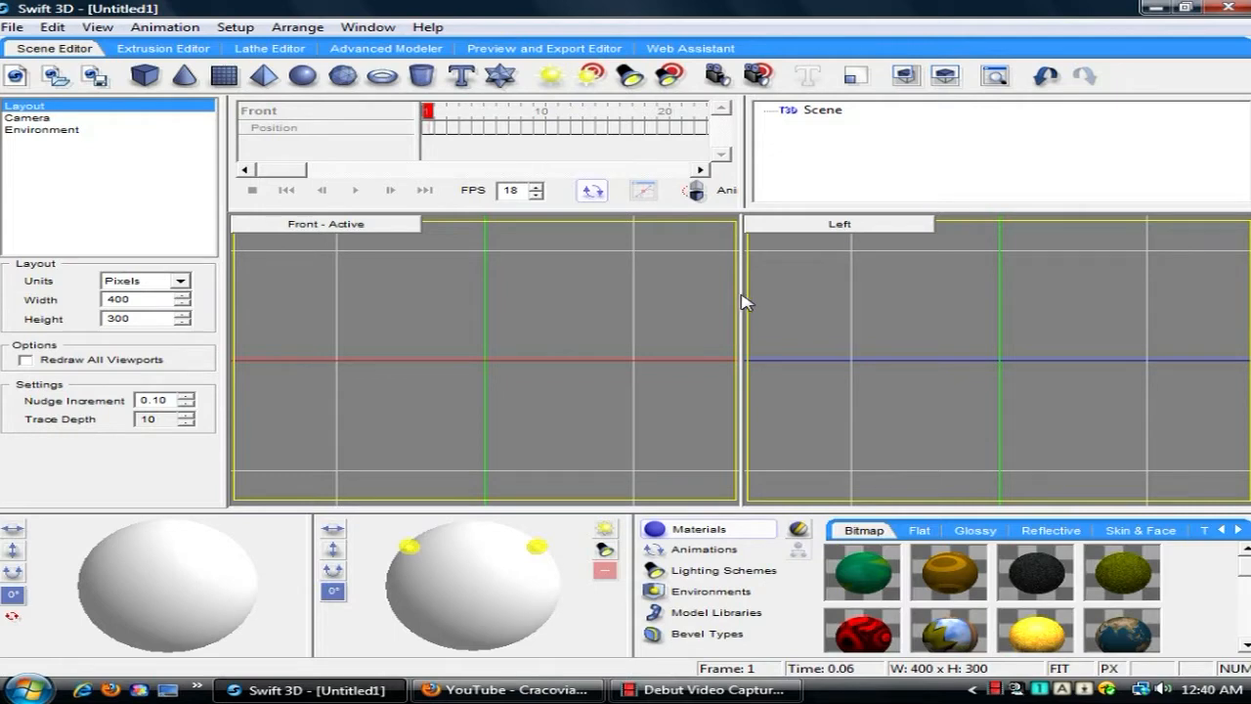
mouse_move(217, 161)
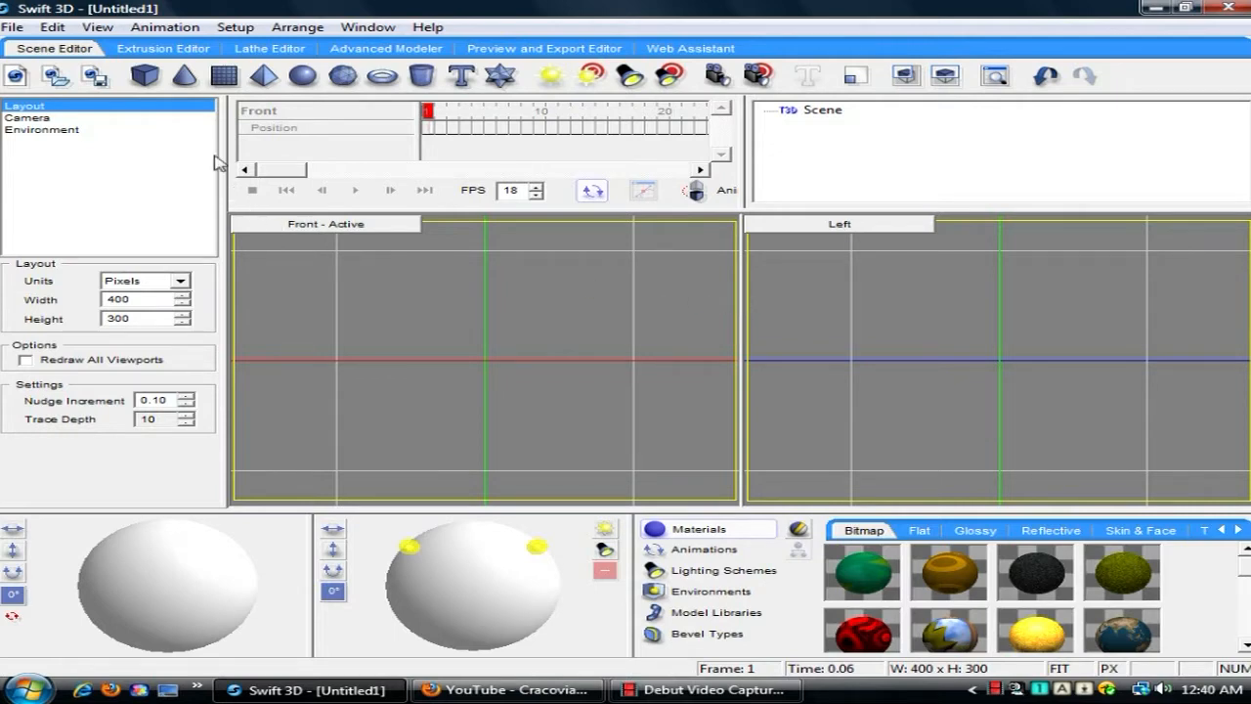
mouse_move(752, 422)
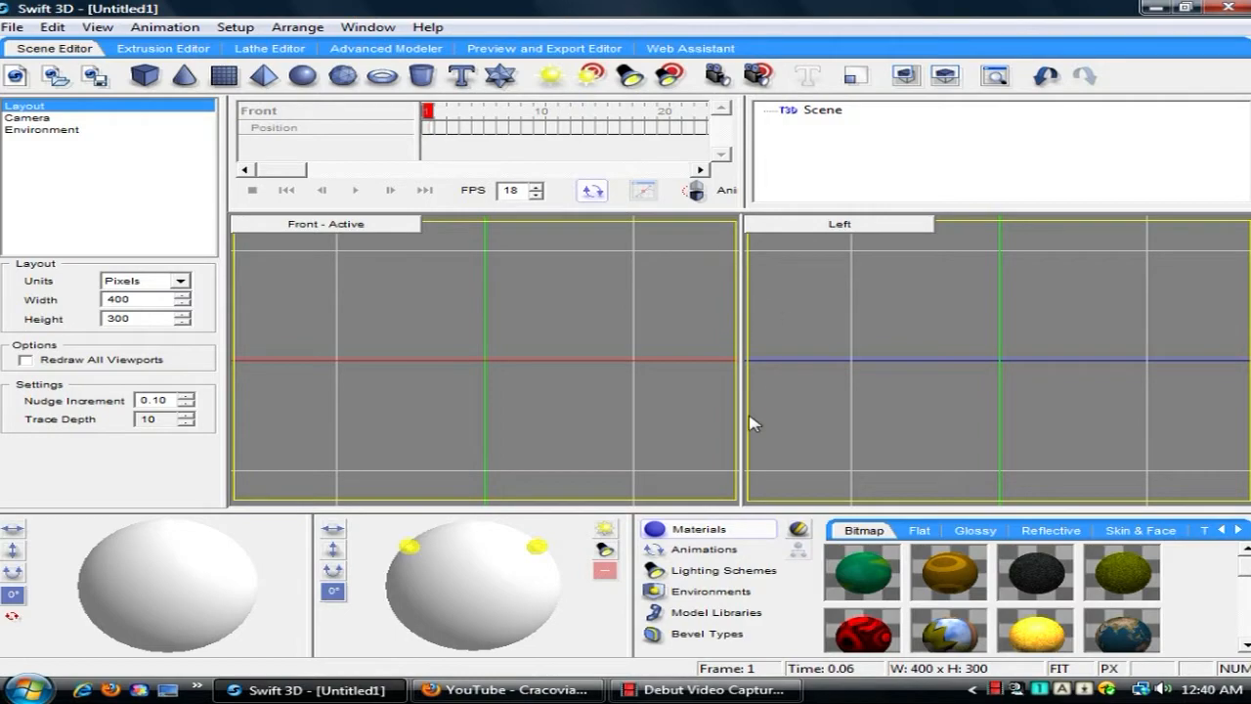
Step: Switch to the Firefox YouTube page holding the CIS logo reference video
click(508, 689)
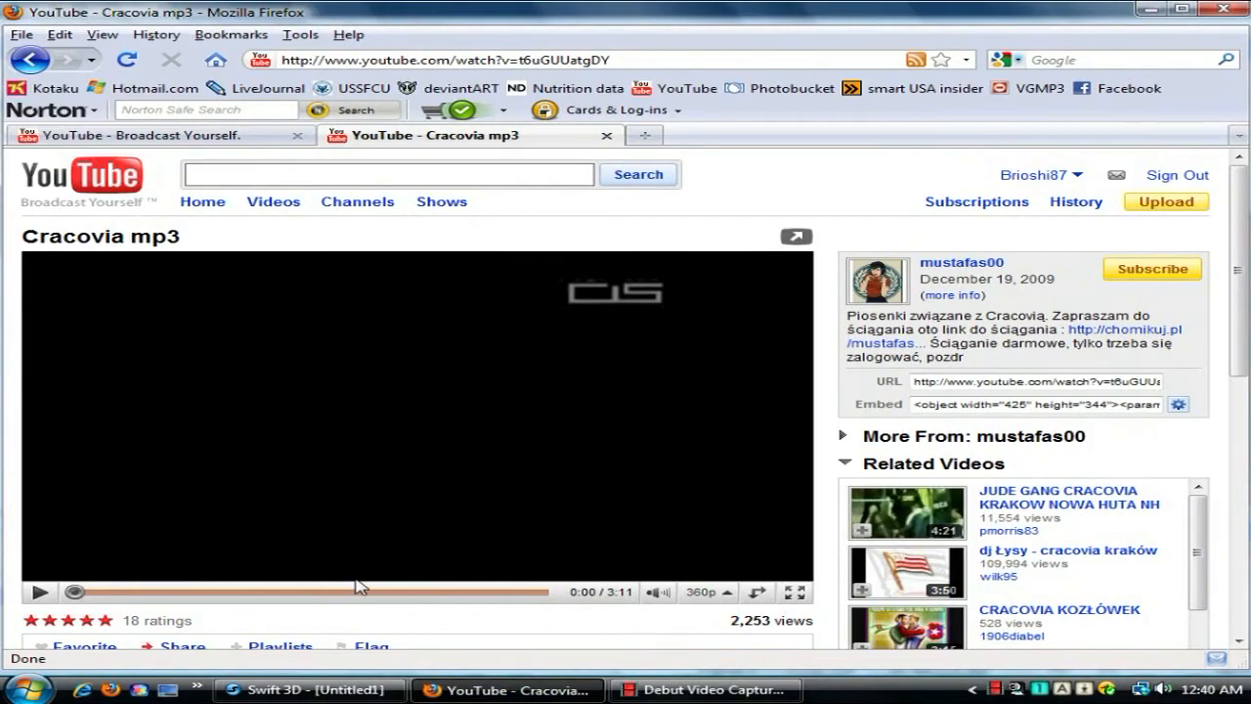
Step: Play the CIS logo reference video briefly, then return to Swift 3D
click(39, 591)
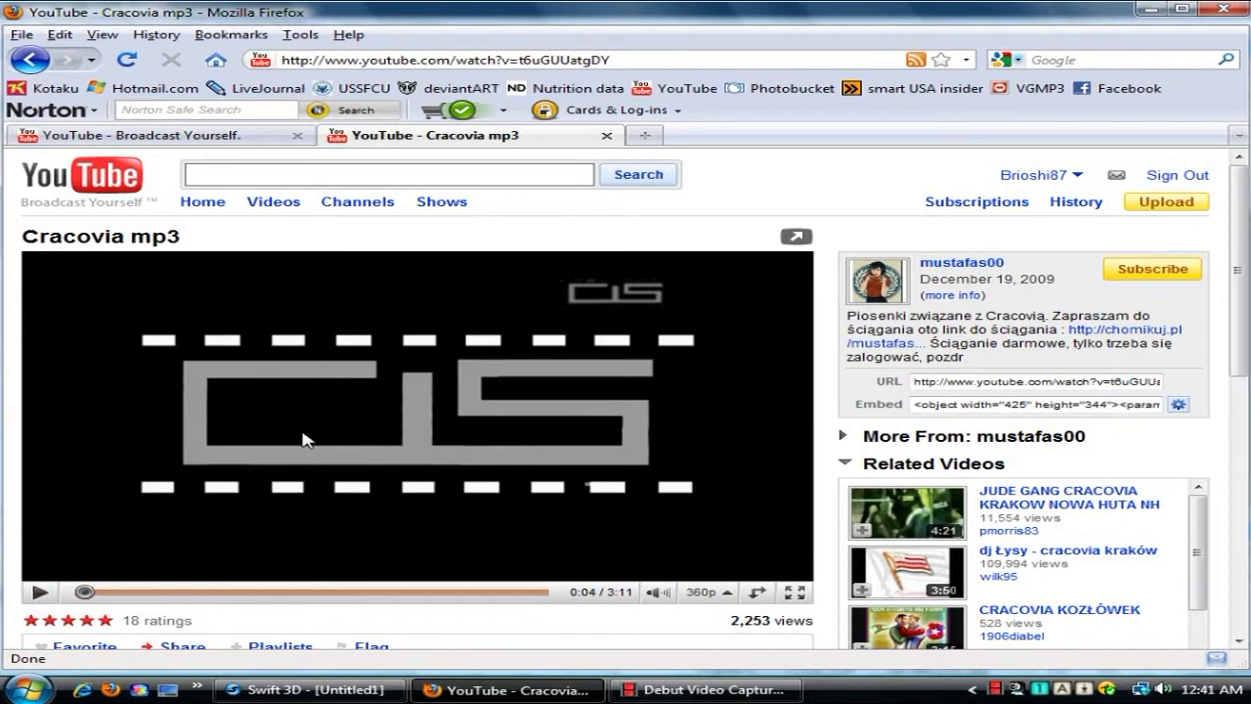
mouse_move(420, 386)
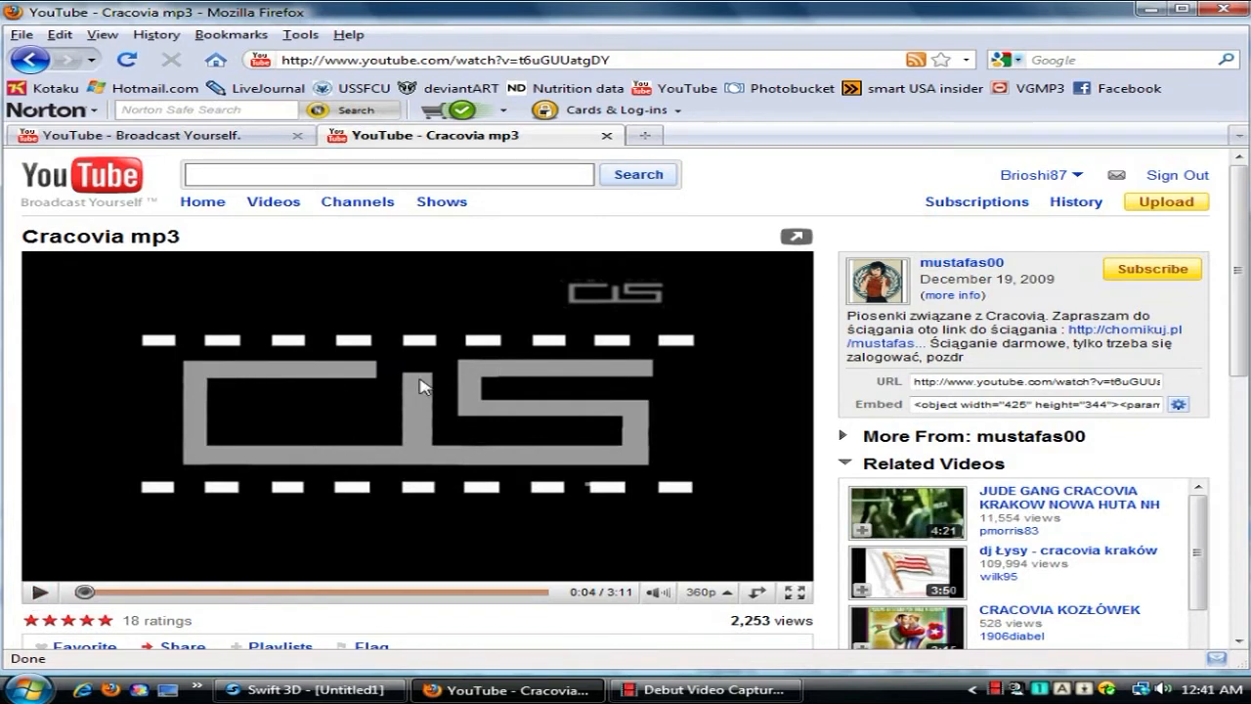
mouse_move(541, 393)
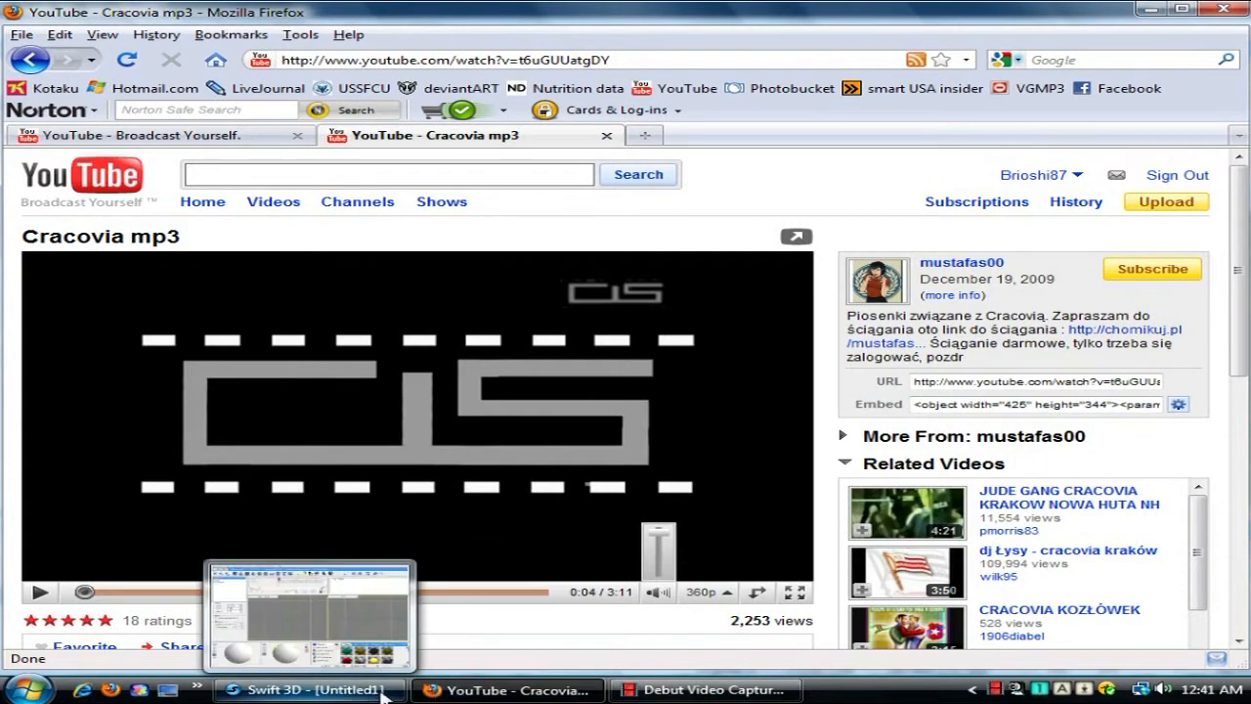
click(307, 689)
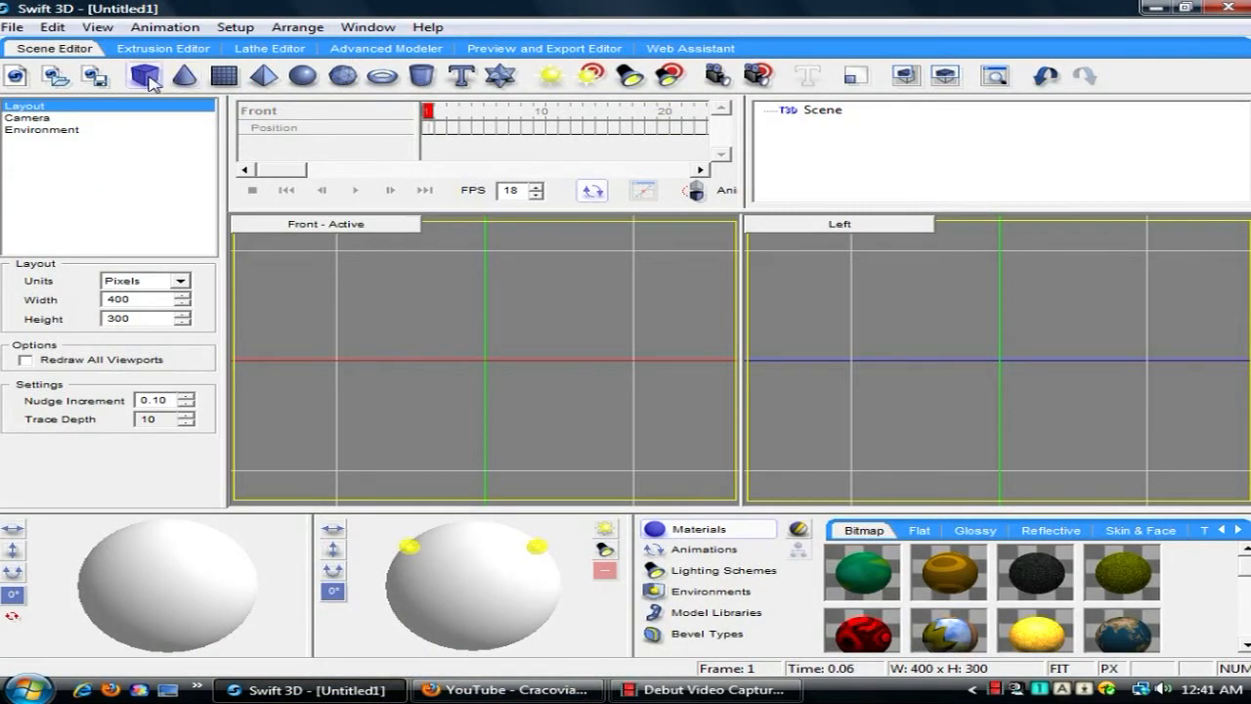
Step: Add a box primitive and drag it up-left in the Front viewport
click(143, 76)
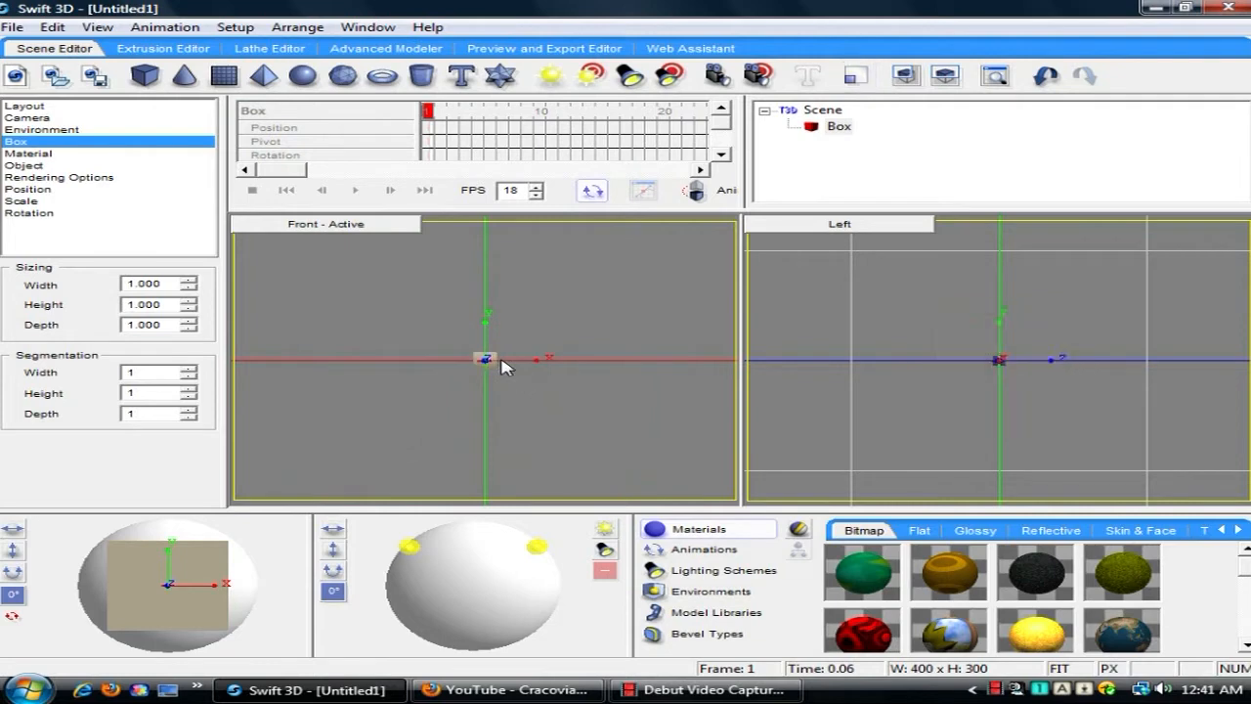
drag(485, 357, 357, 290)
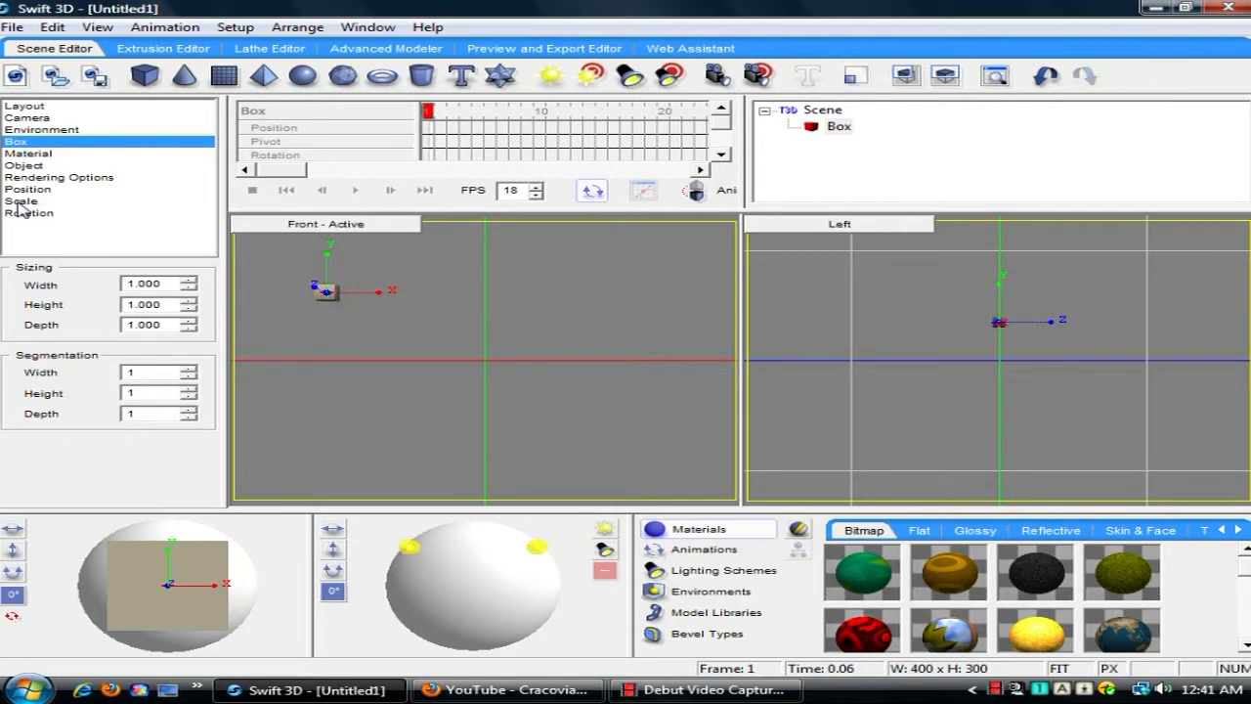
Step: Stretch the box into a bar by entering an X scale factor of 0.40
click(22, 200)
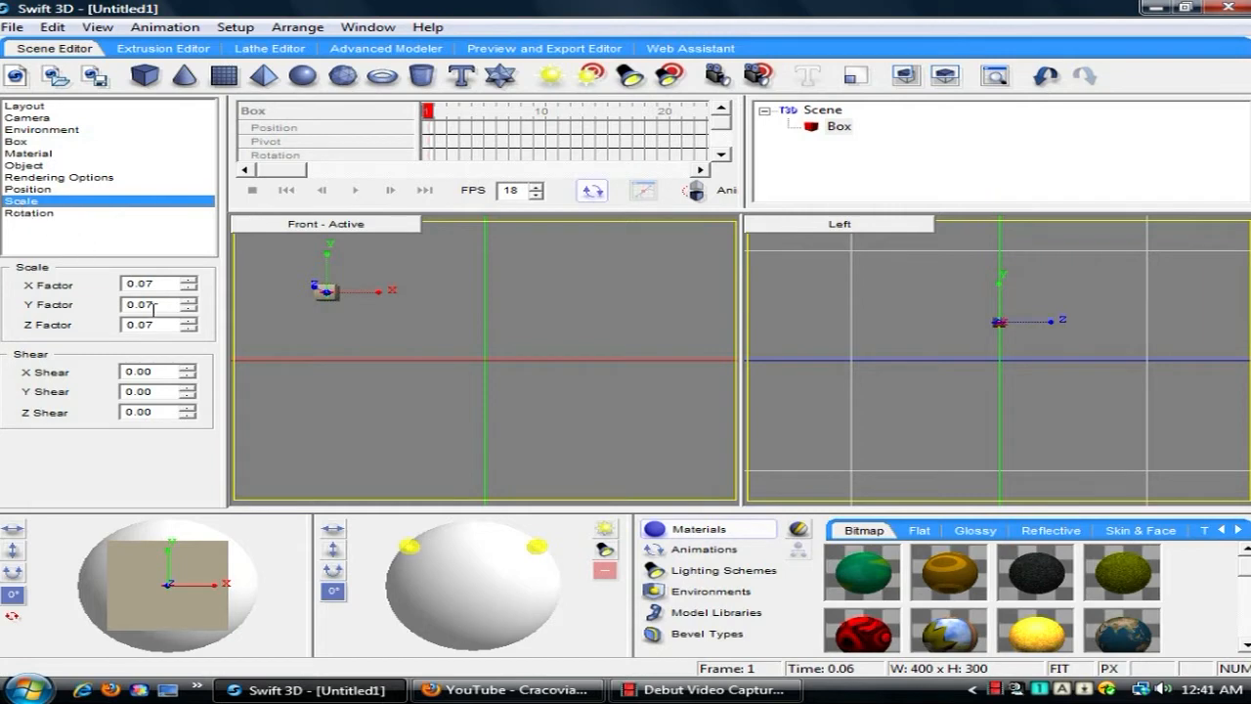
click(157, 284)
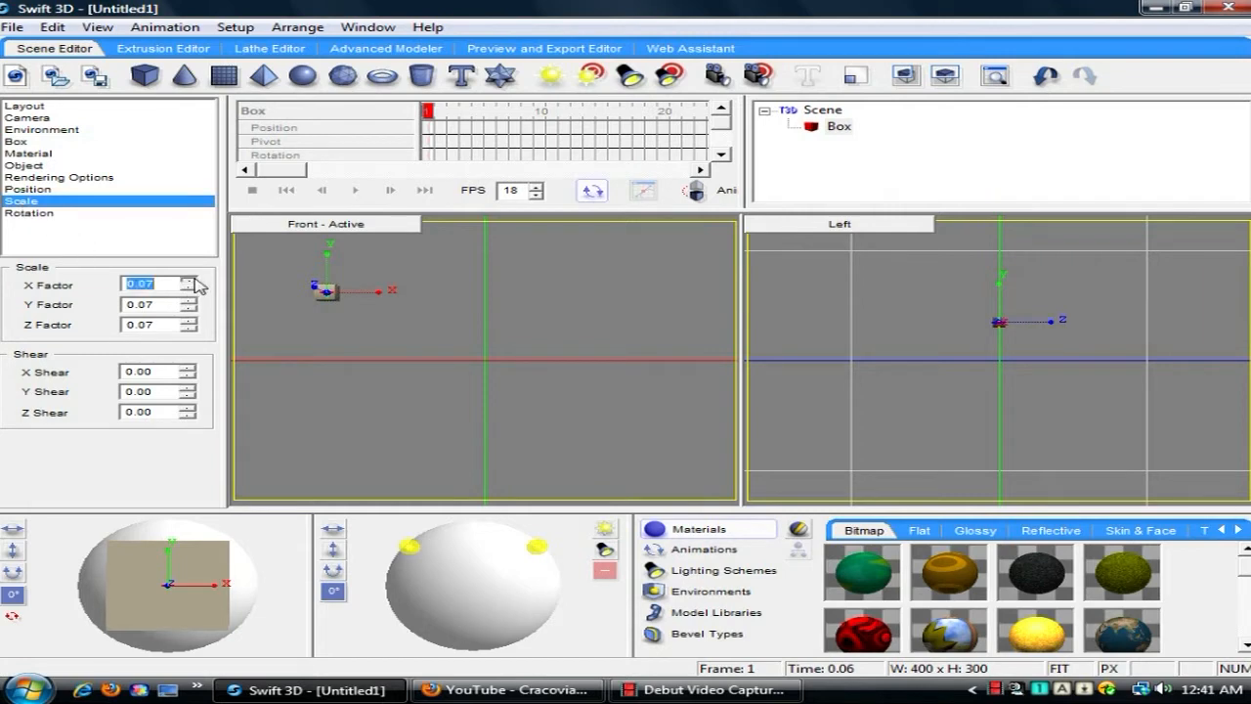
text(0.40)
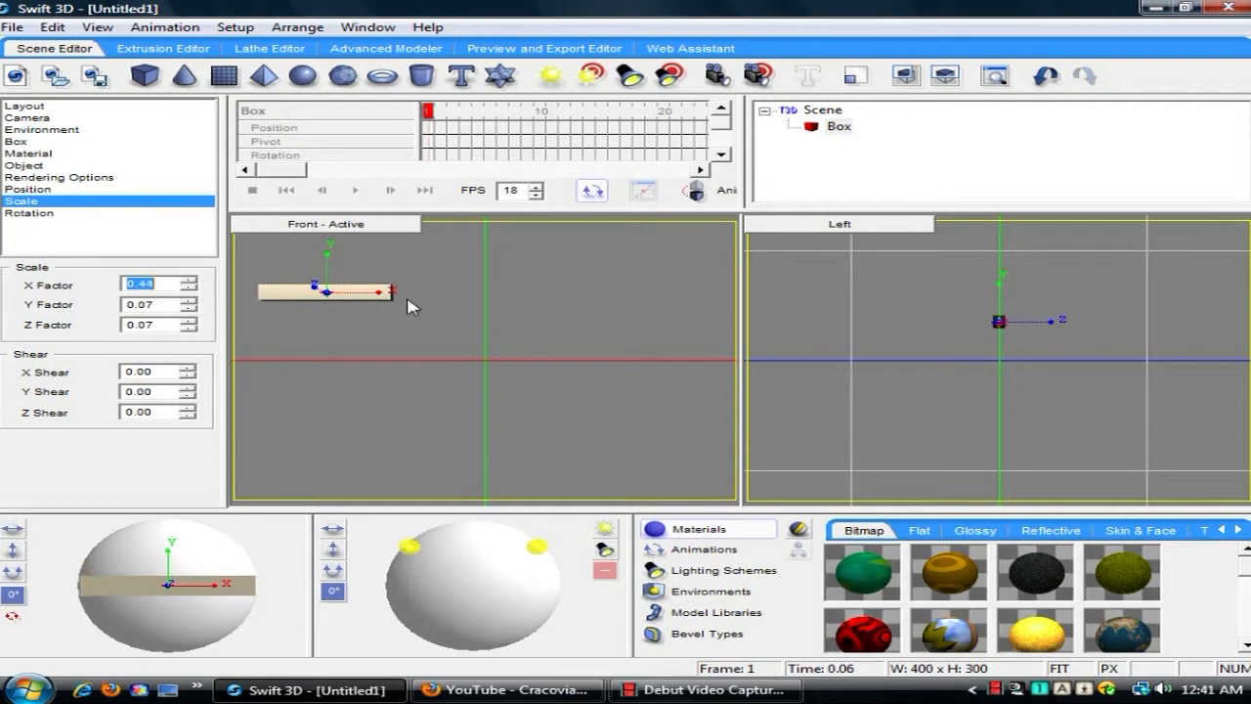
mouse_move(296, 295)
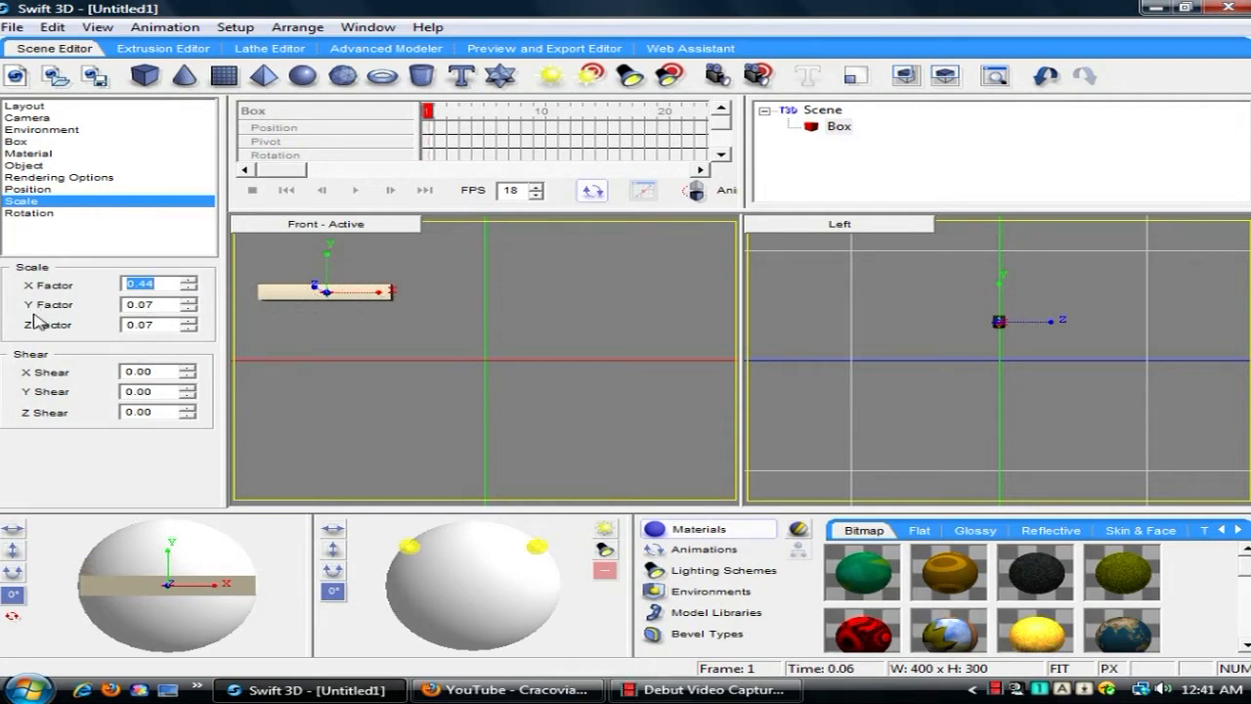
mouse_move(325, 228)
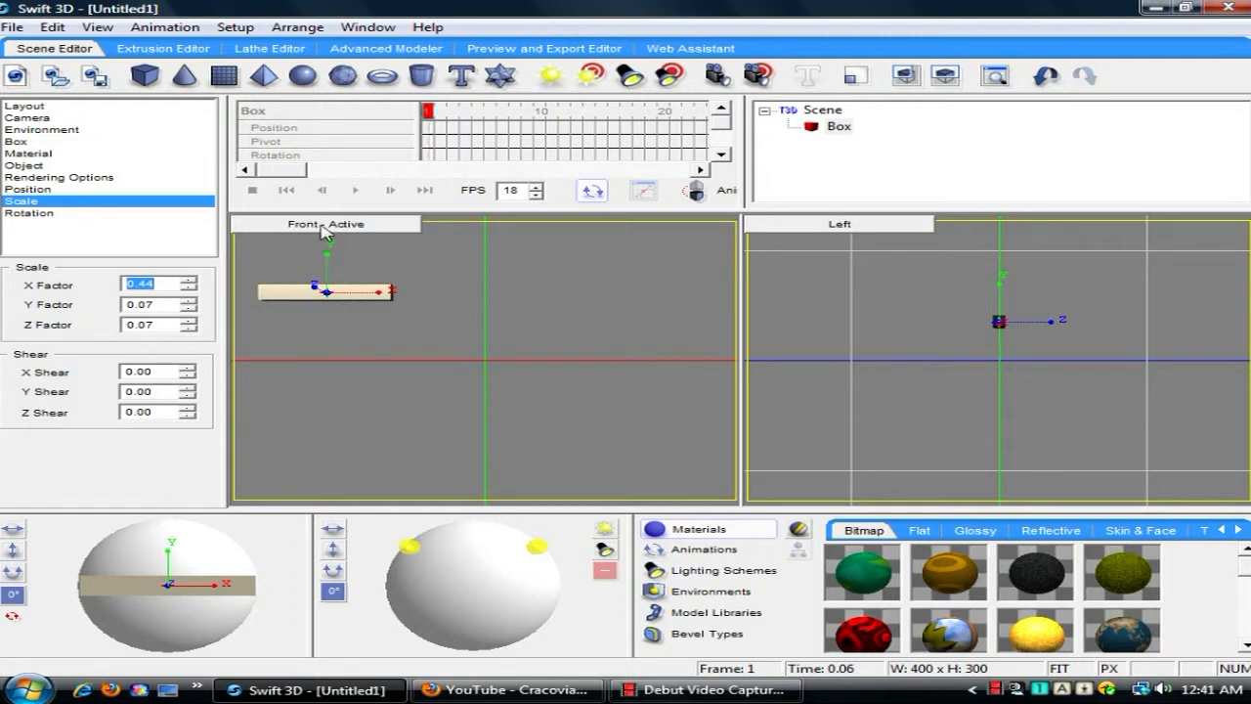
mouse_move(447, 254)
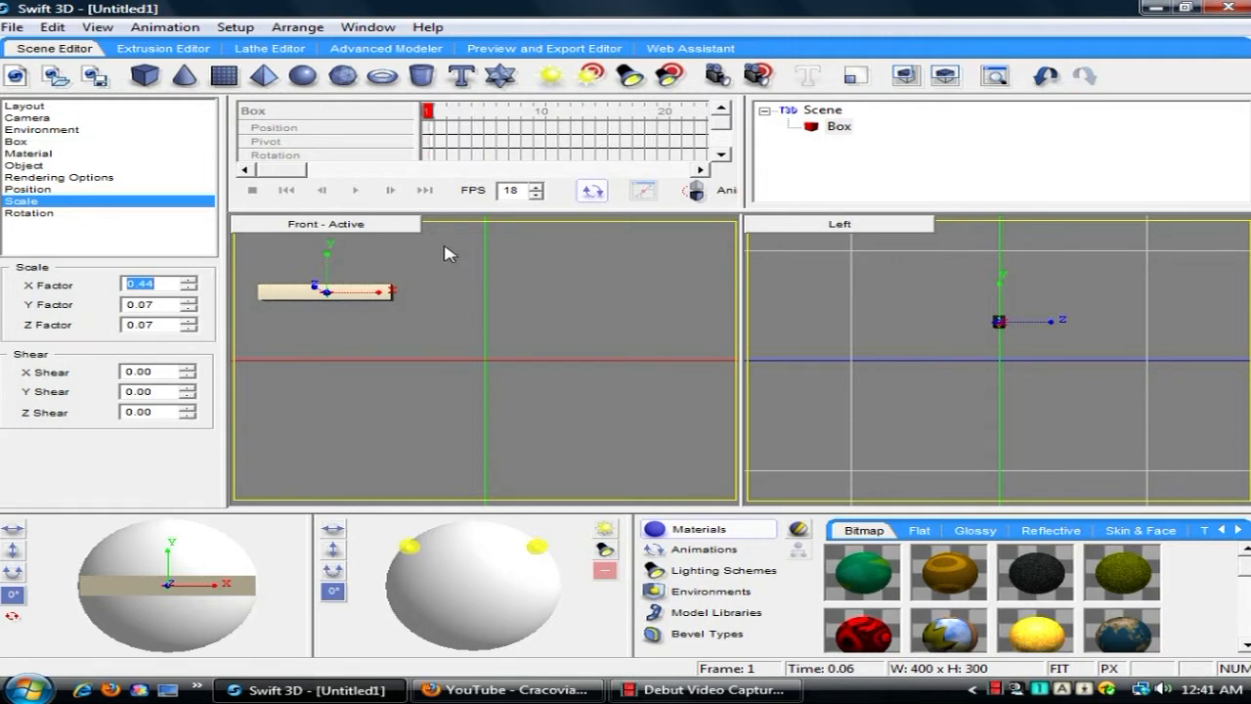
mouse_move(982, 351)
text(0.5)
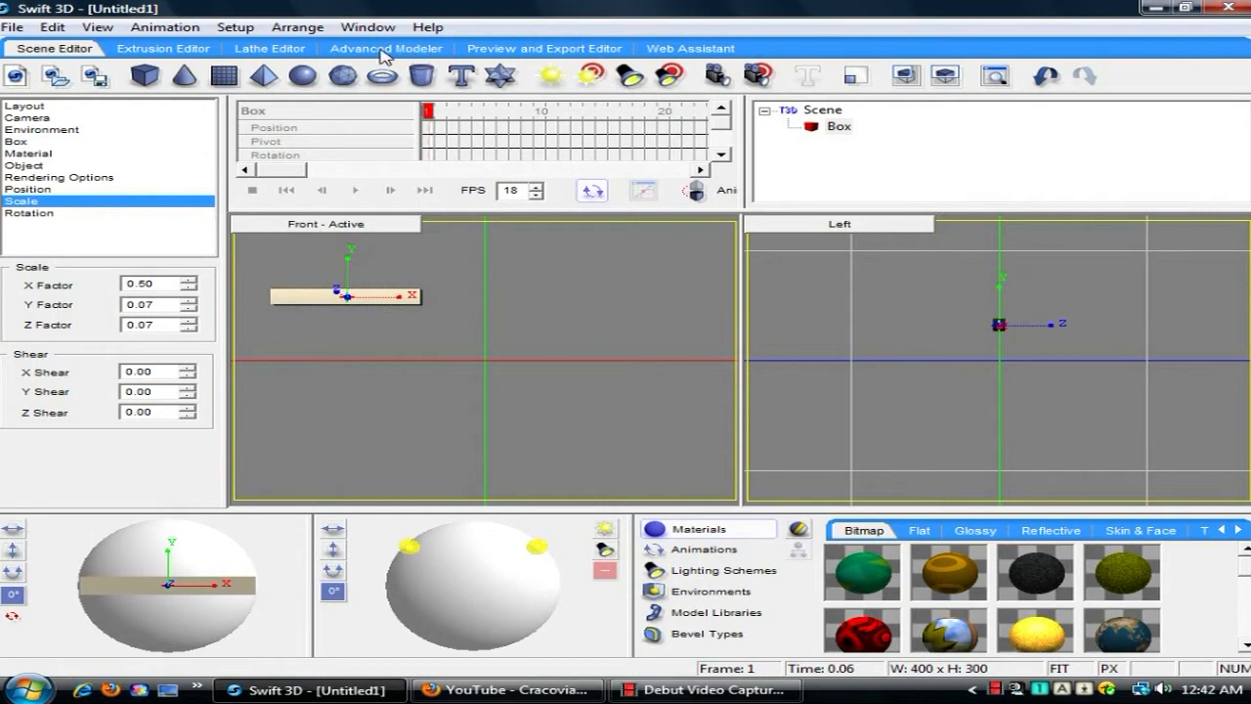
Step: In the Advanced Modeler, set pivot X to -0.215 and enable Move Together
click(385, 48)
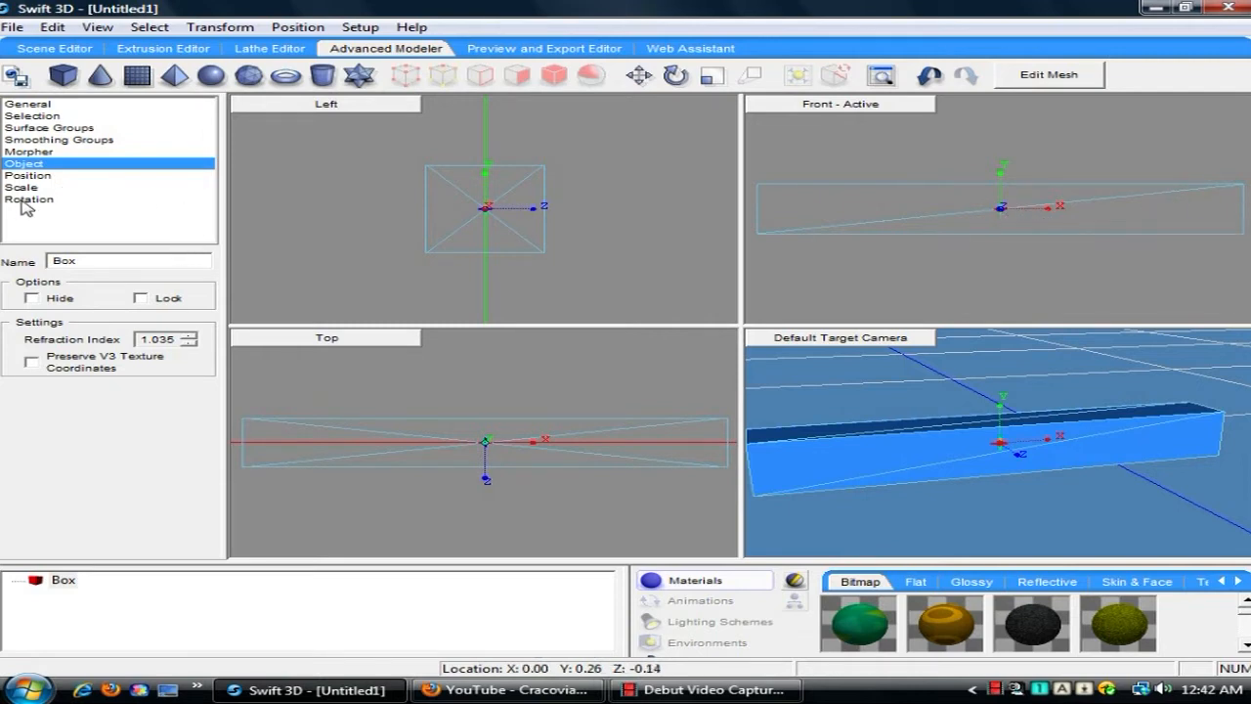
click(29, 175)
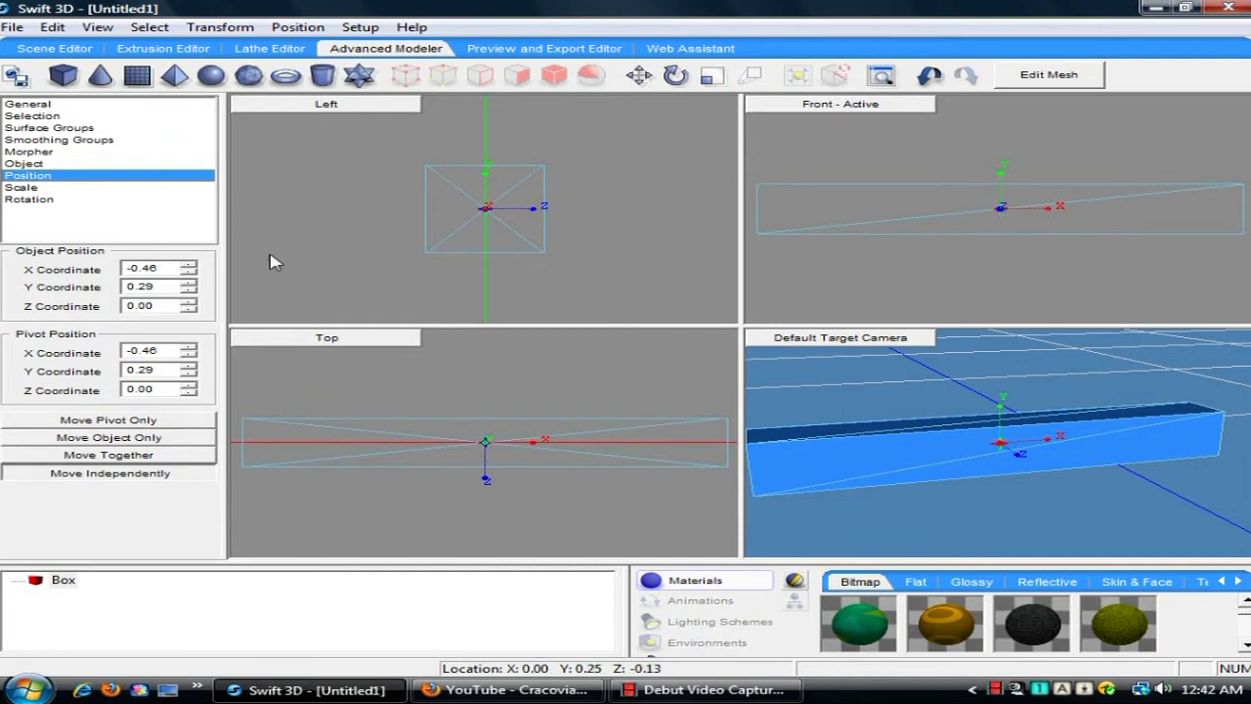
mouse_move(259, 294)
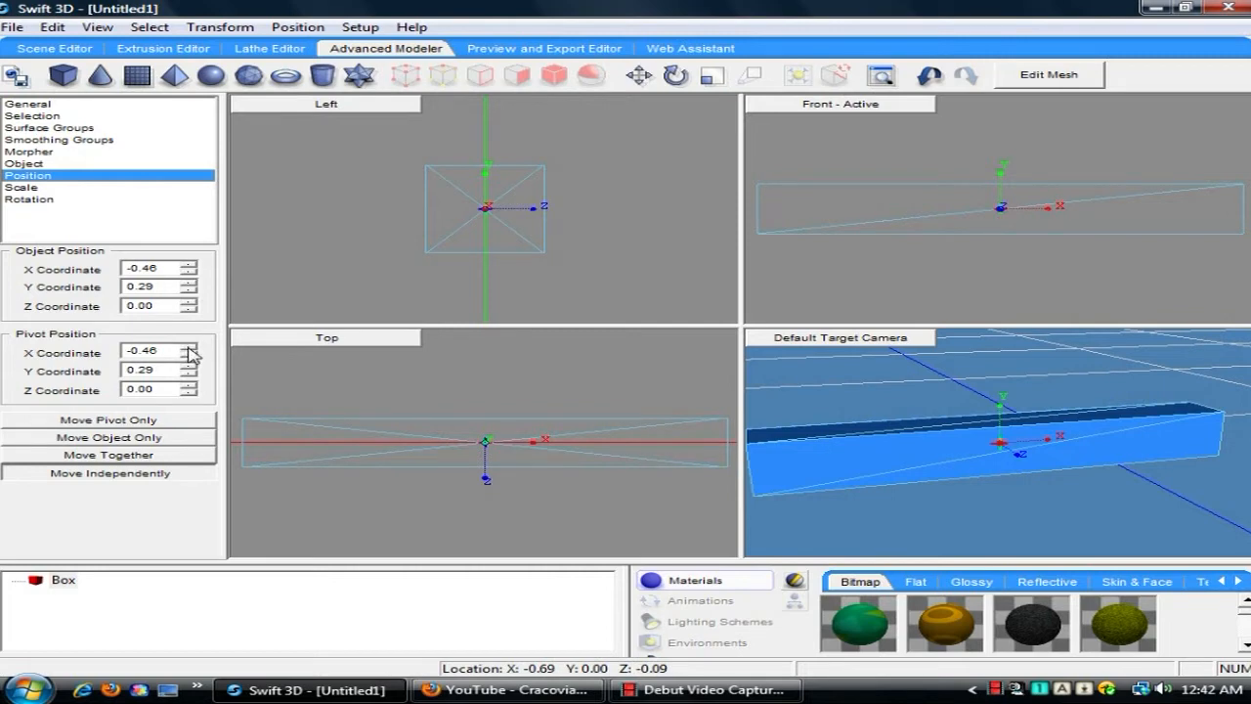
click(189, 346)
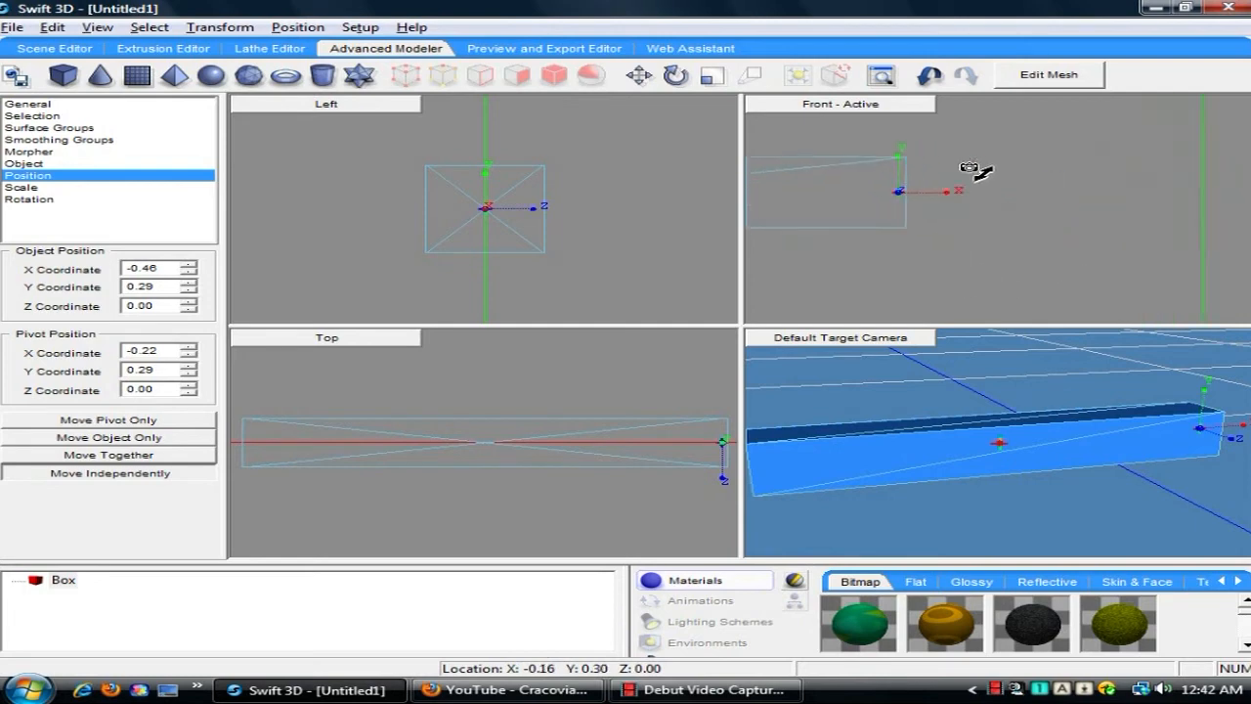
drag(899, 190, 948, 215)
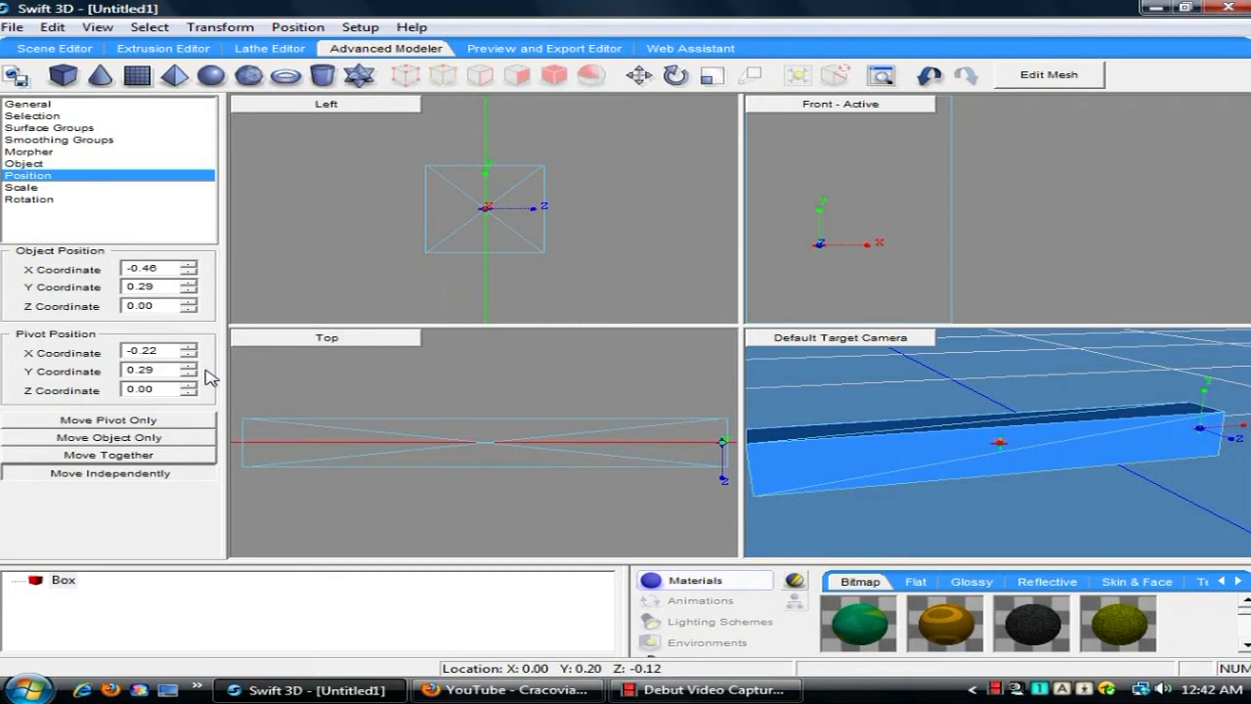
click(157, 351)
text(-0.215)
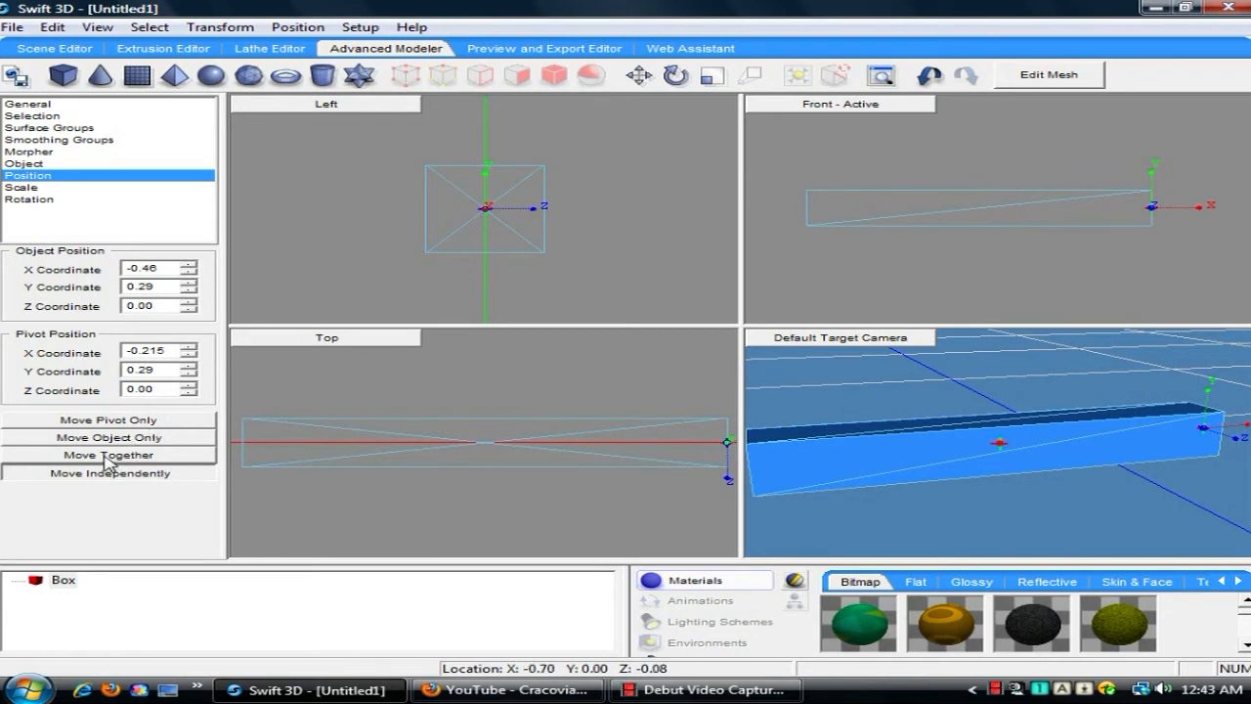
click(108, 454)
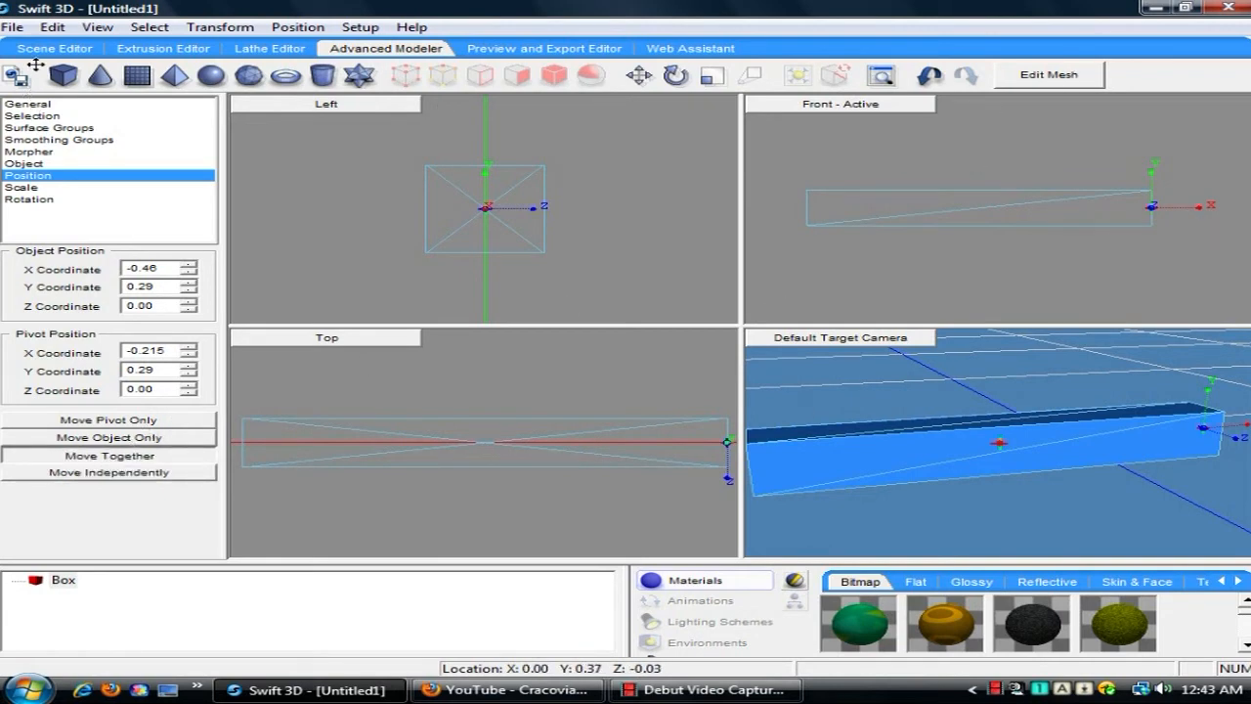
Step: Return from the Advanced Modeler to the main scene editor
click(54, 48)
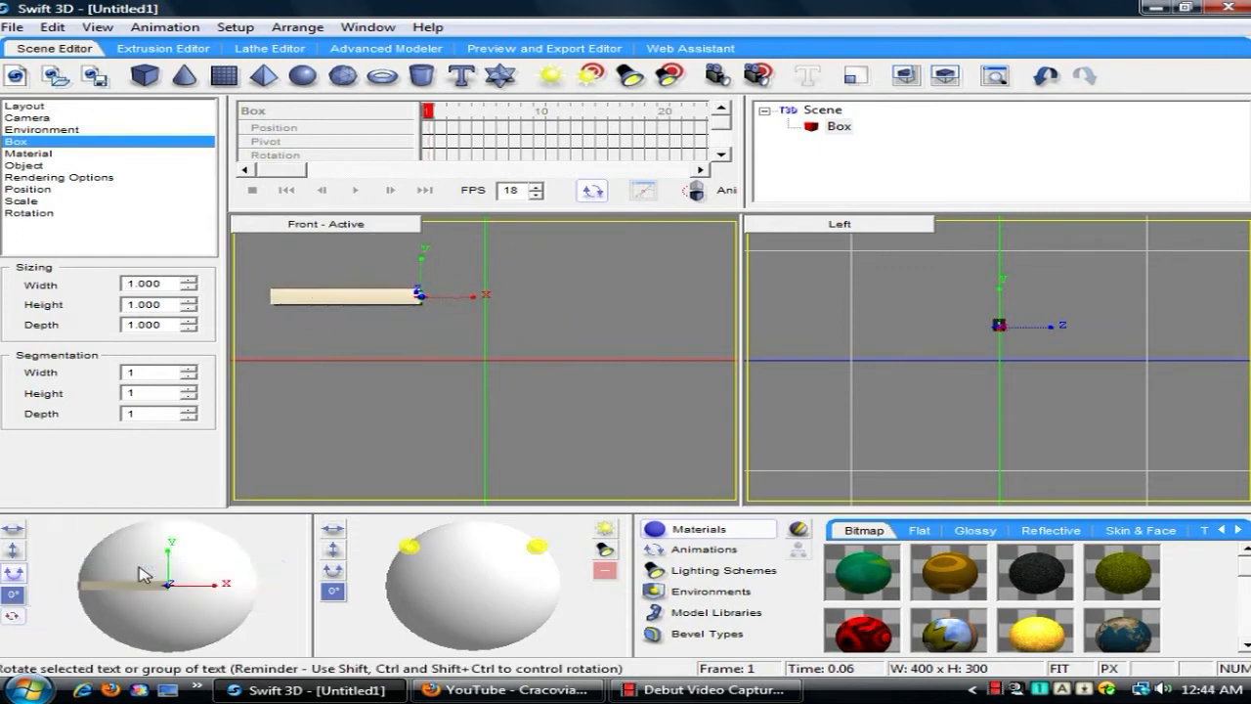
mouse_move(435, 303)
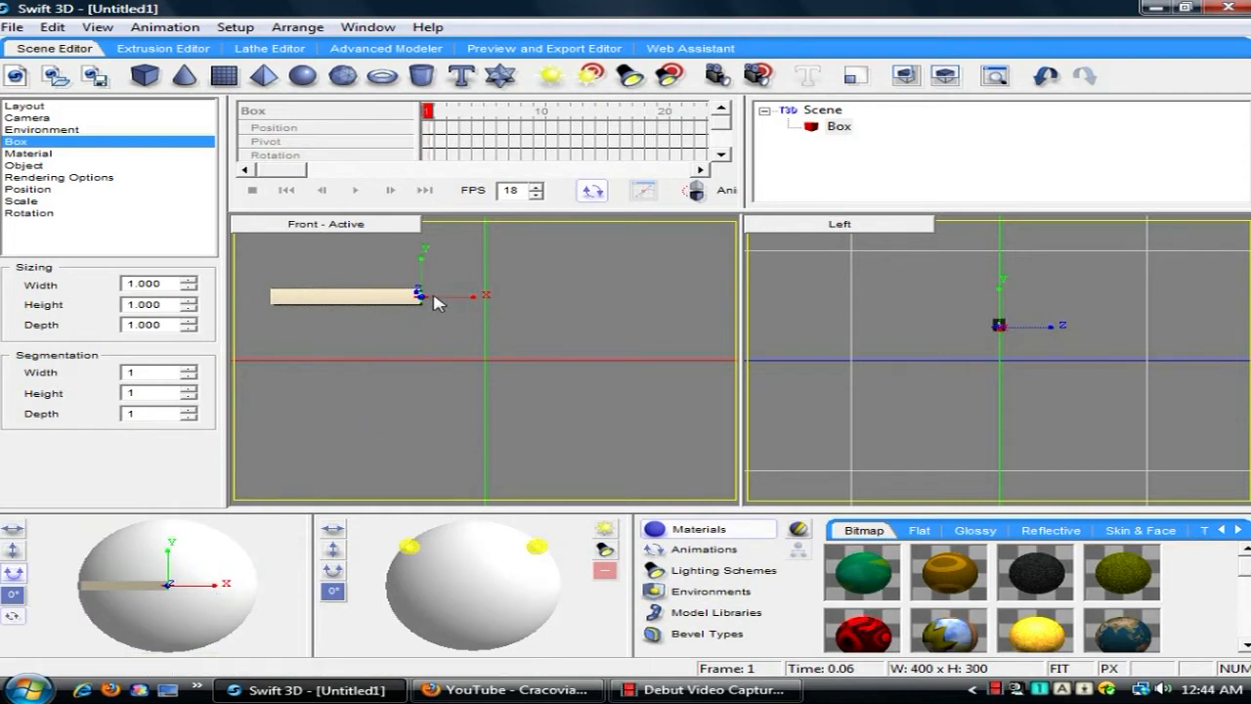
mouse_move(469, 352)
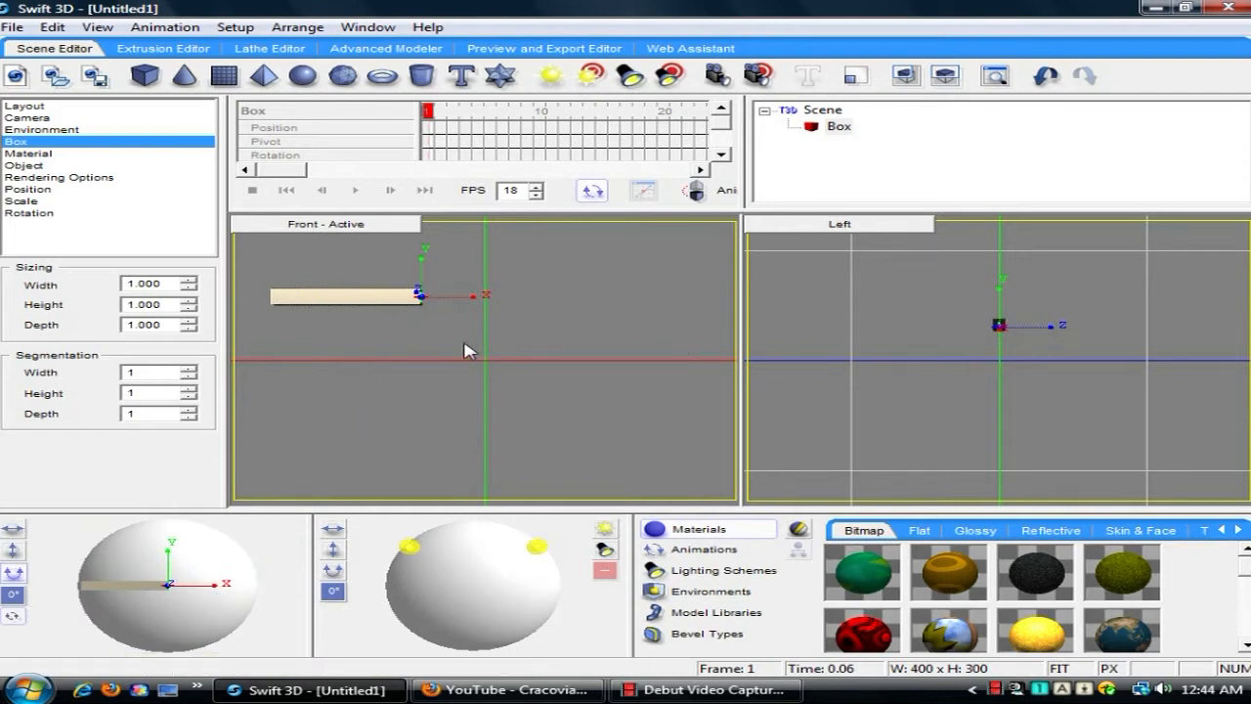
mouse_move(533, 340)
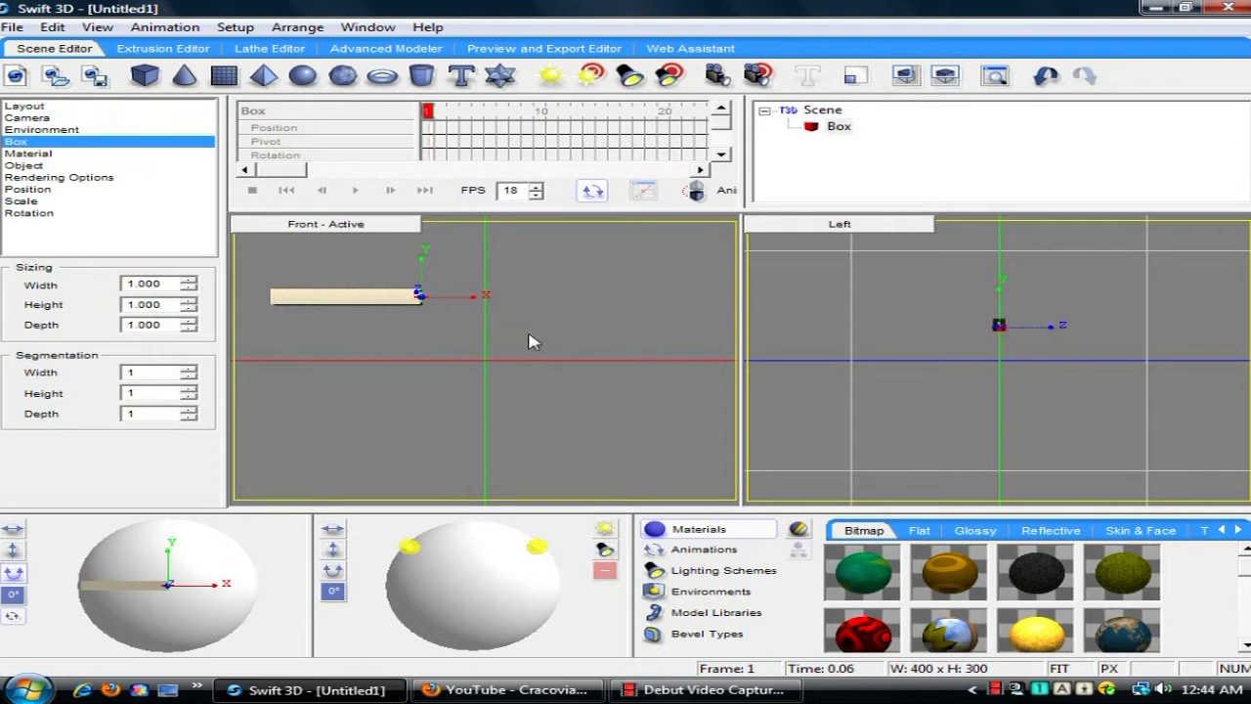
mouse_move(826, 162)
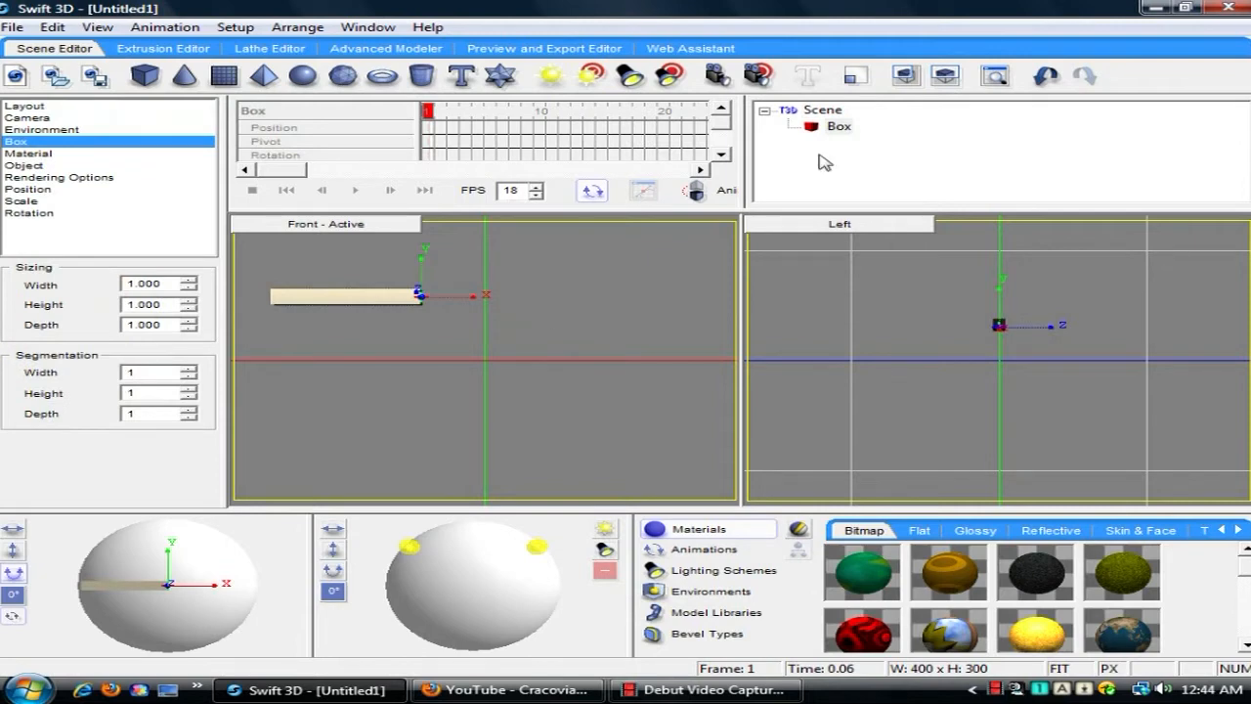
mouse_move(569, 311)
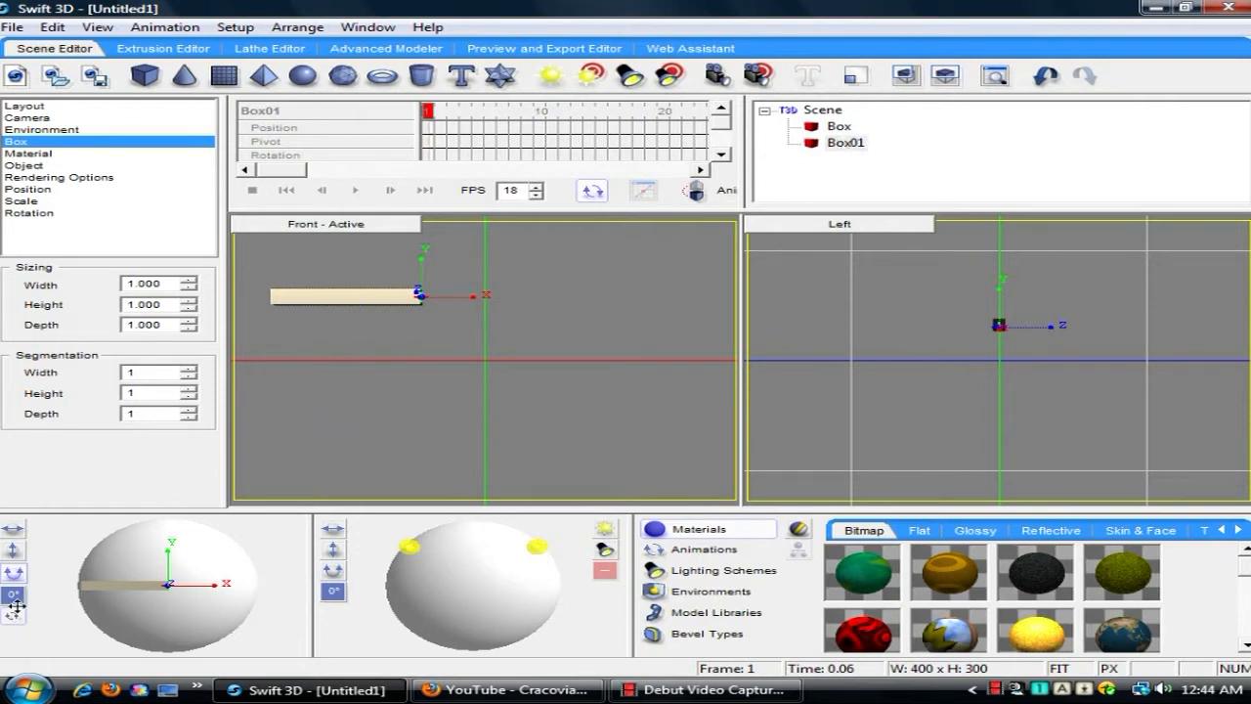
Step: Snap trackball rotation to 90 degrees and rotate the copied bar upright
click(14, 594)
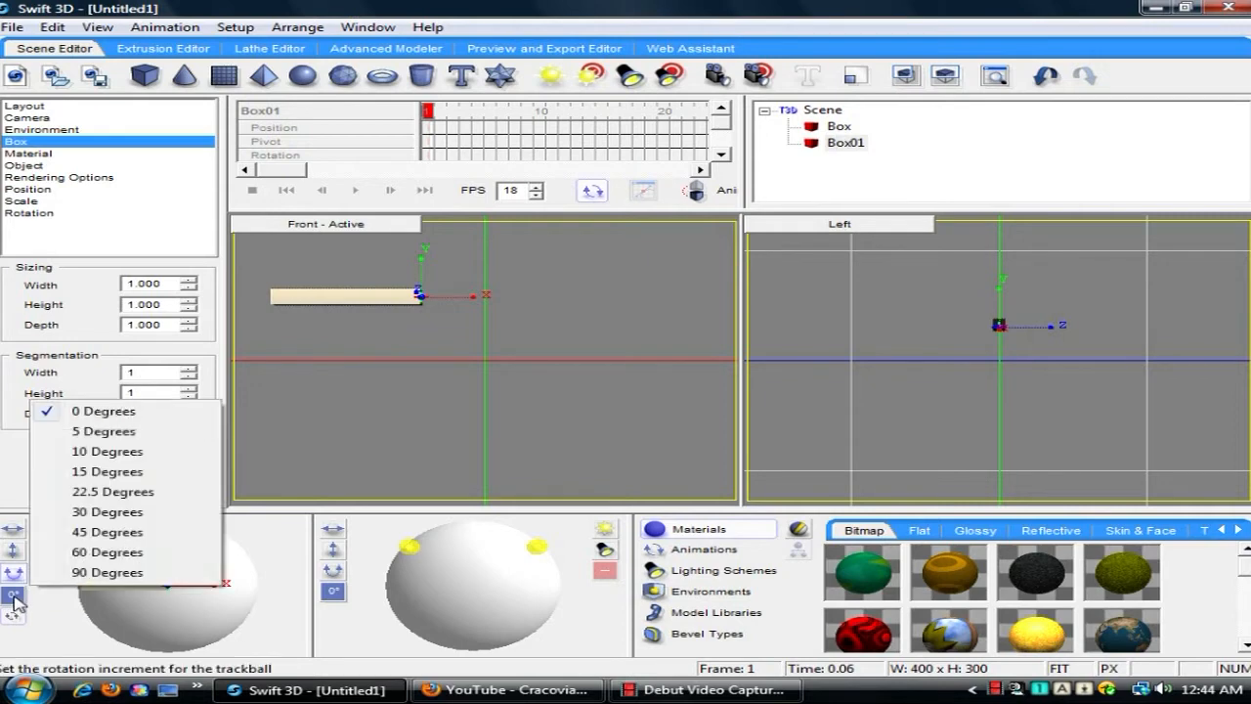
mouse_move(93, 571)
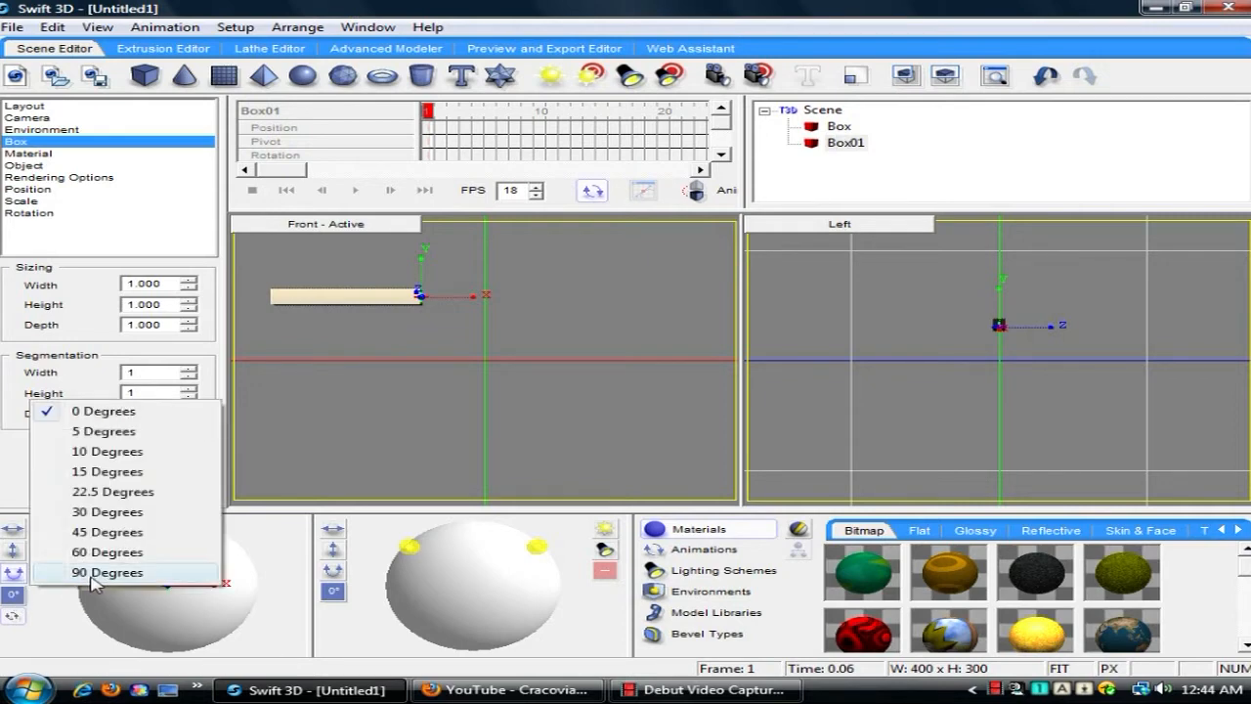
click(107, 572)
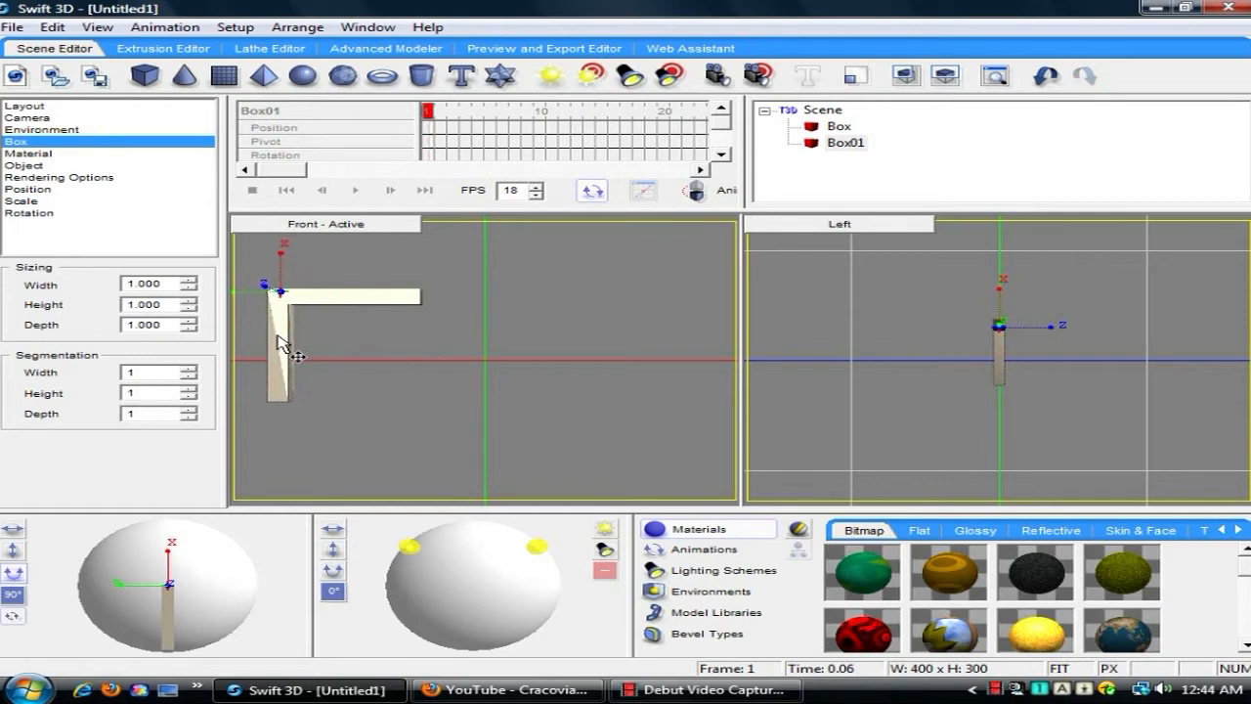
drag(283, 342, 367, 370)
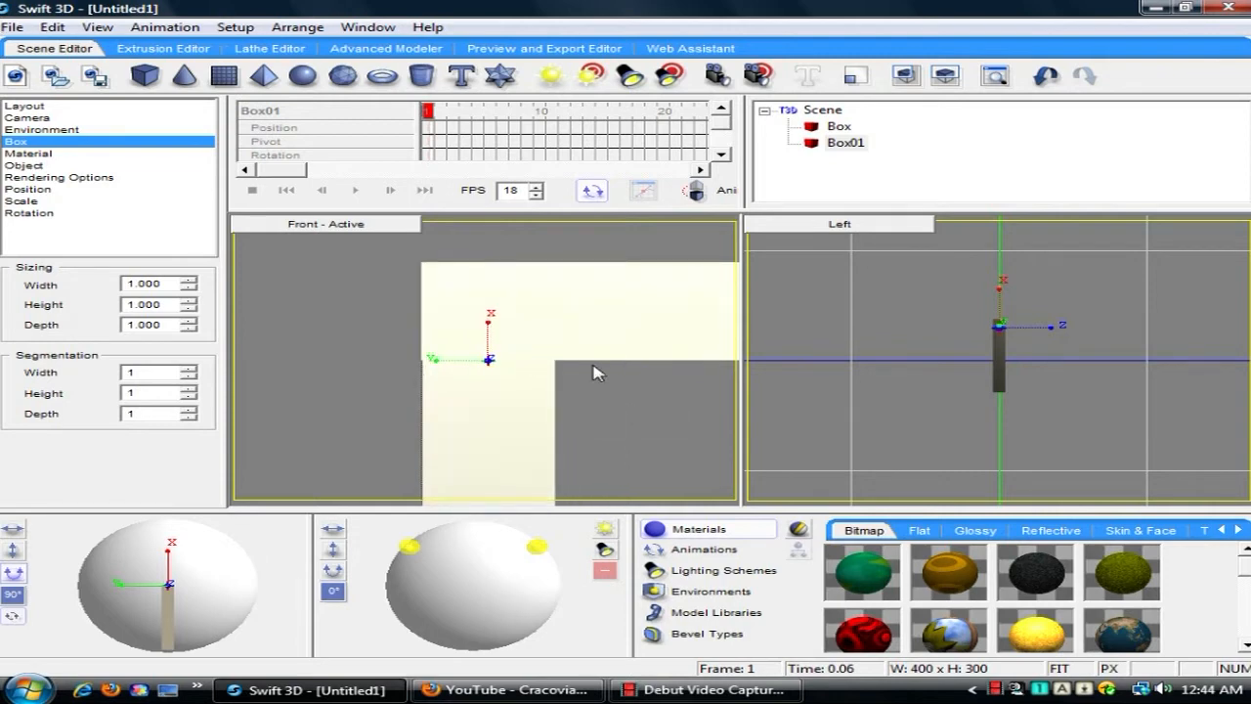
mouse_move(521, 409)
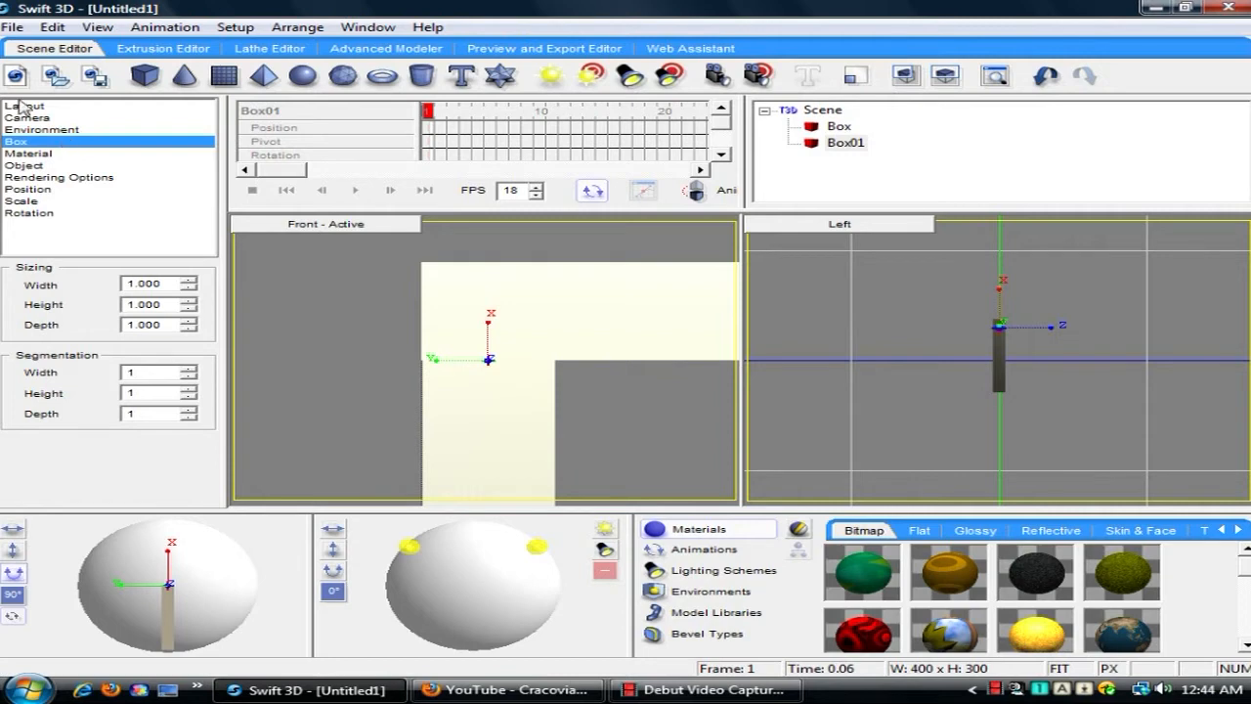
Step: In the Layout properties, edit the Nudge Increment to 0.01
click(25, 106)
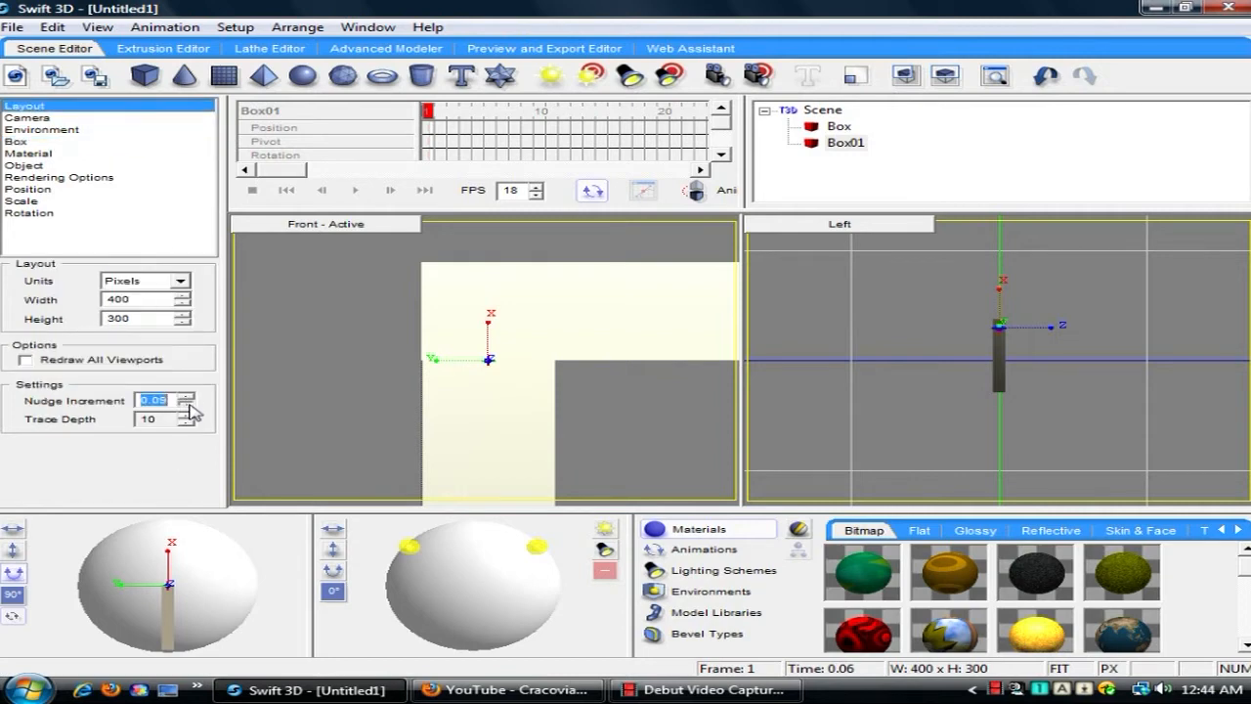
click(185, 404)
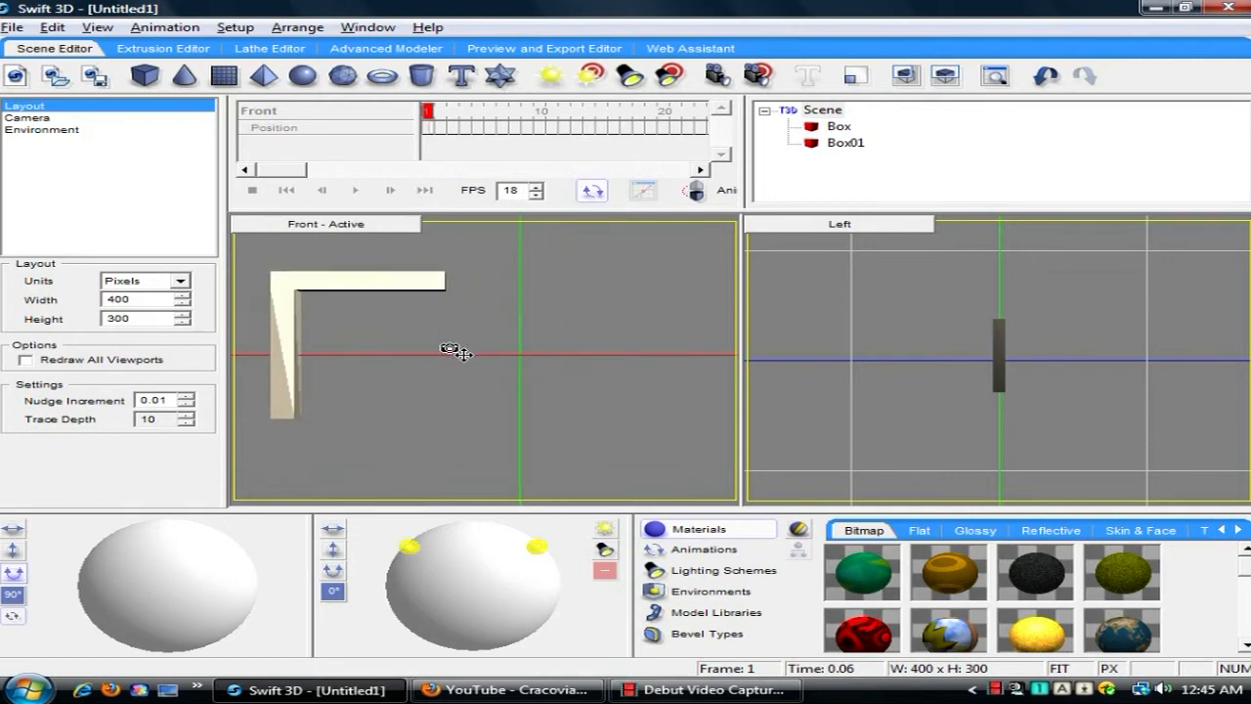
Step: Fit a bottom bar against the vertical bar's base, then show the reference video
click(284, 352)
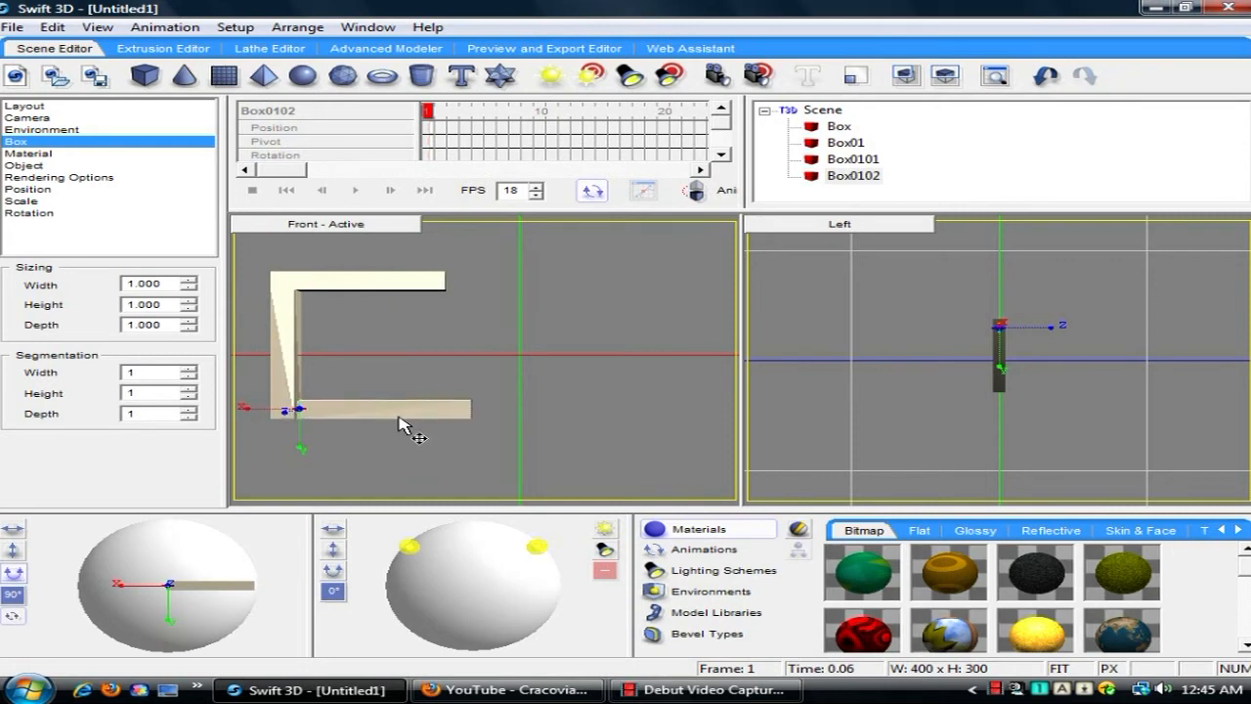
drag(400, 420, 464, 430)
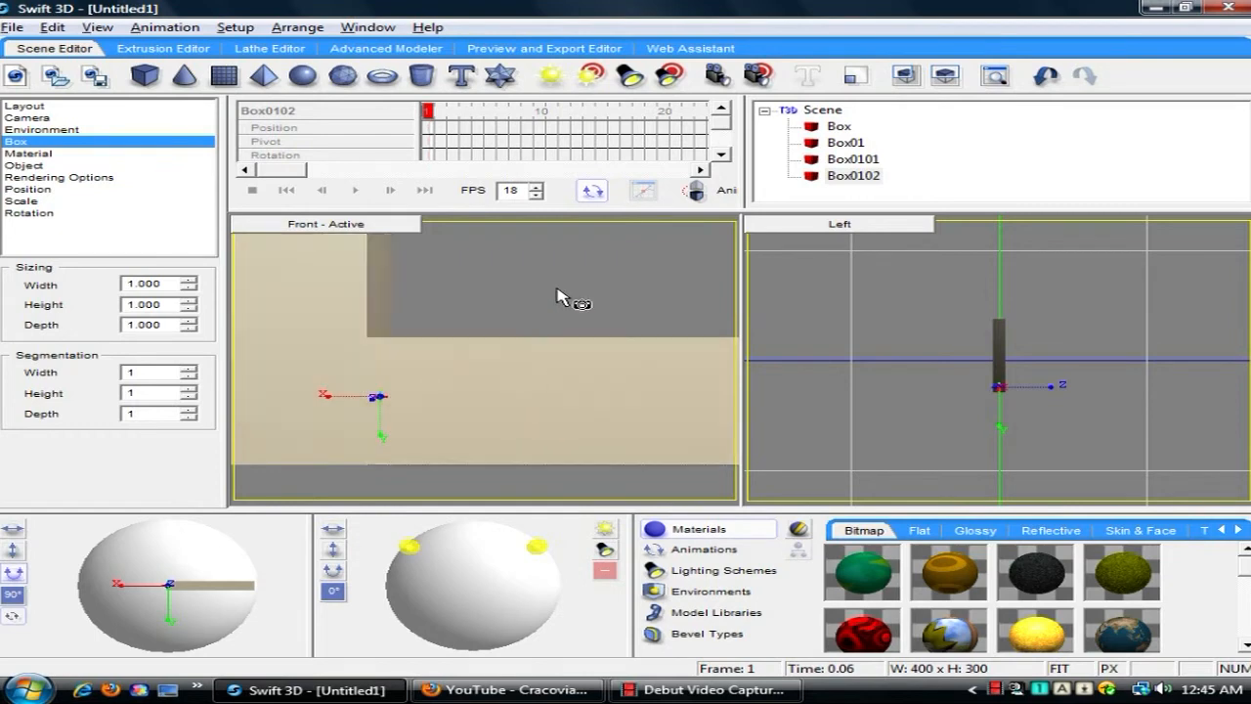
mouse_move(560, 280)
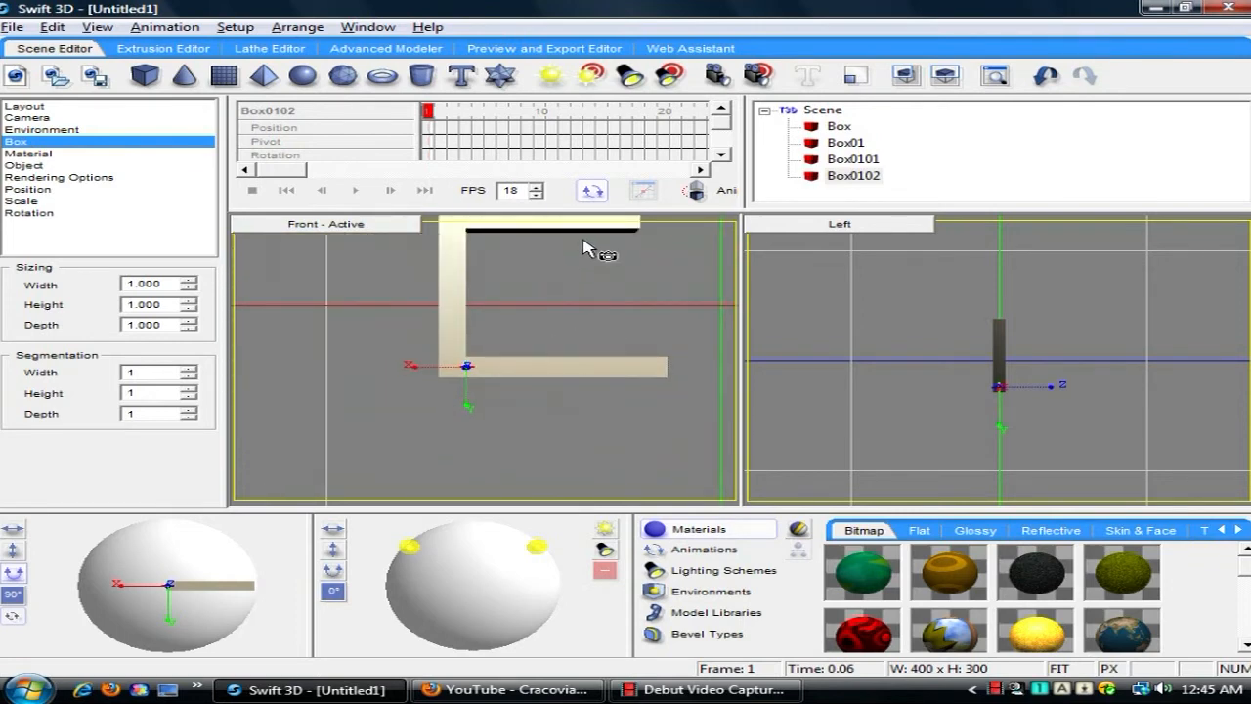
drag(586, 246, 528, 350)
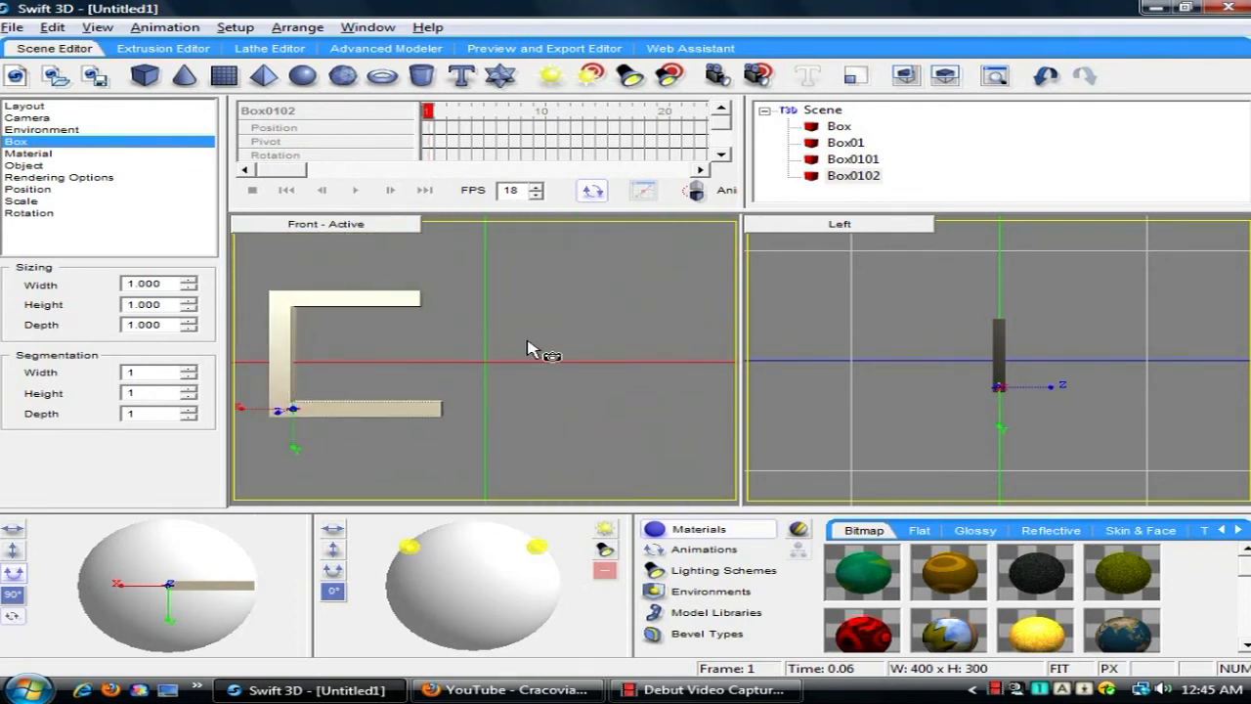
click(508, 689)
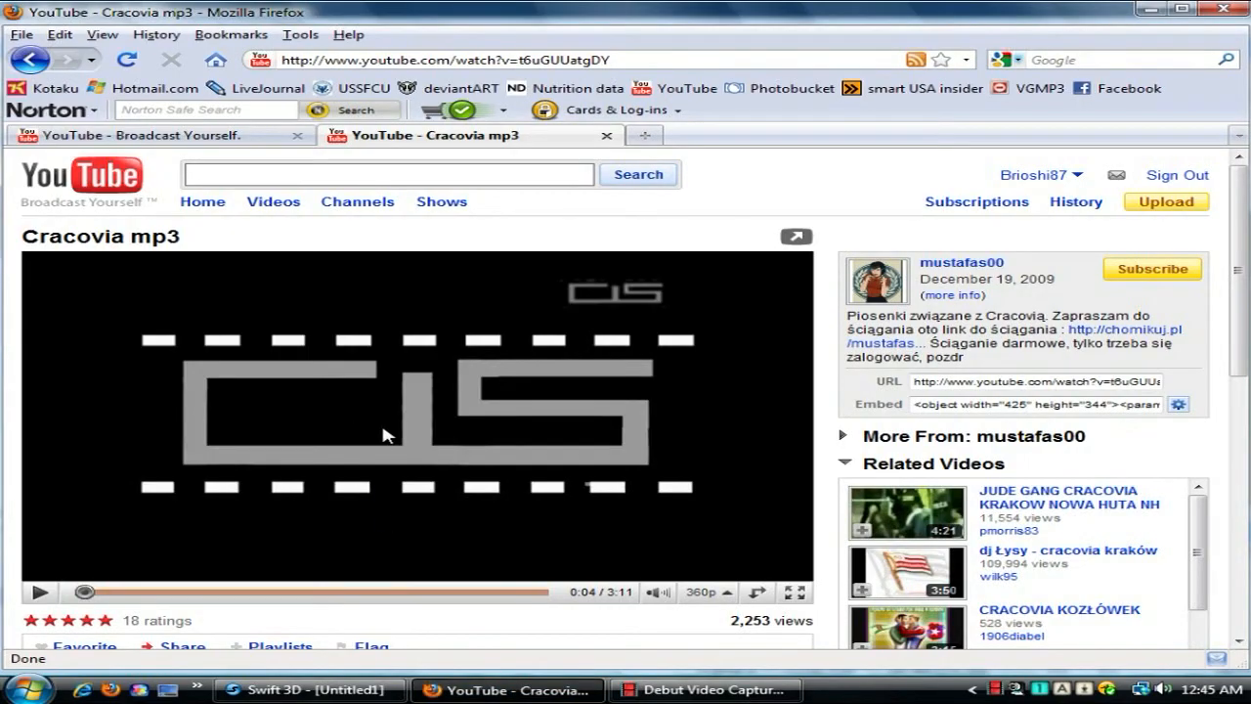
mouse_move(420, 416)
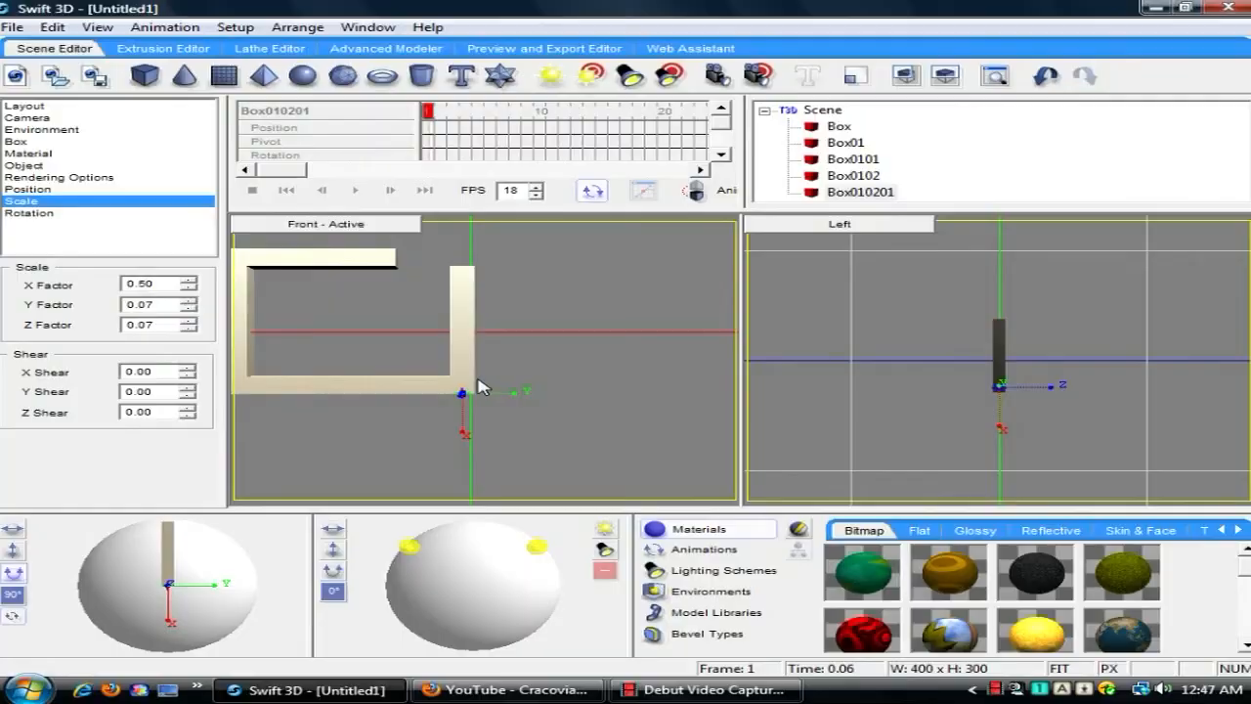
click(508, 689)
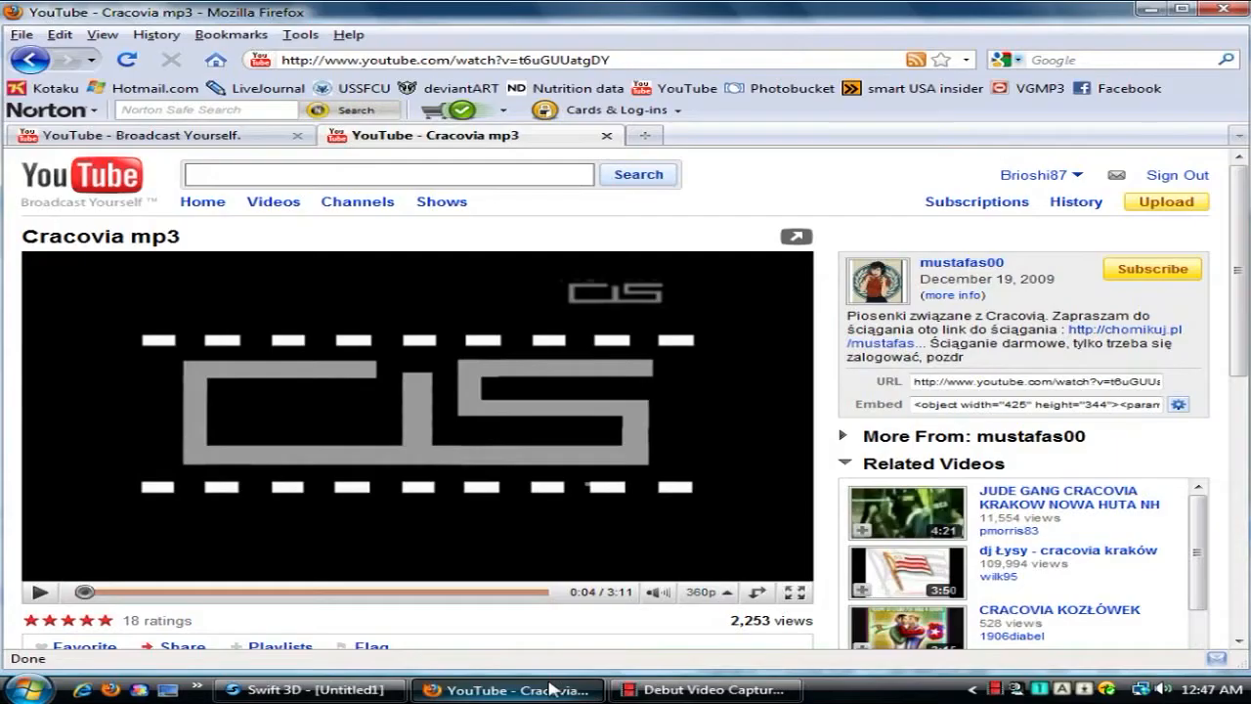
mouse_move(254, 452)
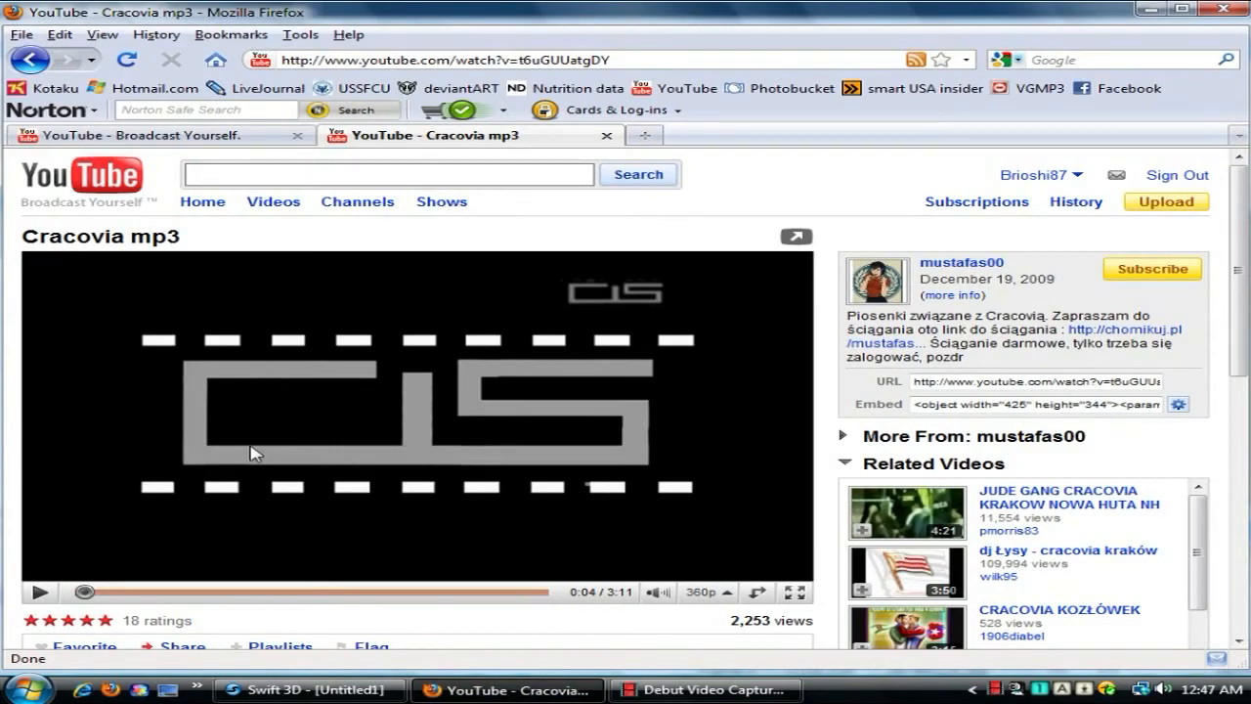
mouse_move(484, 642)
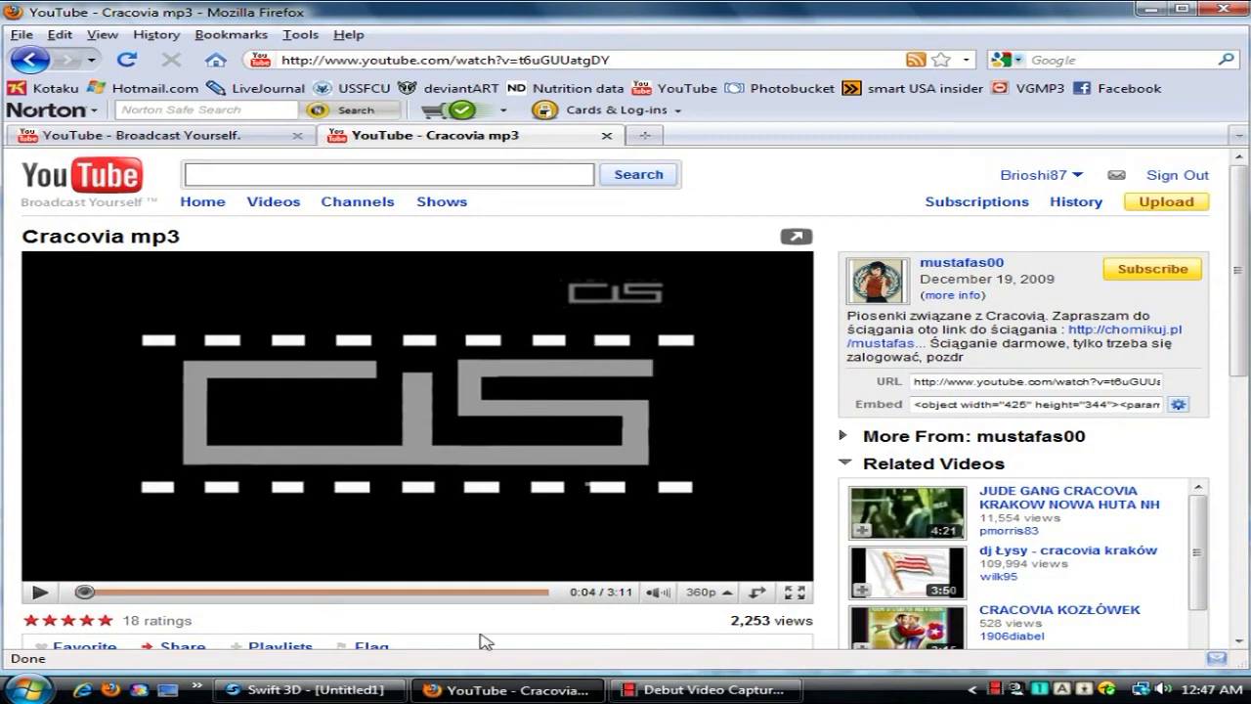
mouse_move(435, 531)
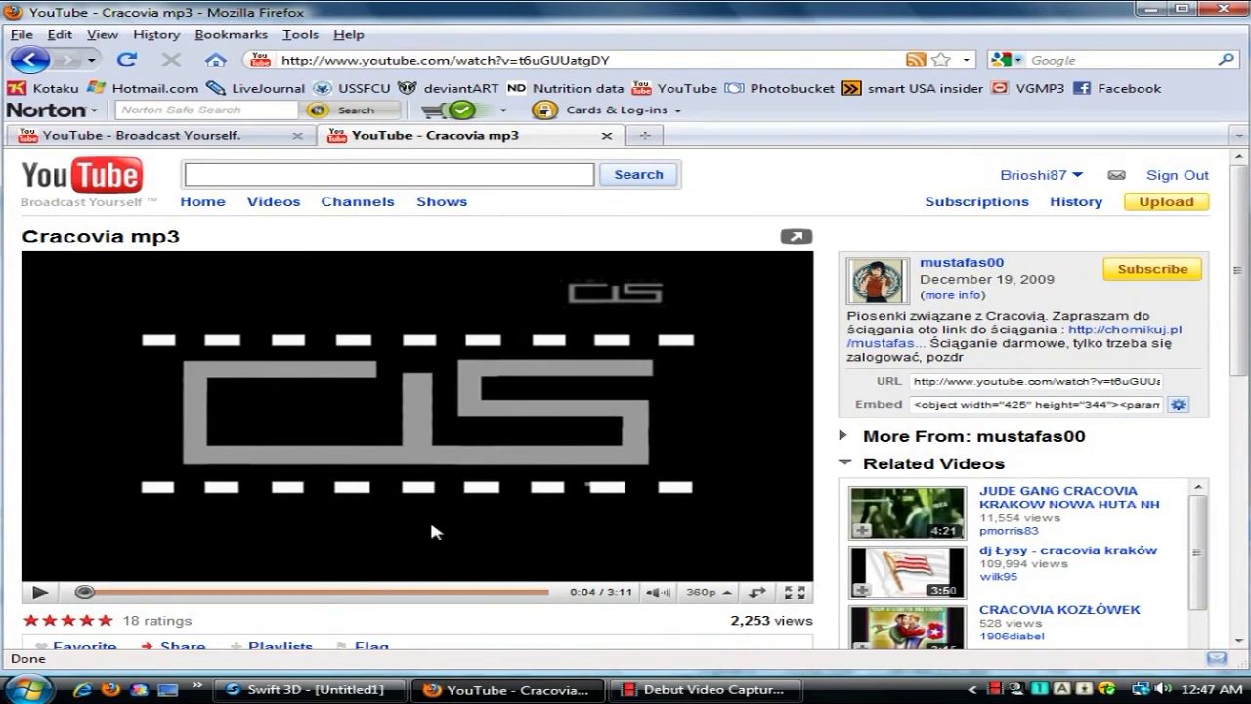
click(309, 689)
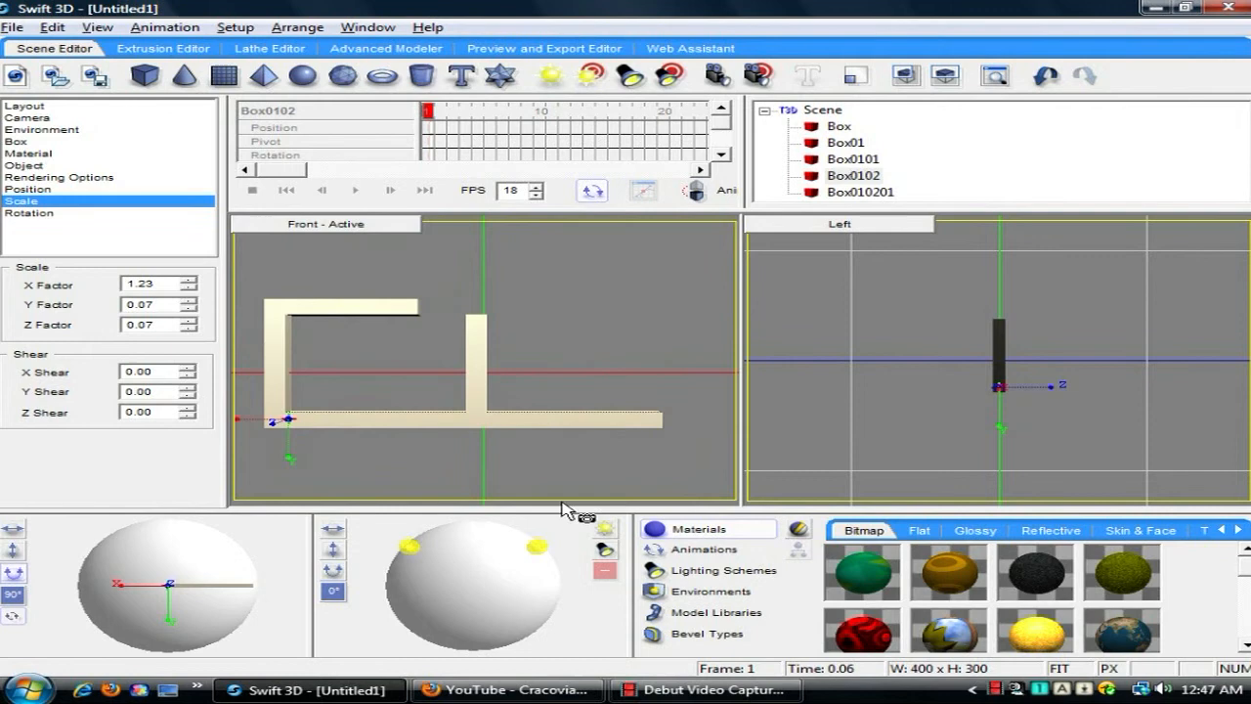
mouse_move(483, 337)
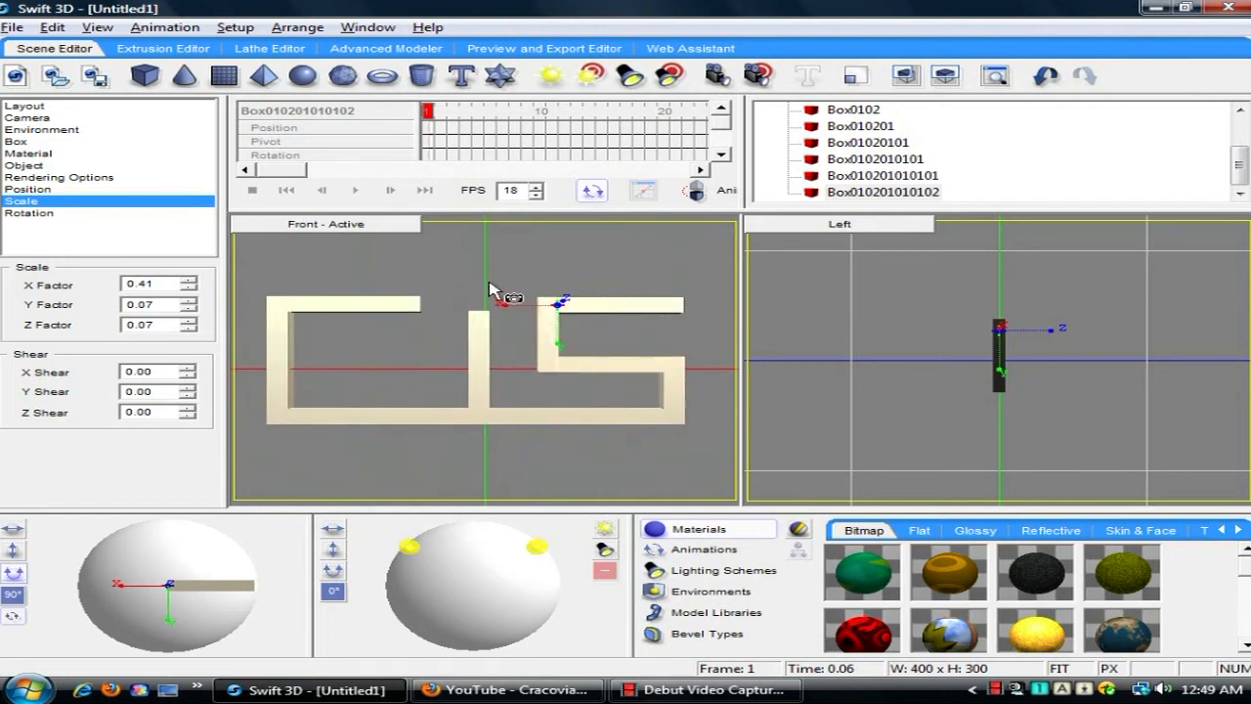
mouse_move(504, 291)
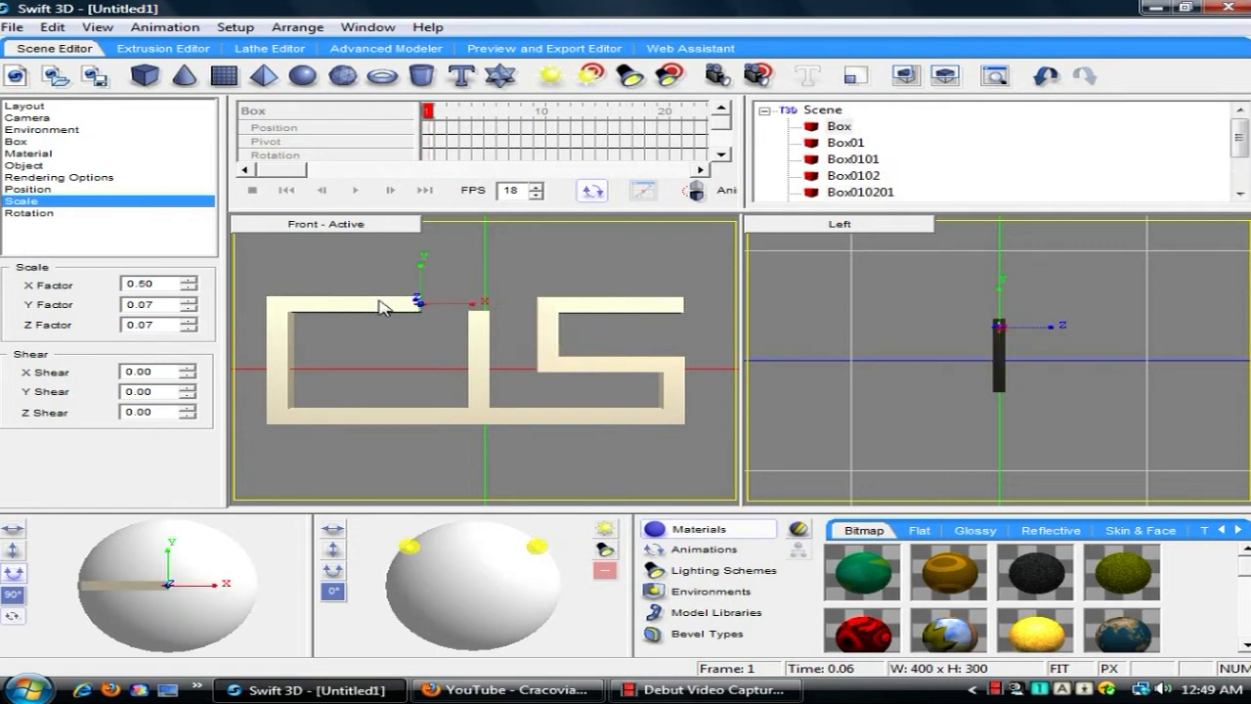
mouse_move(423, 311)
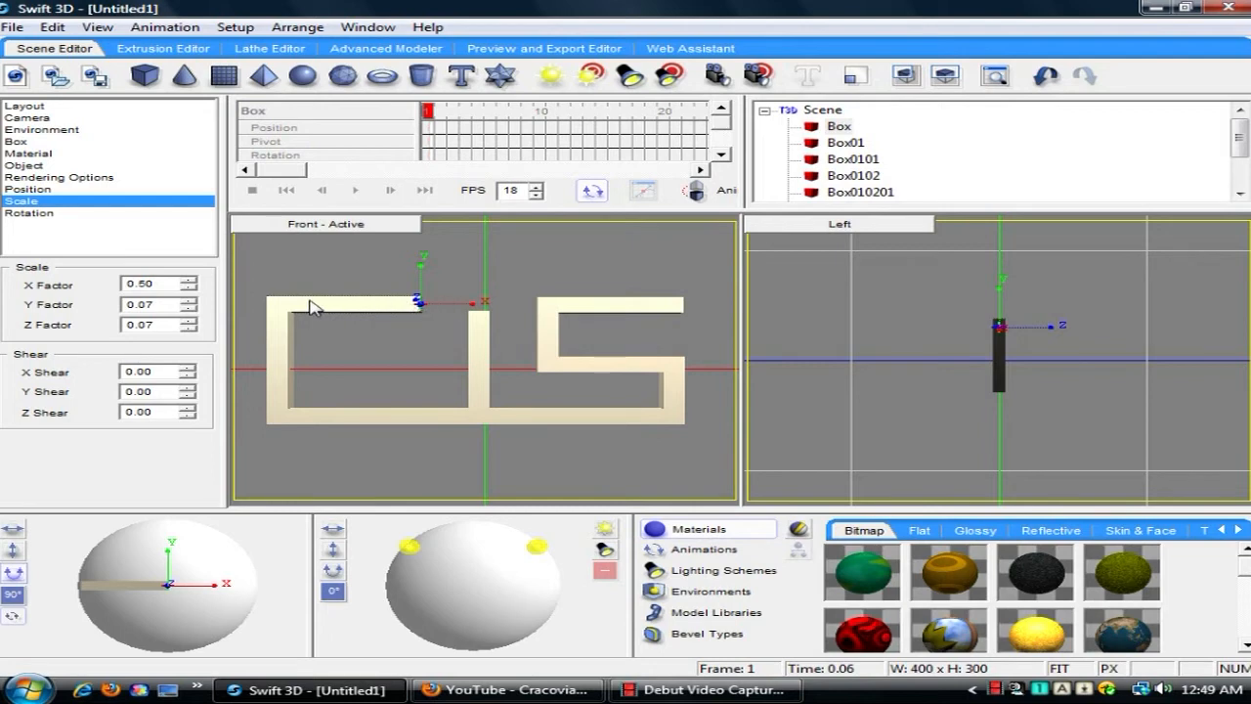
mouse_move(502, 310)
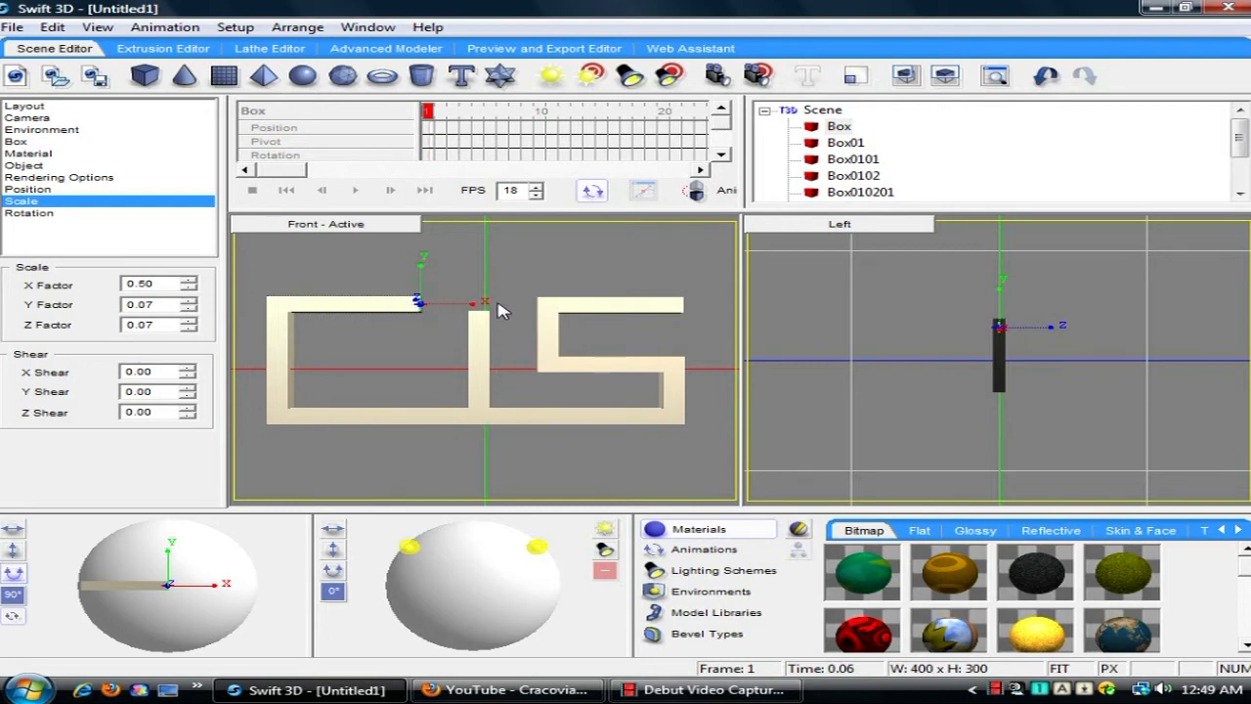
mouse_move(423, 309)
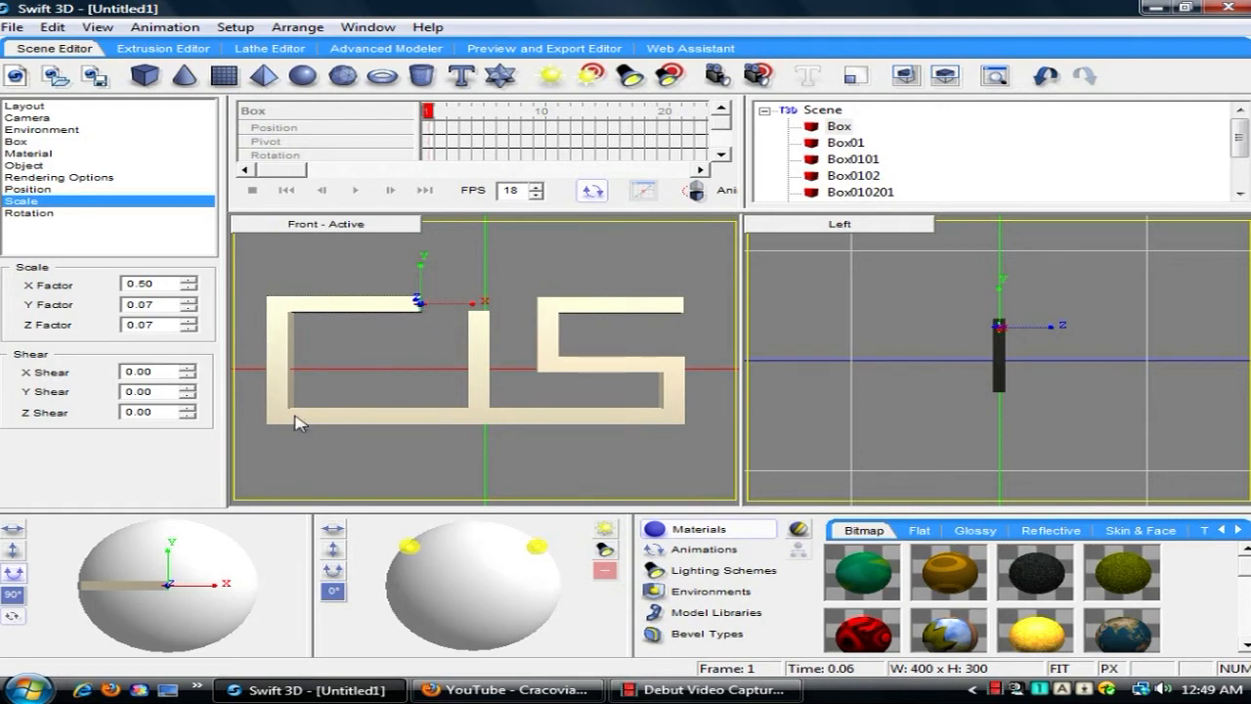
mouse_move(525, 413)
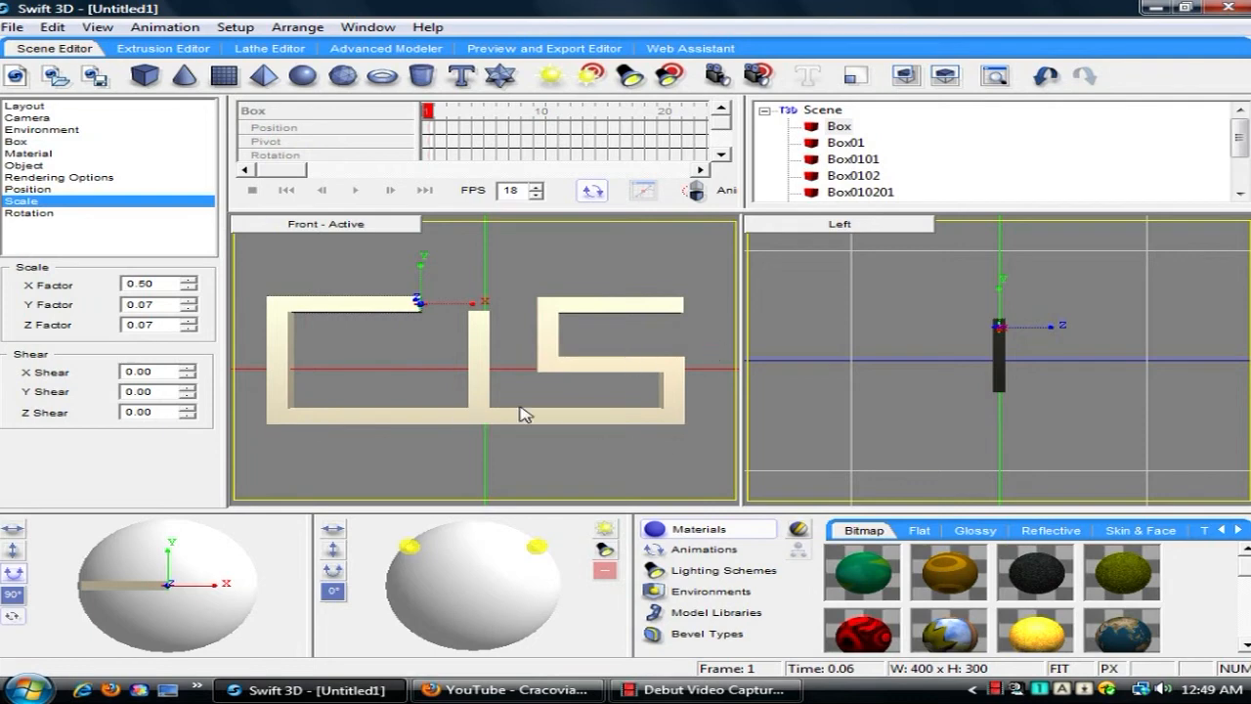
mouse_move(425, 311)
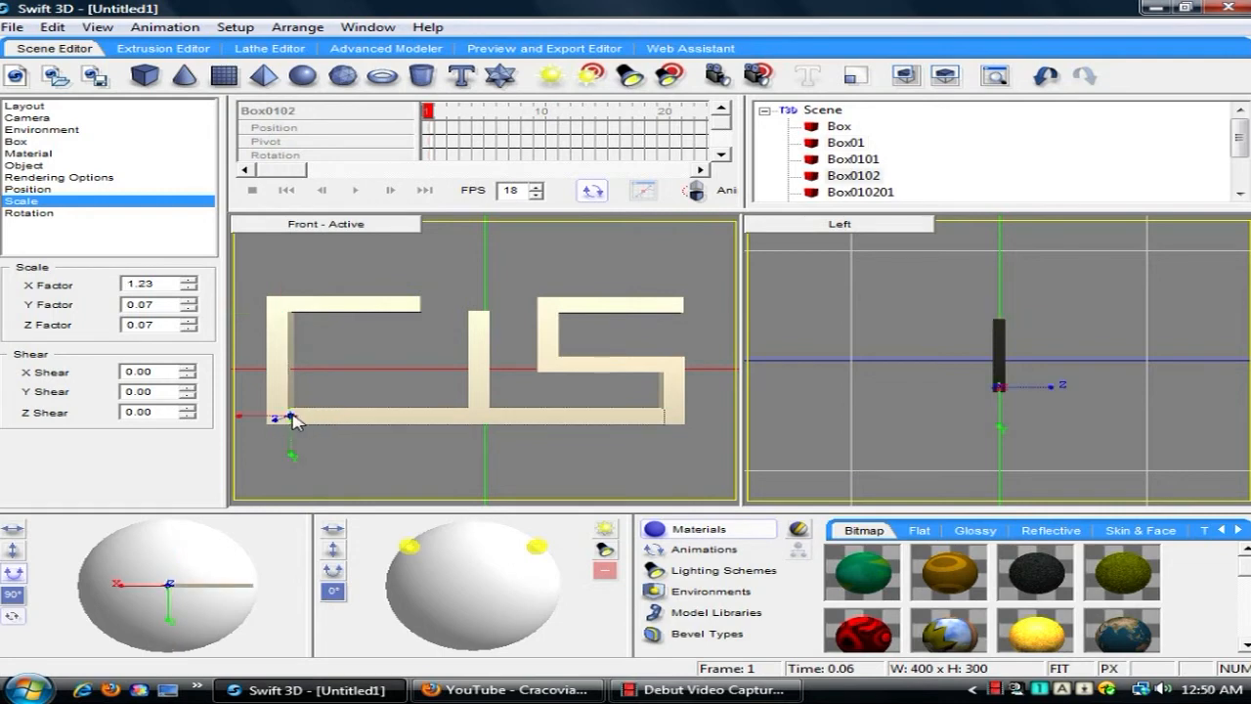
mouse_move(484, 391)
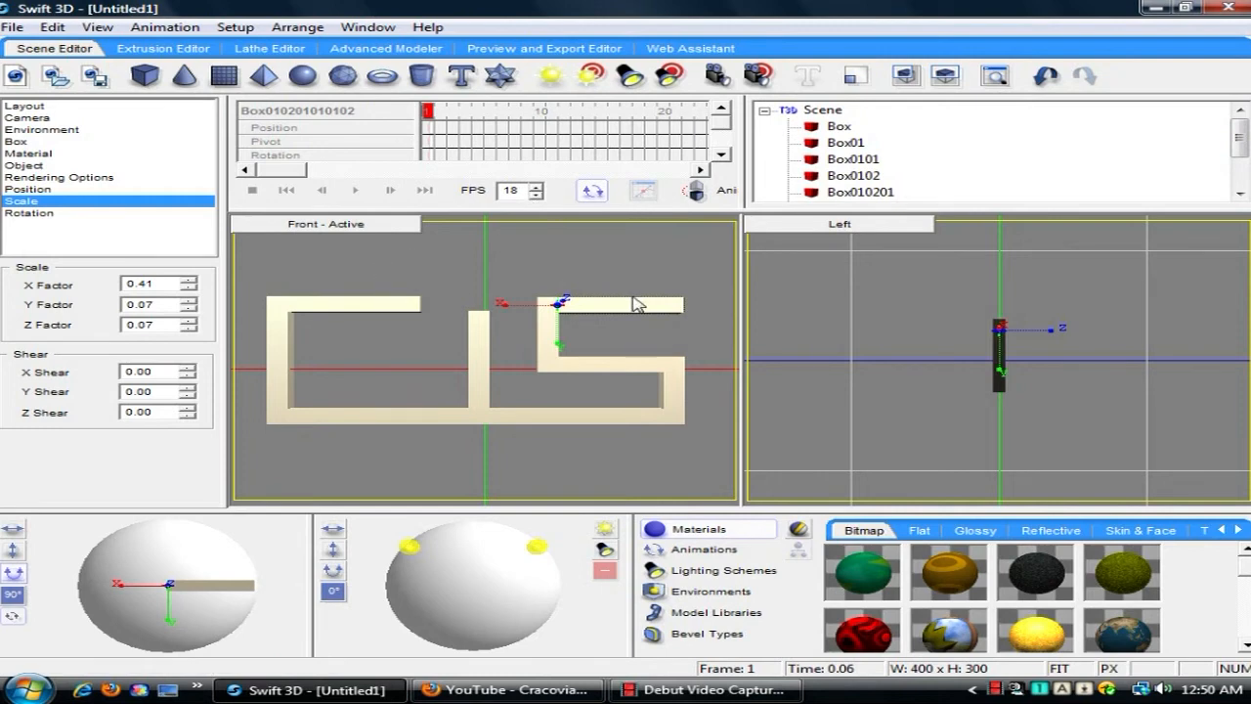
mouse_move(621, 315)
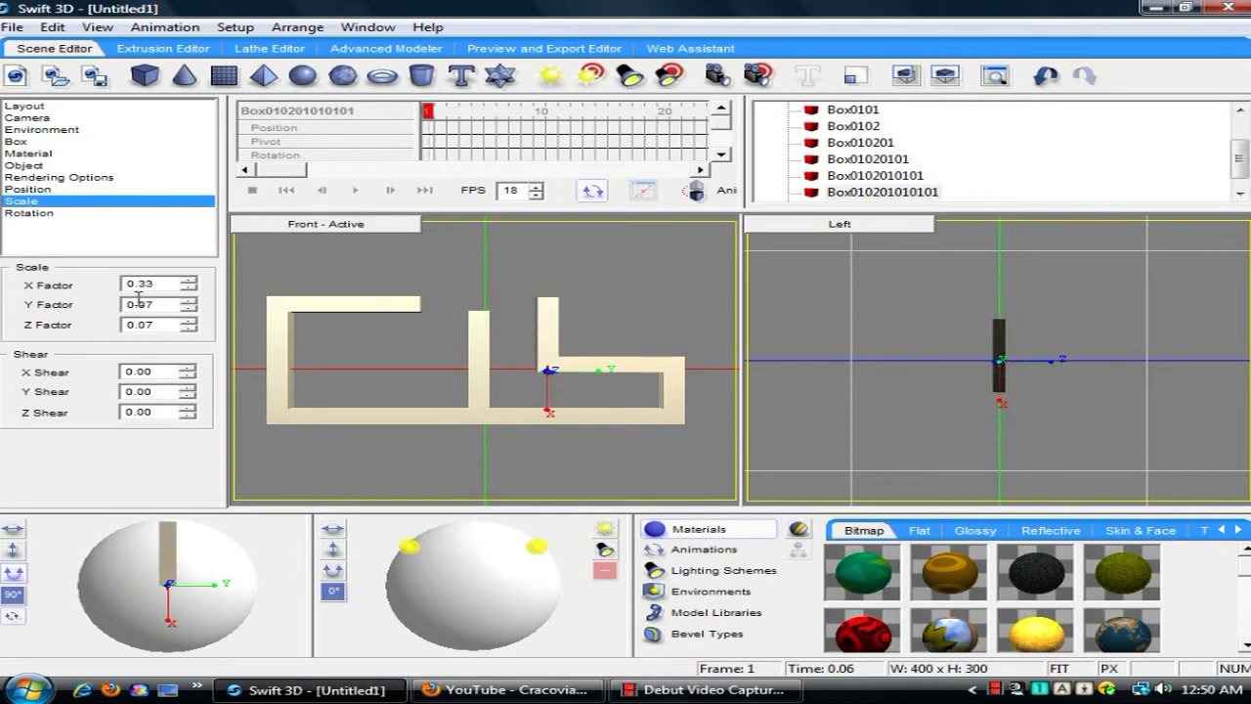
Step: Enter Scale factor values (0, 0.50) for the CIS bars, including the S's bottom bar
text(0)
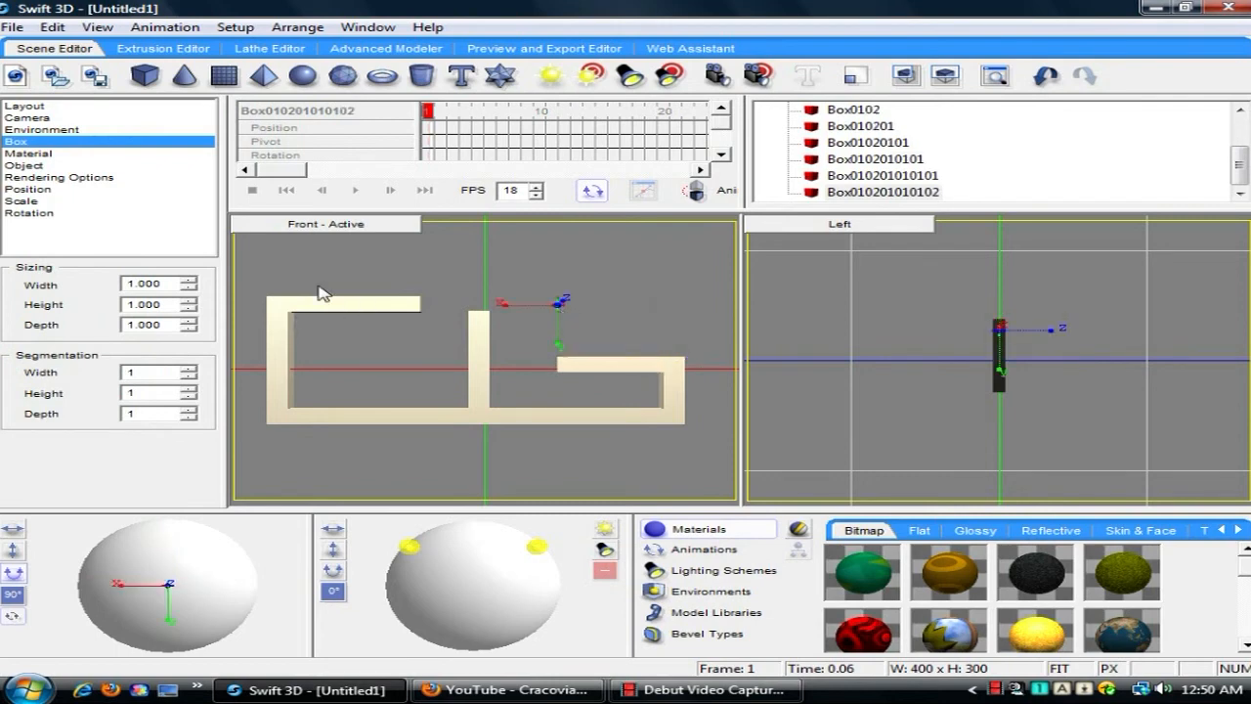
mouse_move(34, 213)
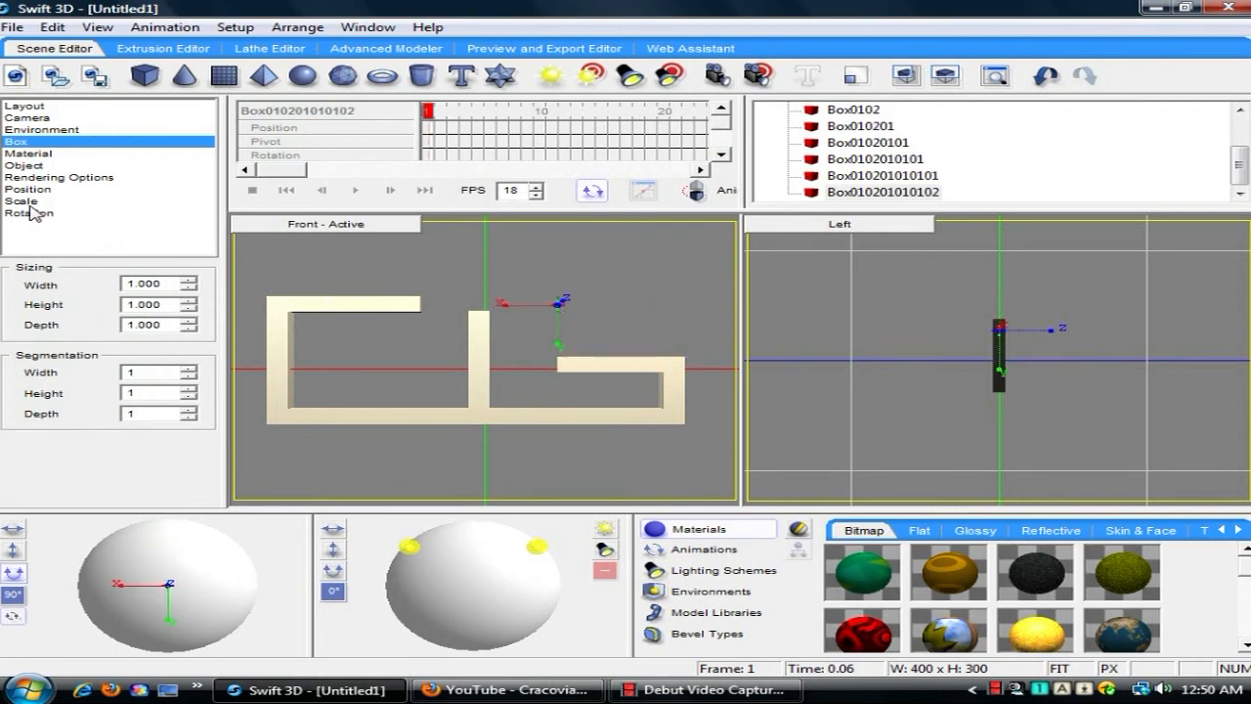
click(21, 201)
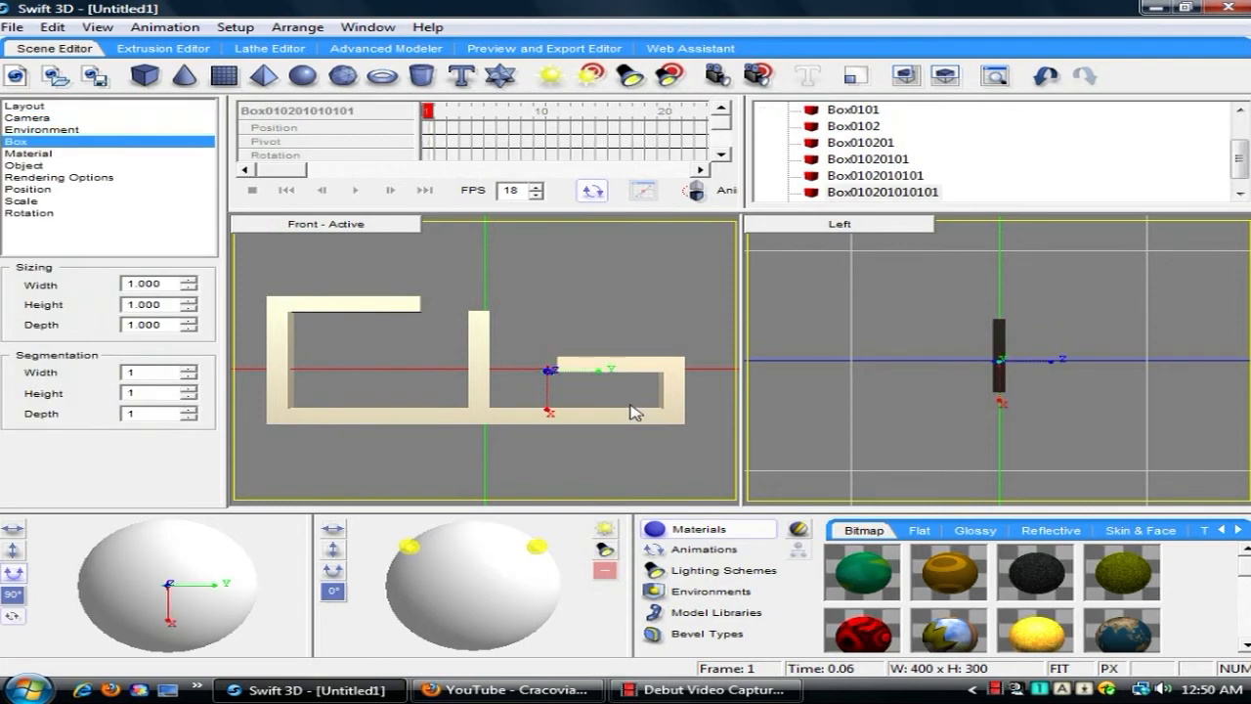
click(21, 200)
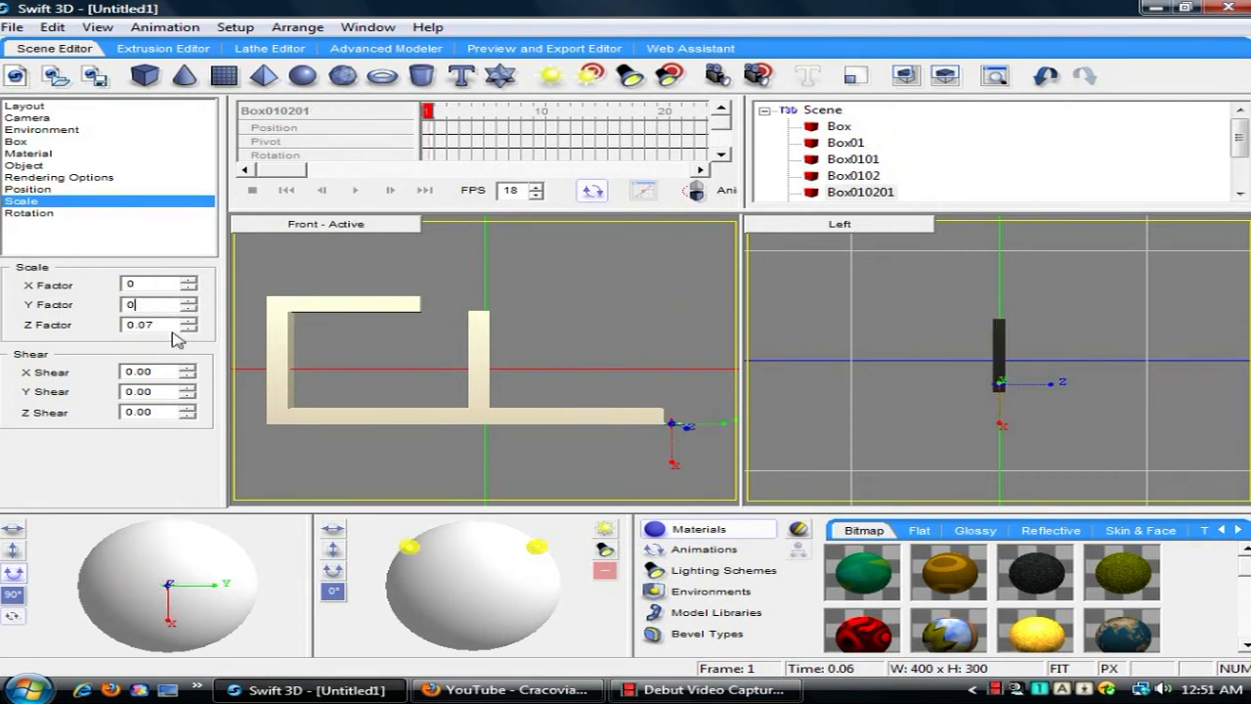
text(0.50)
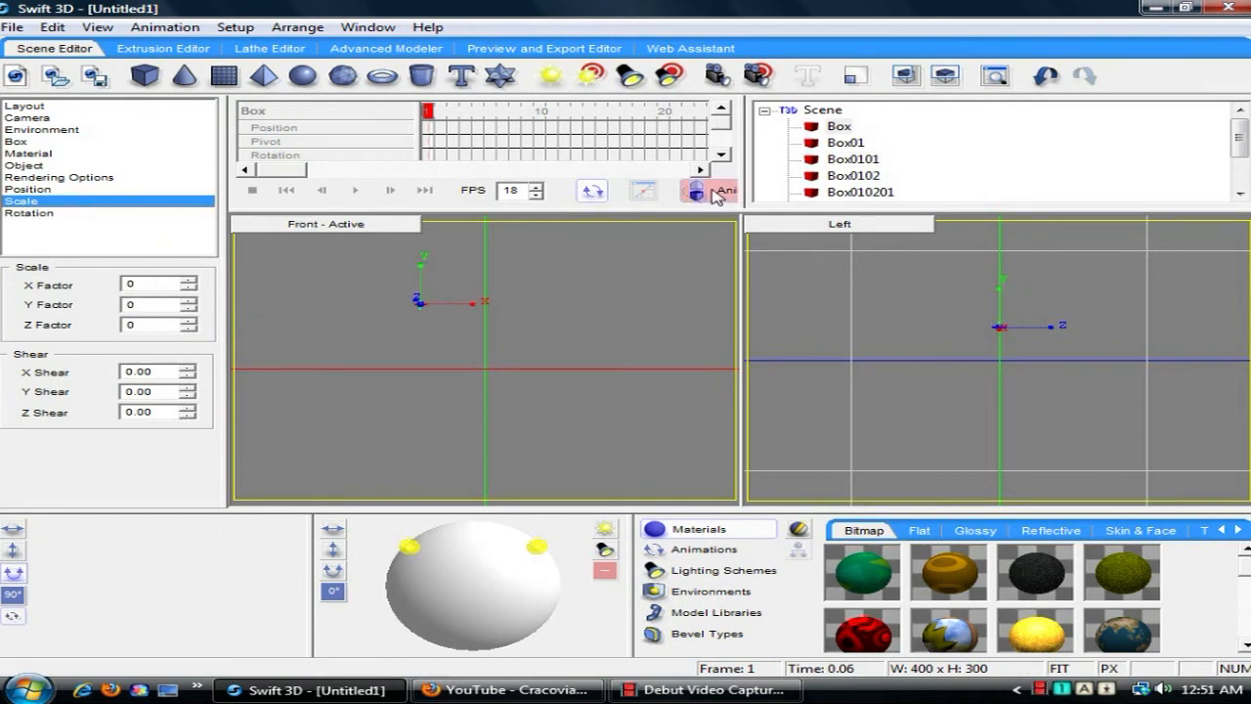
Step: With Animate on, key the top bar at frame 15 to scale X 0.5, Y 0.07, Z 0.07
click(713, 191)
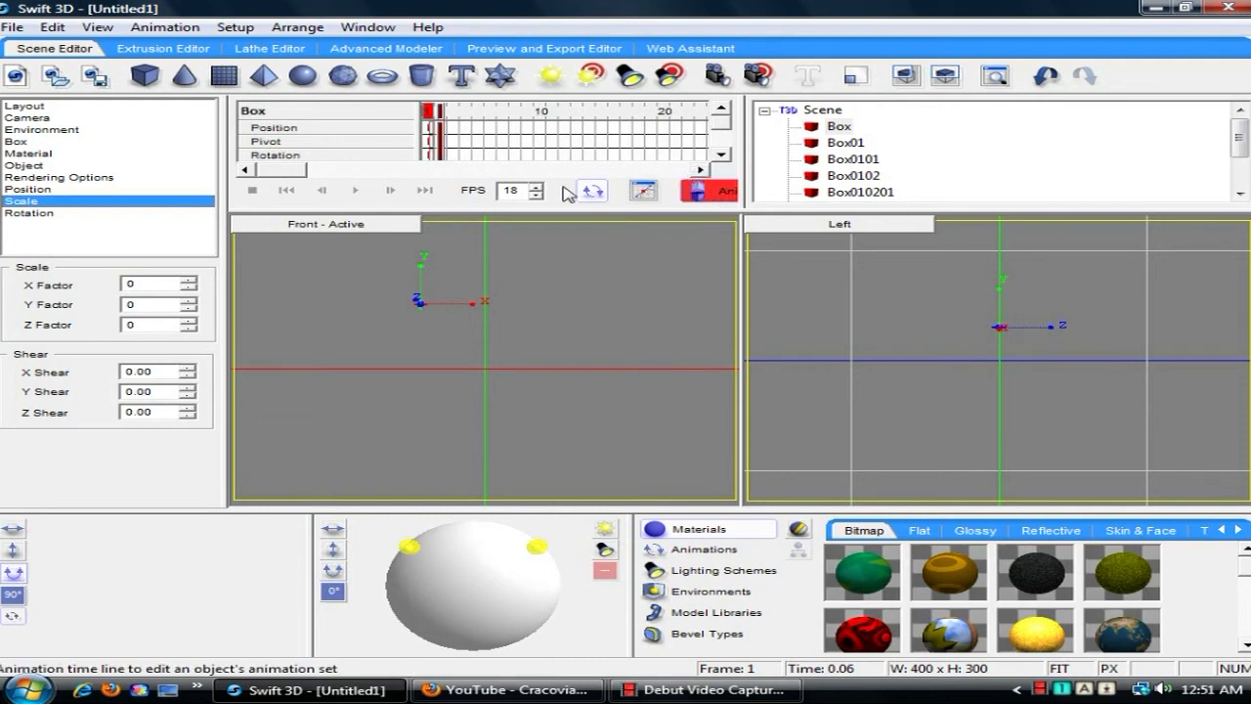
click(342, 75)
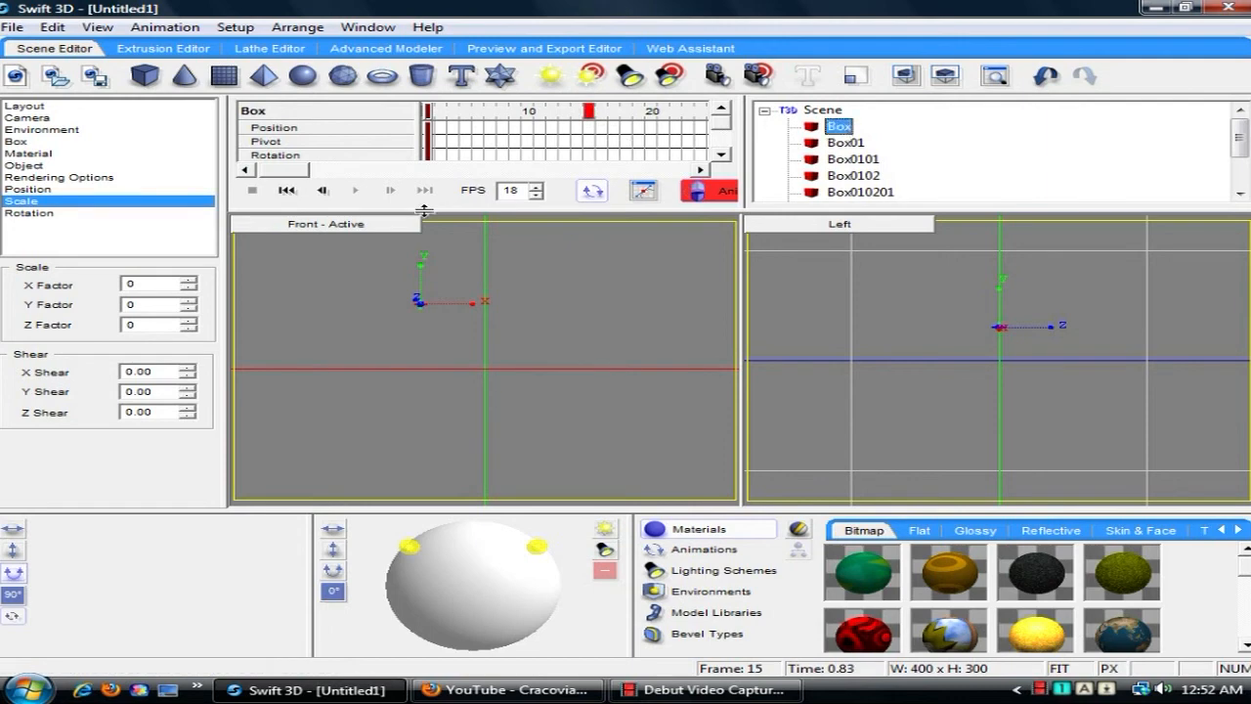
mouse_move(411, 158)
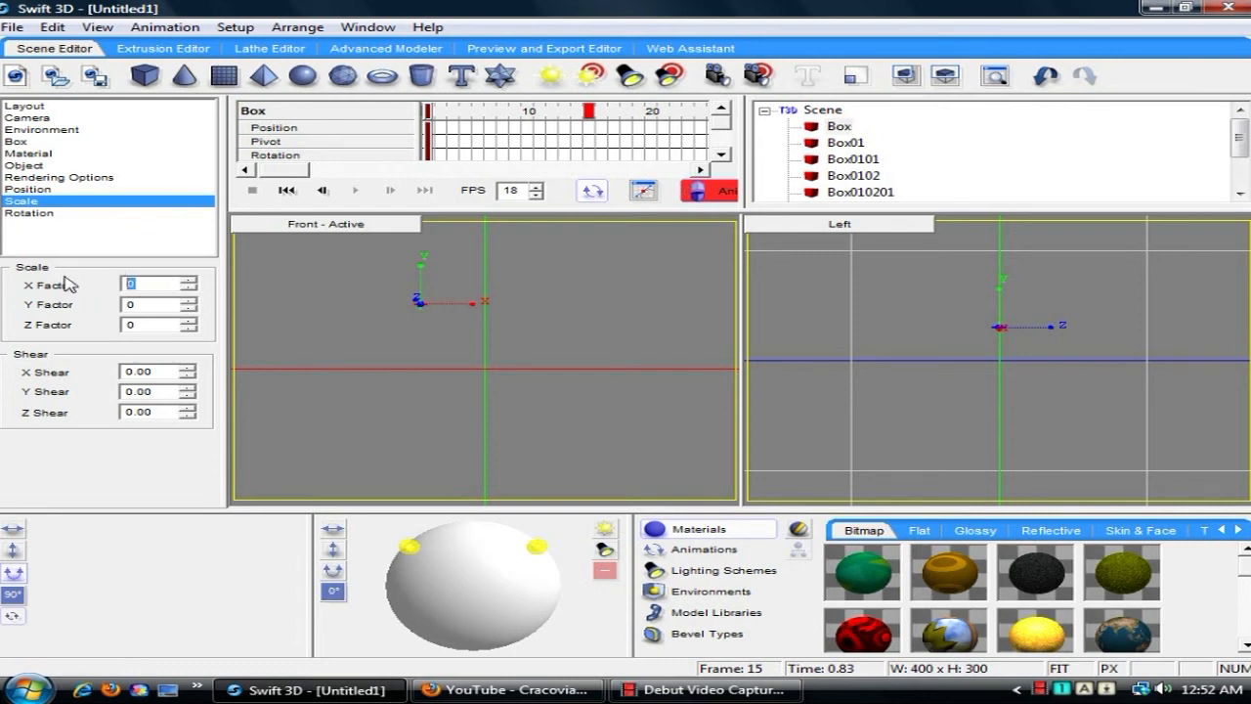
text(.5)
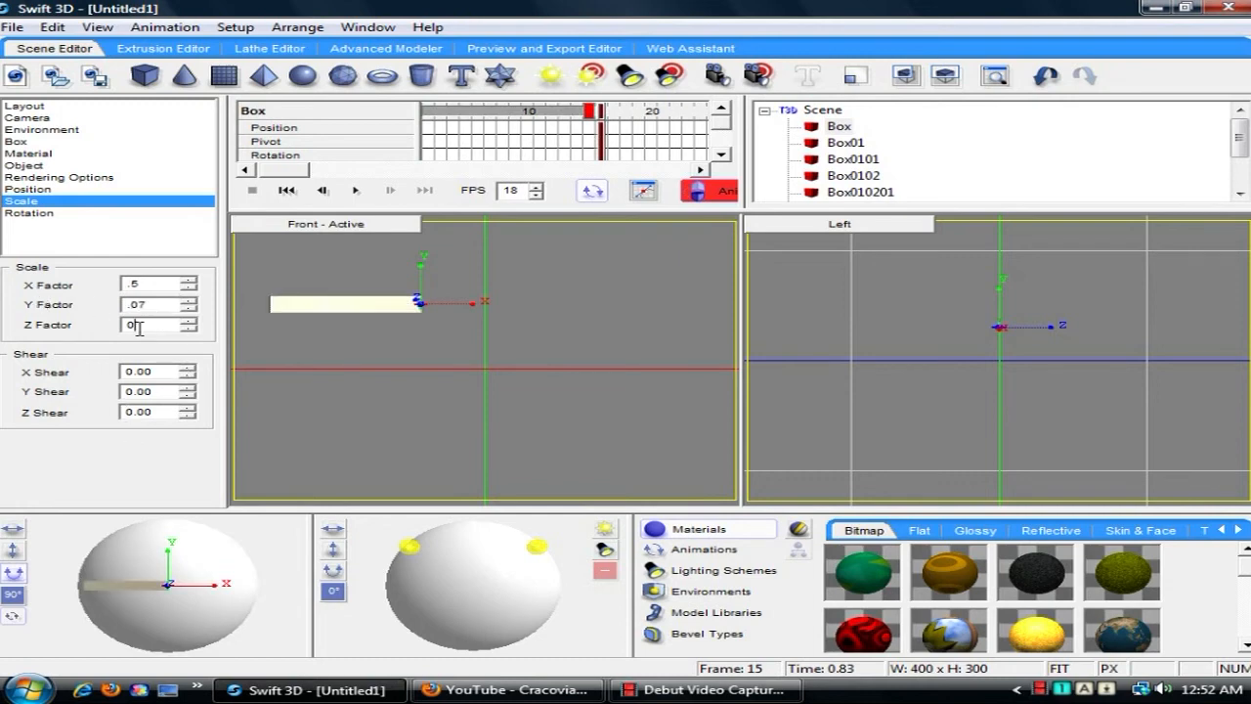
text(.07)
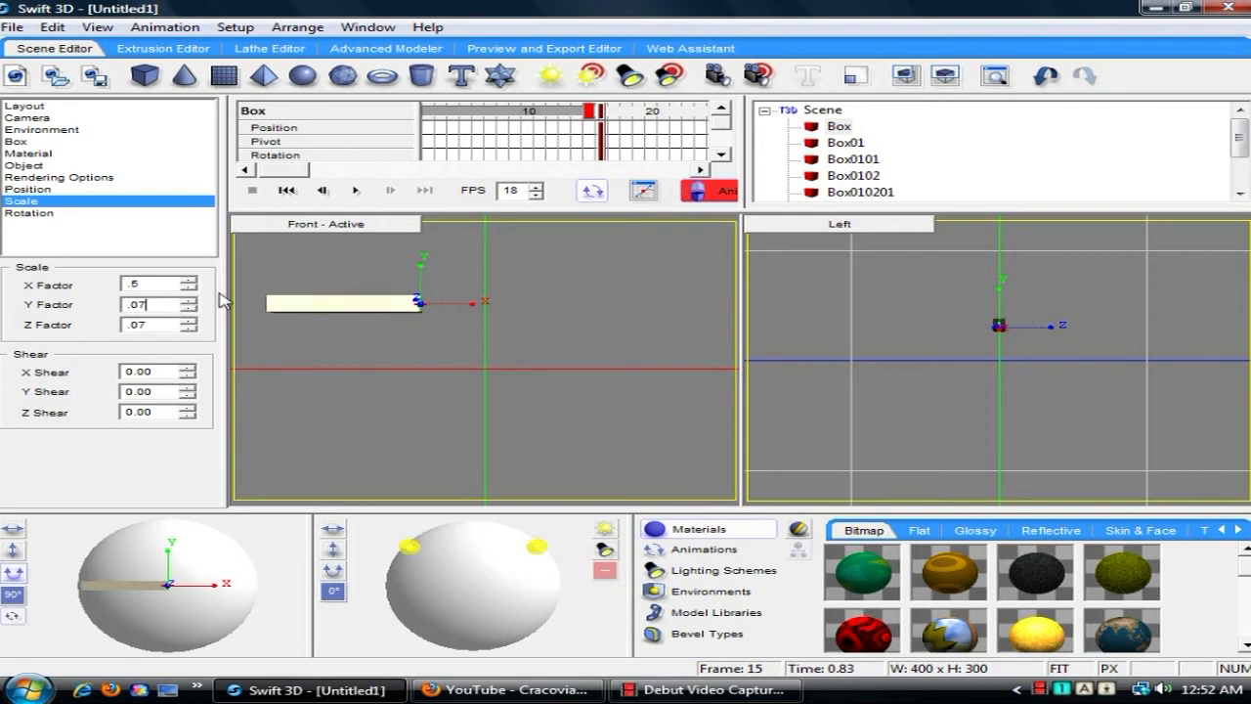
mouse_move(303, 128)
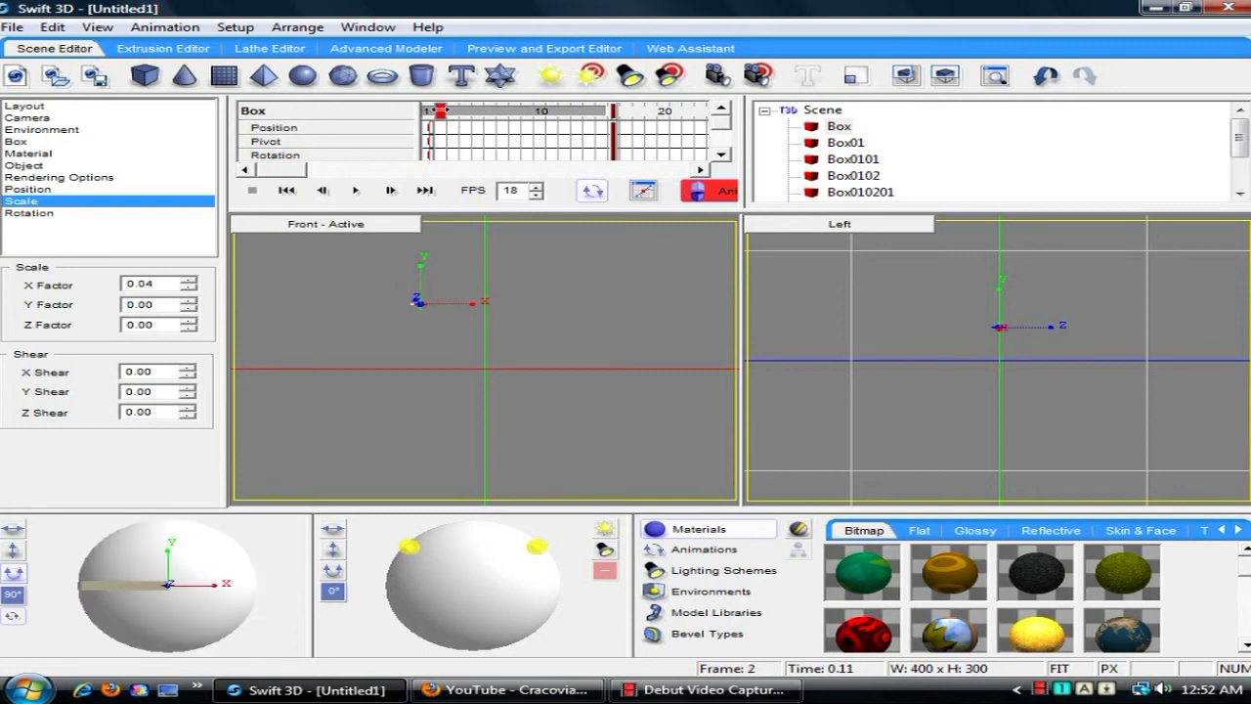
Step: Hold the top bar's Y and Z factors at 0.07 from frame 2, then preview its growth
click(151, 304)
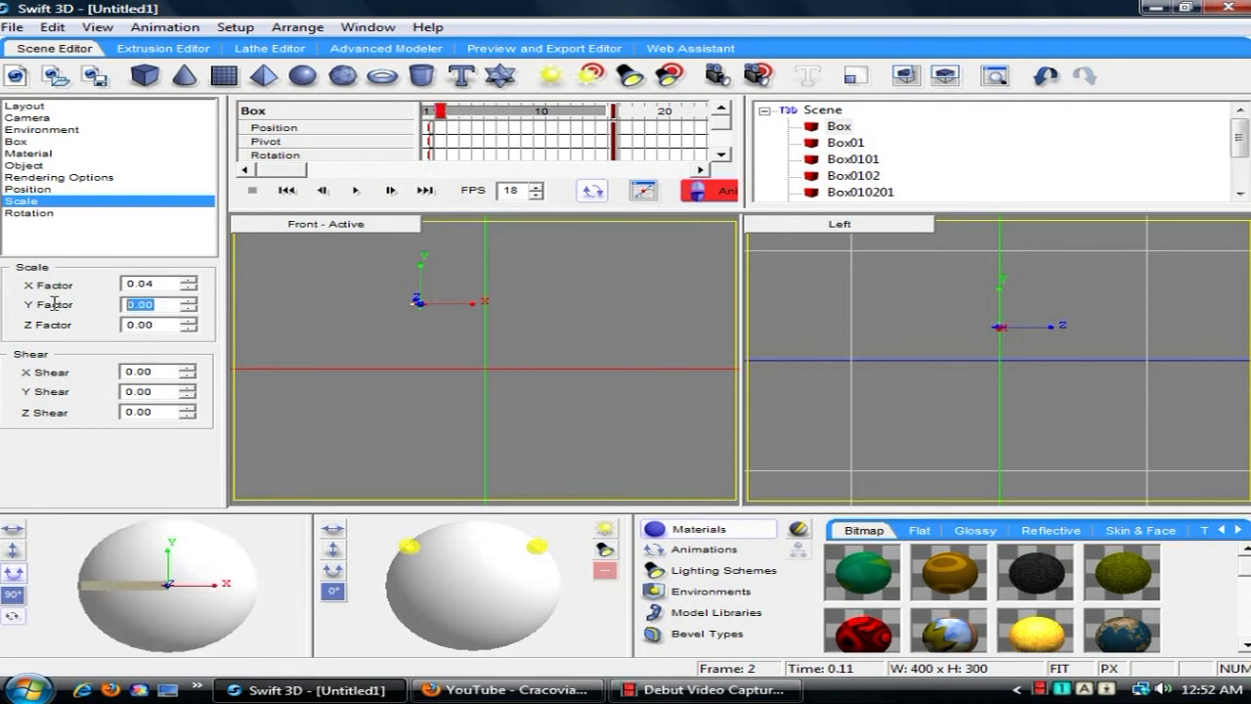
text(.07)
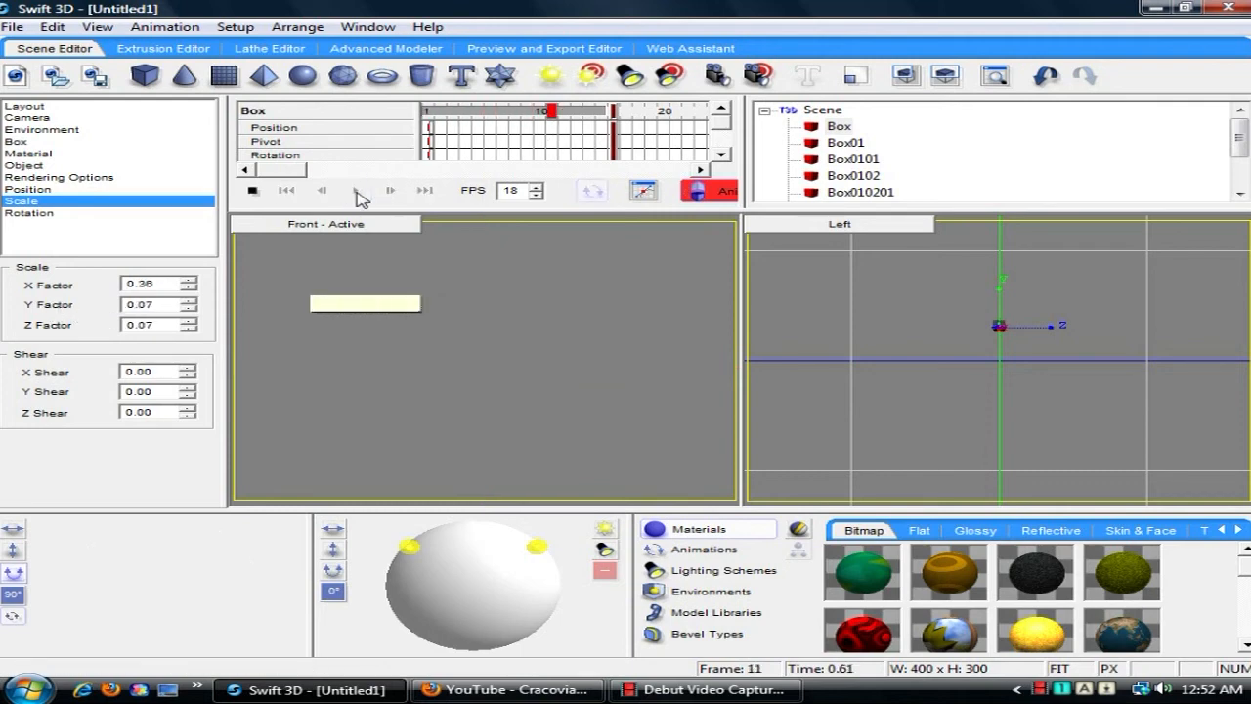
click(253, 189)
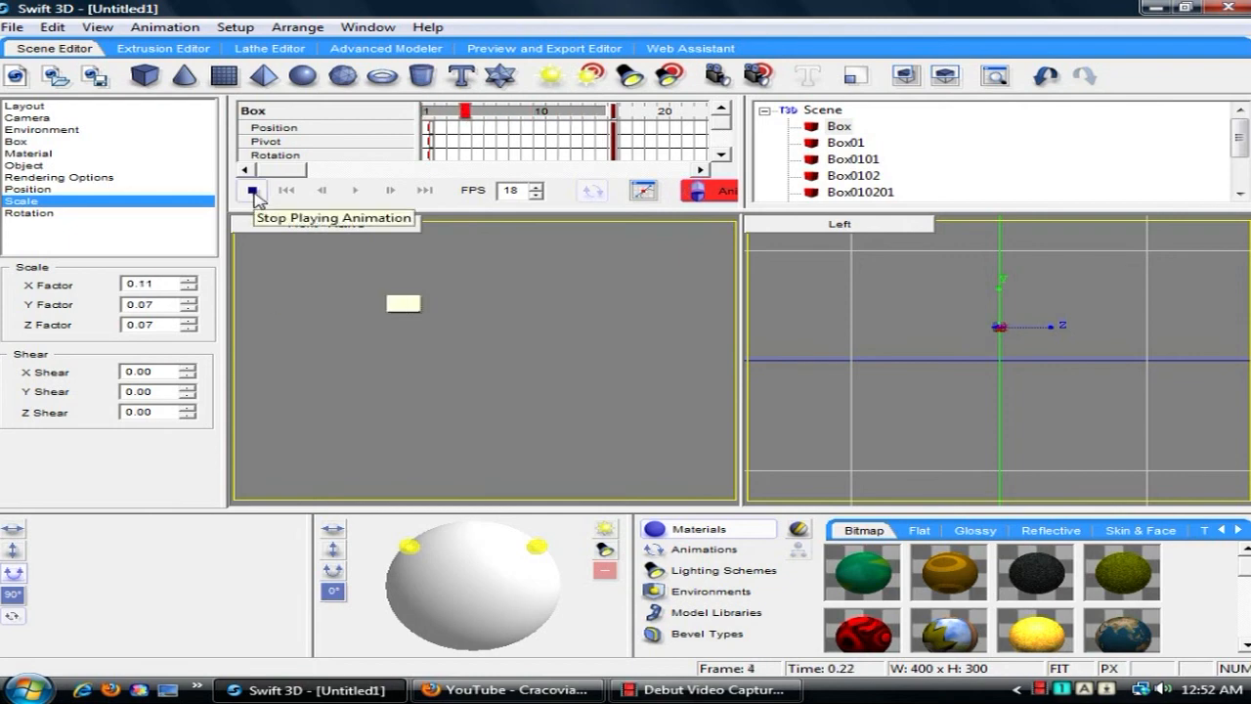
click(252, 190)
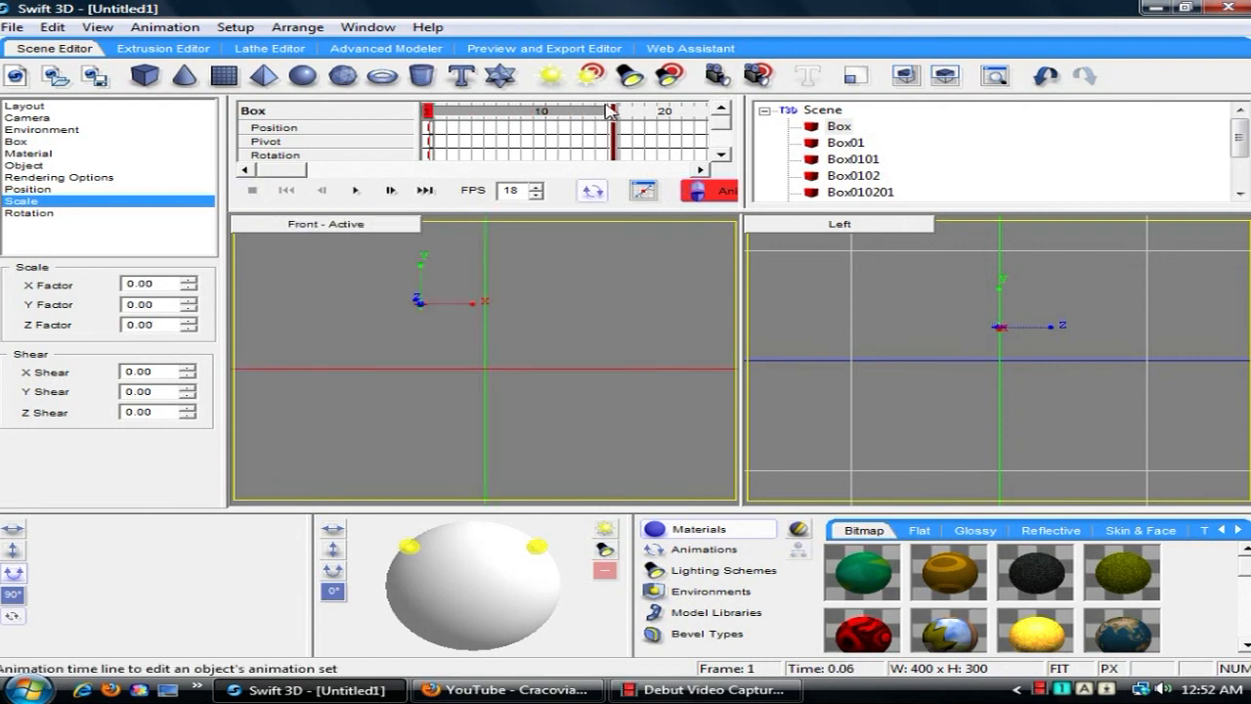
click(357, 190)
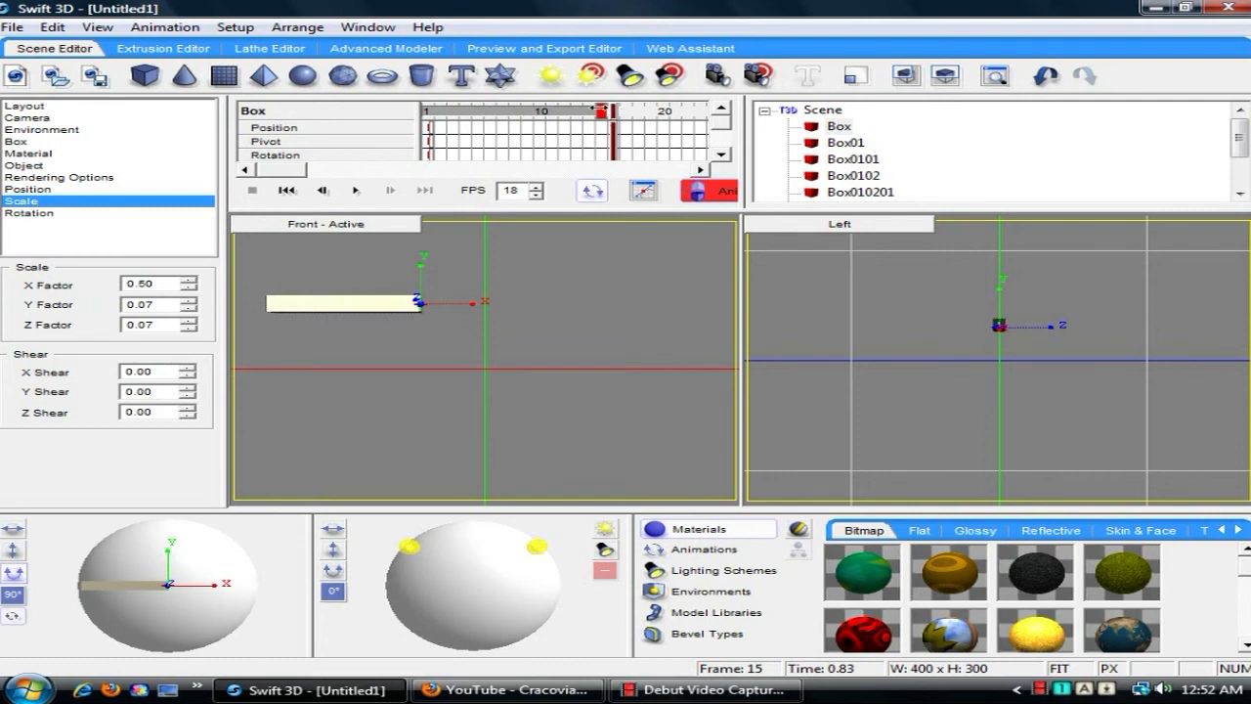
click(845, 143)
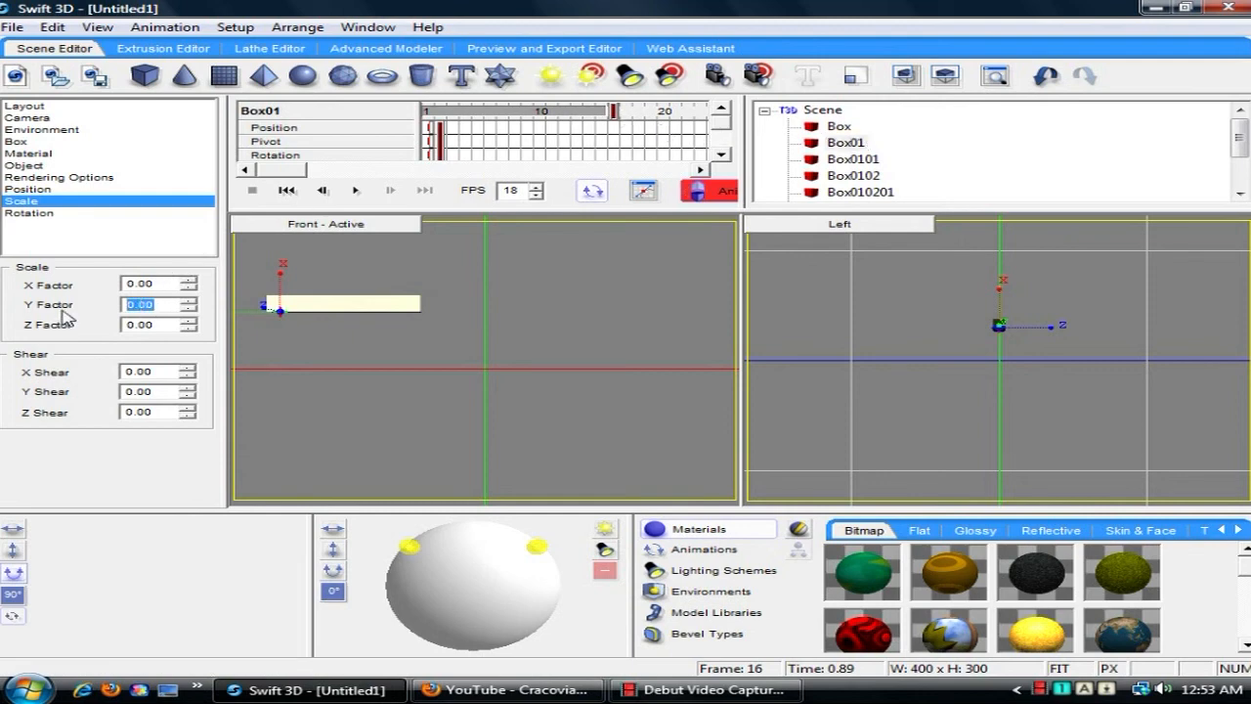
Step: Set the vertical bar's Y and Z scale factors to 0.07 and preview both bars growing in turn
text(.07)
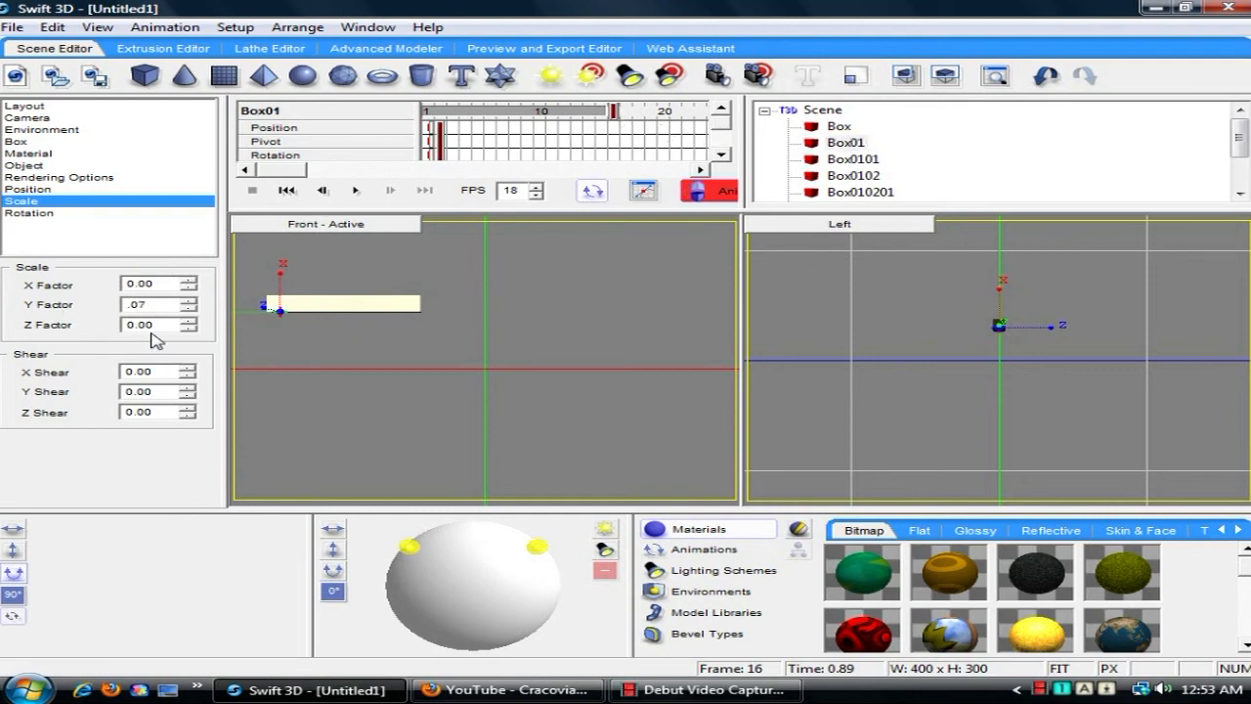
click(152, 324)
text(0.07)
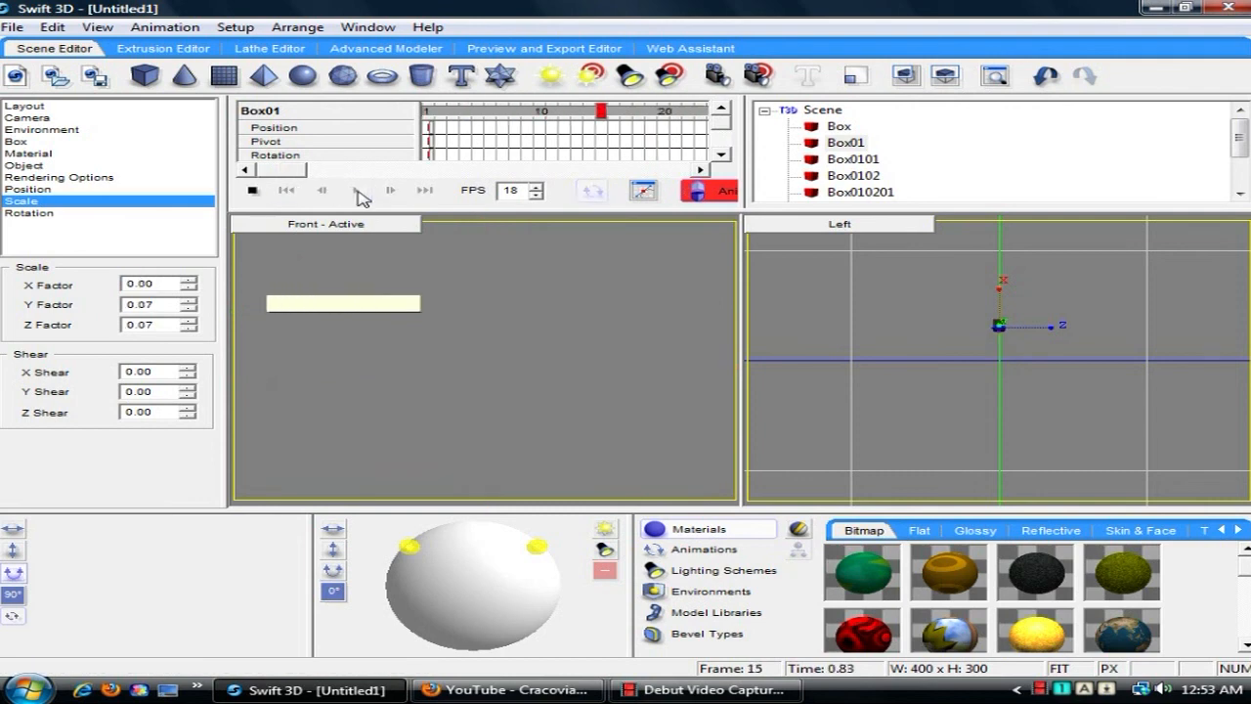
click(254, 189)
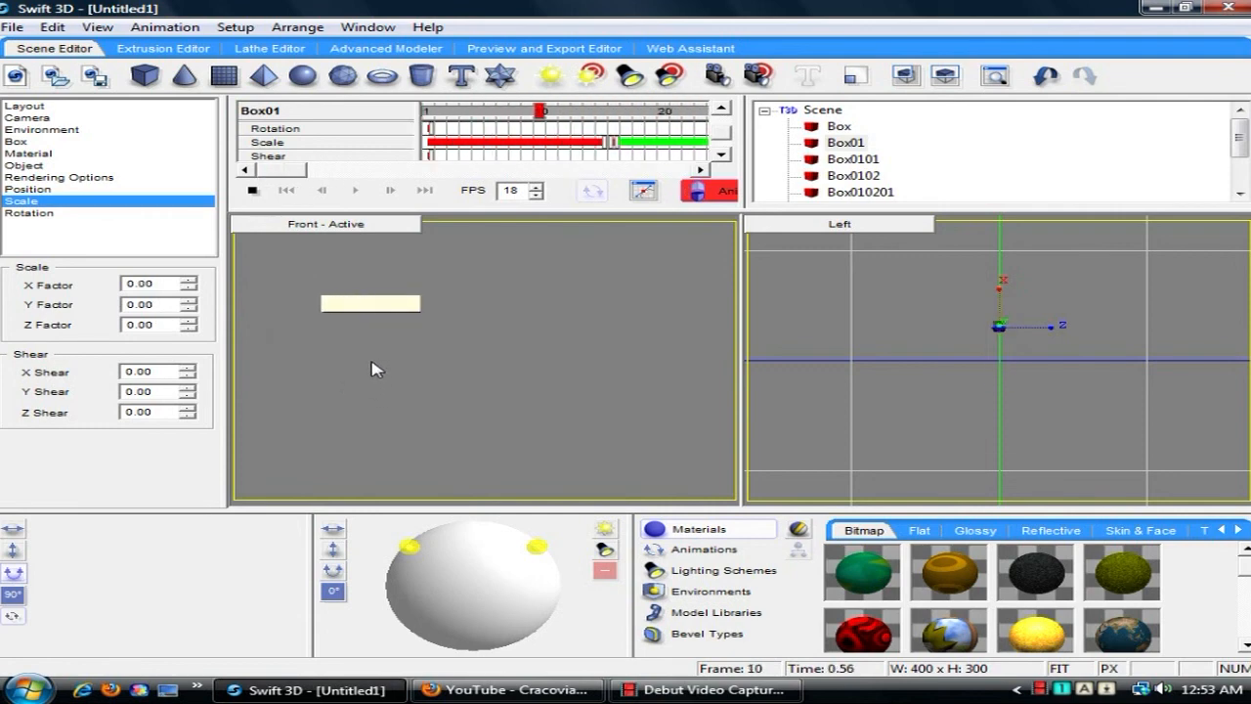
click(253, 189)
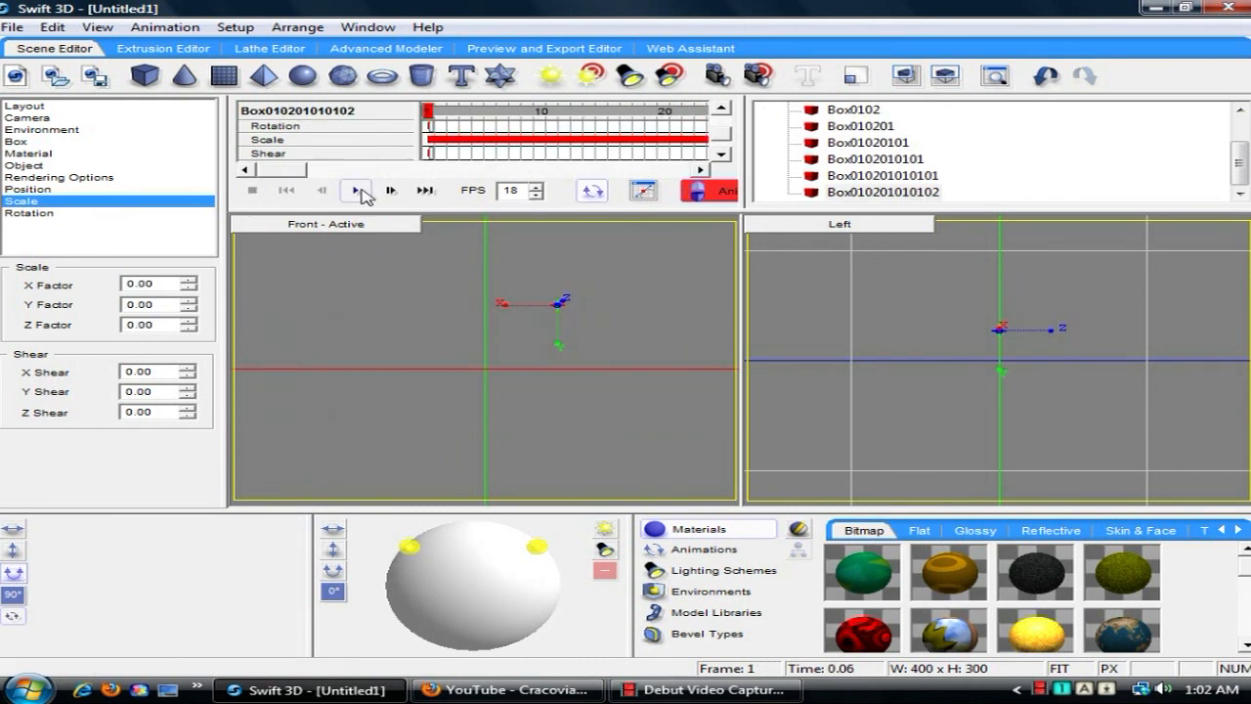
Step: Play back the full CIS logo animation, watching the bars grow in sequence up to frame 64
click(356, 190)
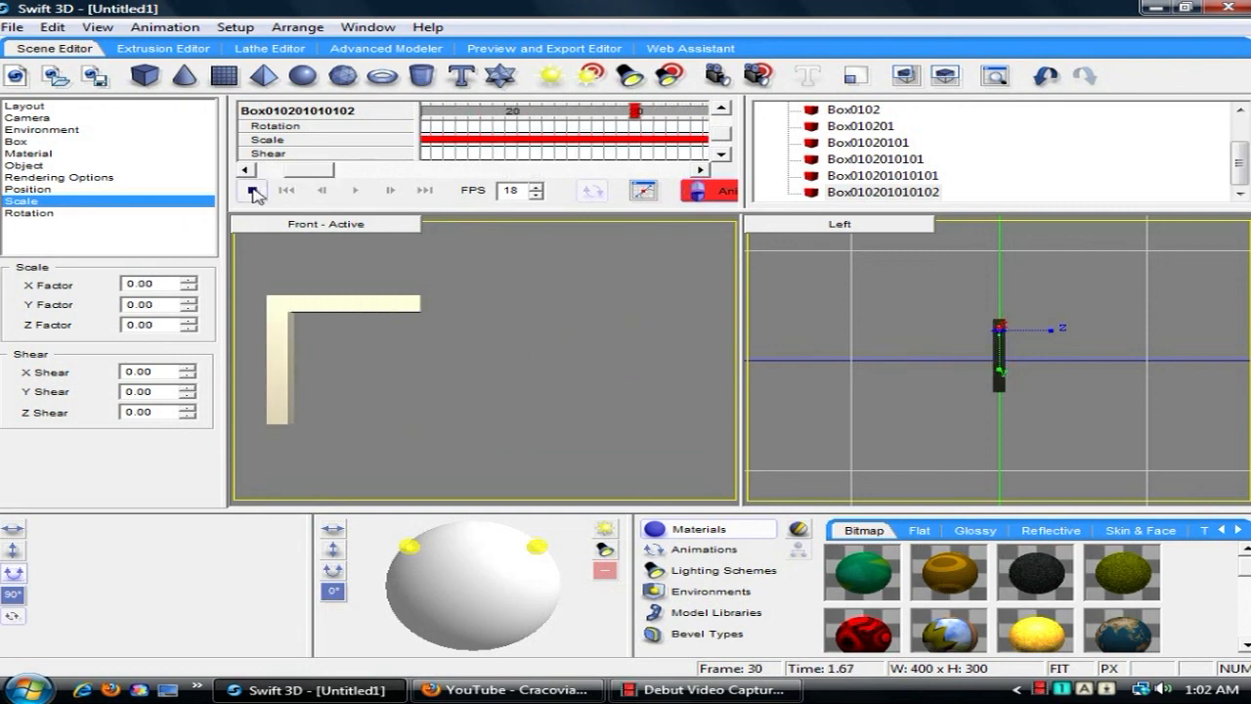
click(251, 190)
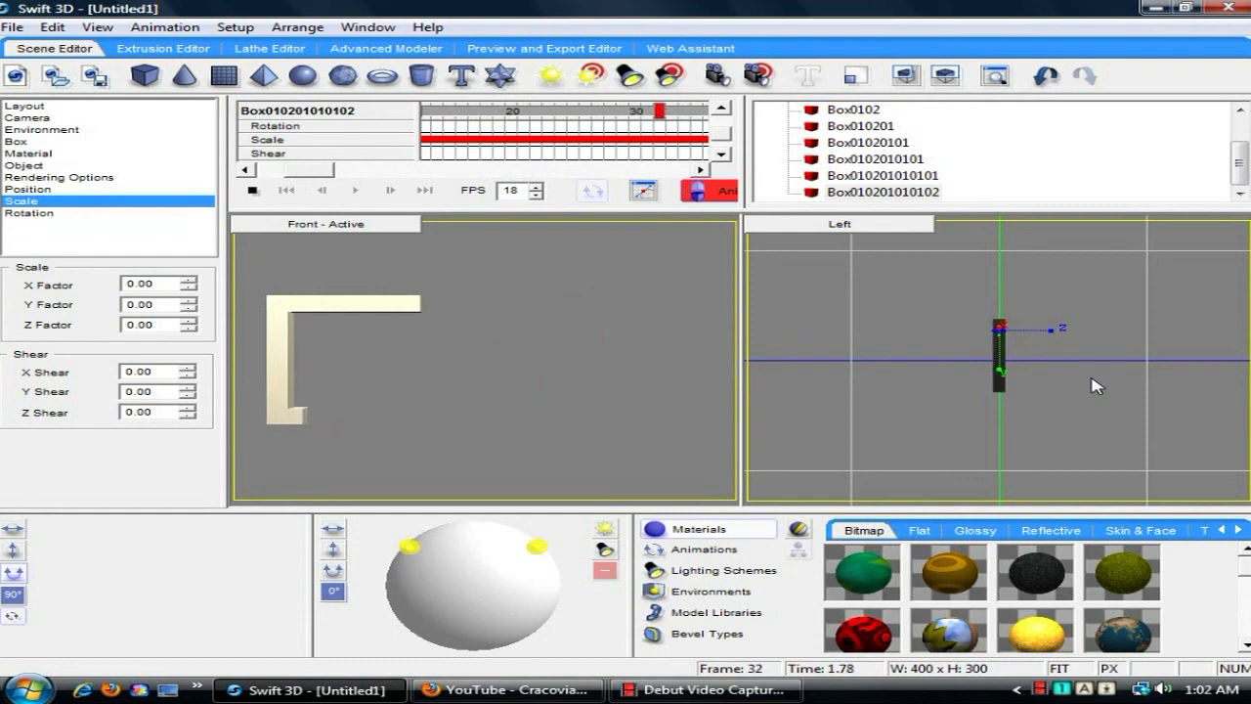
click(355, 191)
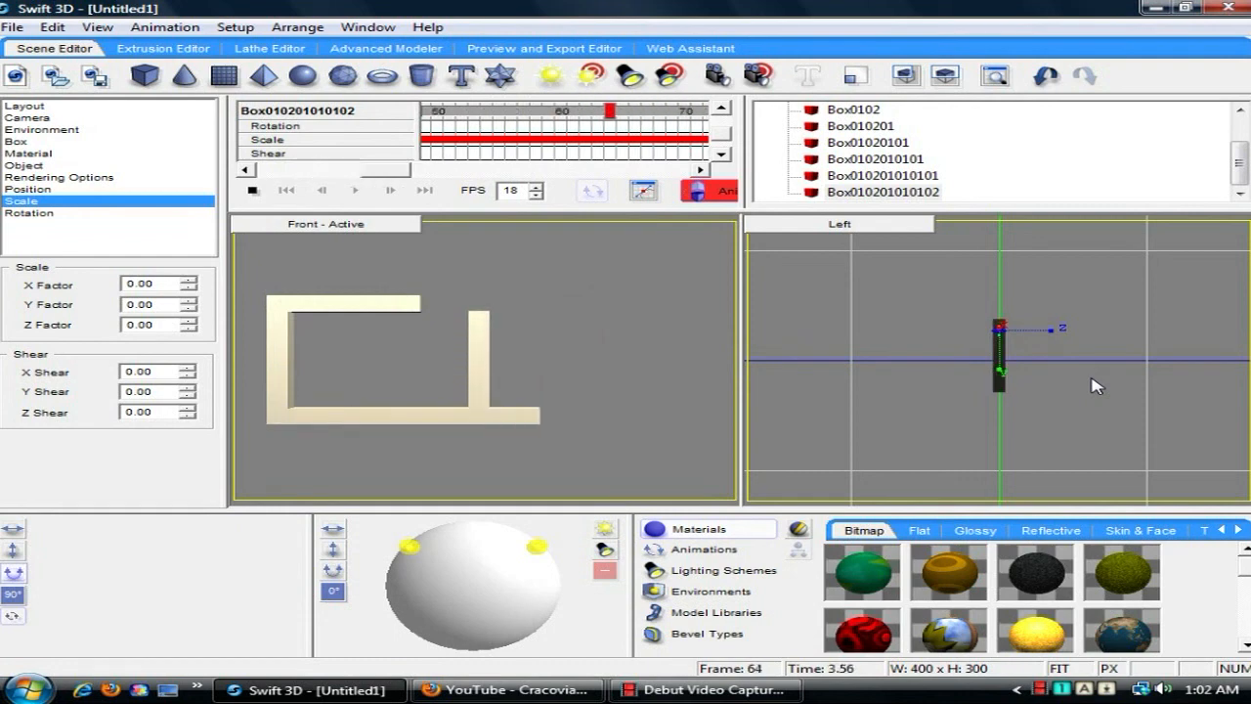